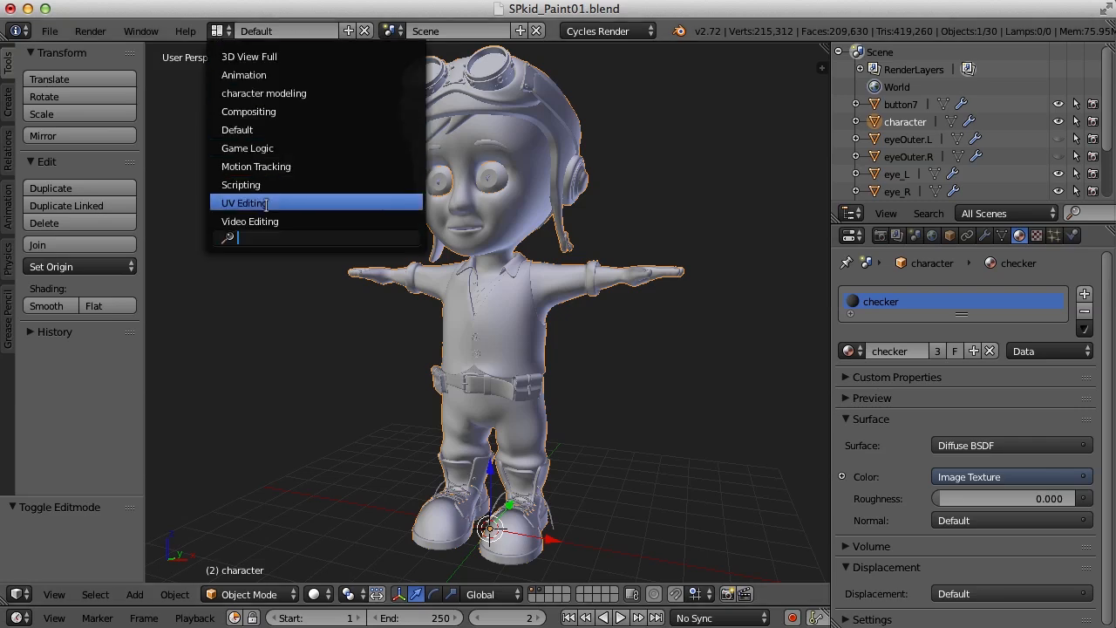
Step: Visit the UV Editing screen layout and return to the Default layout
{"action": "left_click", "coordinate": [244, 202]}
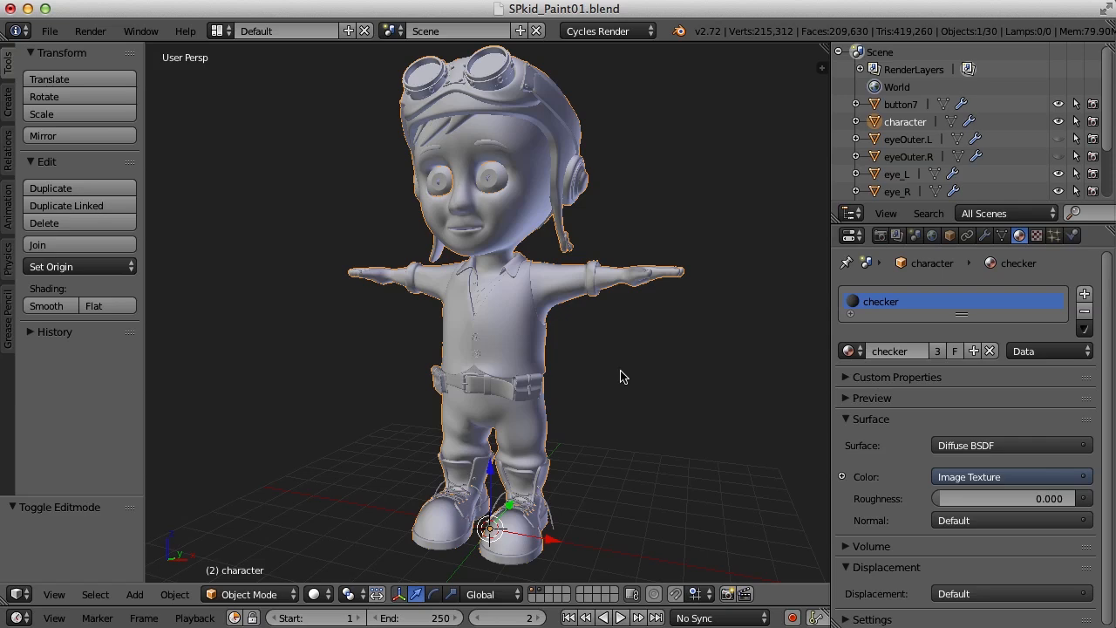
{"action": "mouse_move", "coordinate": [619, 380]}
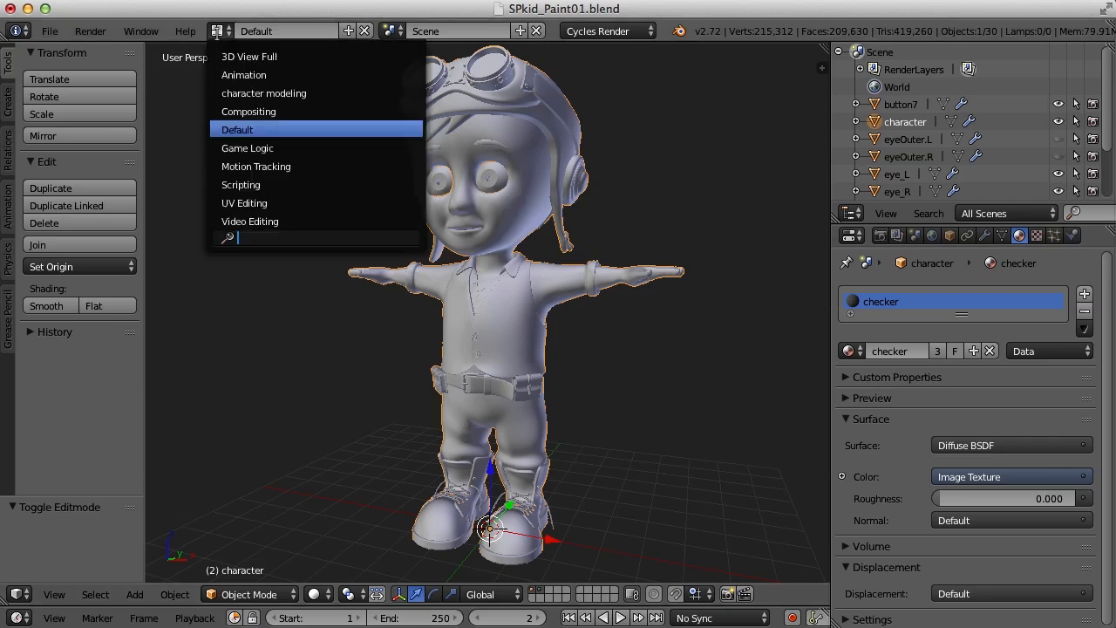
{"action": "left_click", "coordinate": [244, 202]}
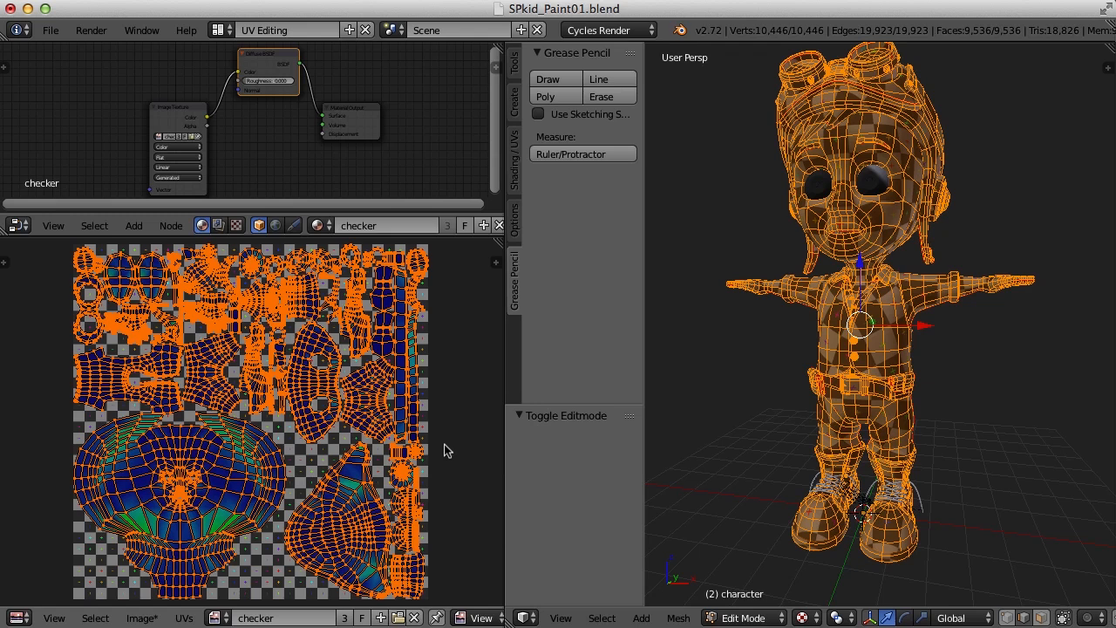
{"action": "left_click", "coordinate": [287, 30]}
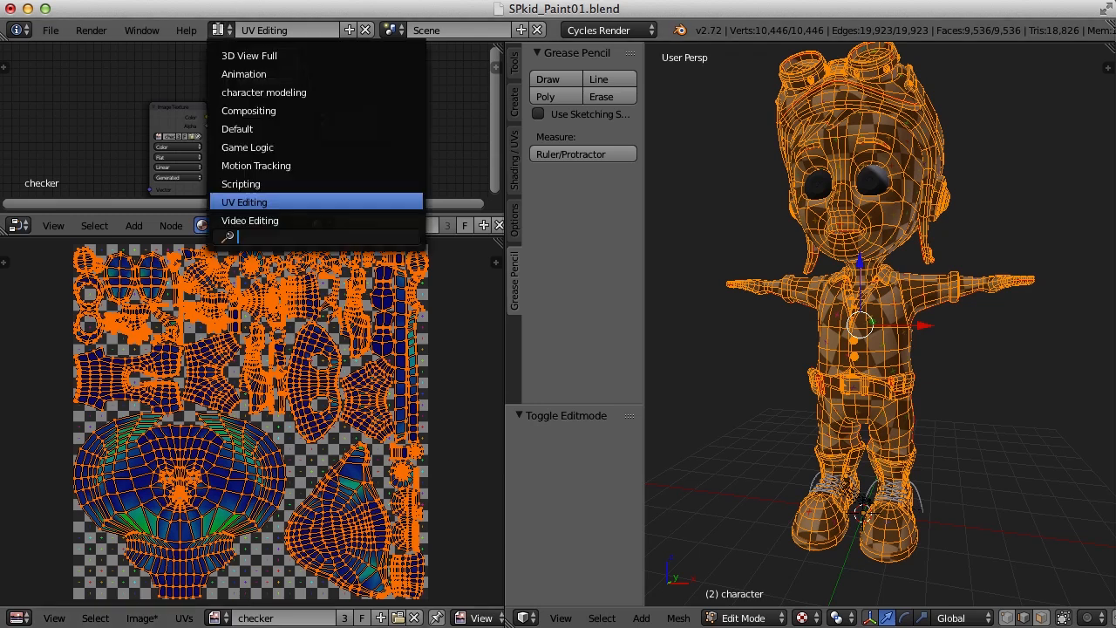
{"action": "left_click", "coordinate": [237, 129]}
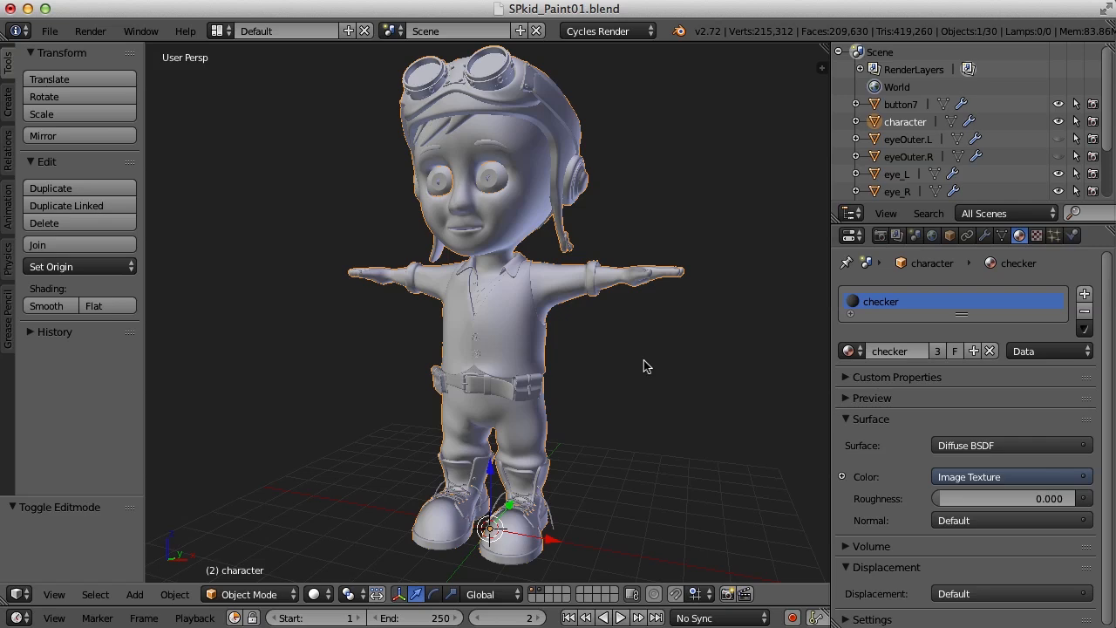
Step: Switch the render engine from Cycles to Blender Render and expand the sidebar's Shading panel
{"action": "left_click", "coordinate": [601, 31]}
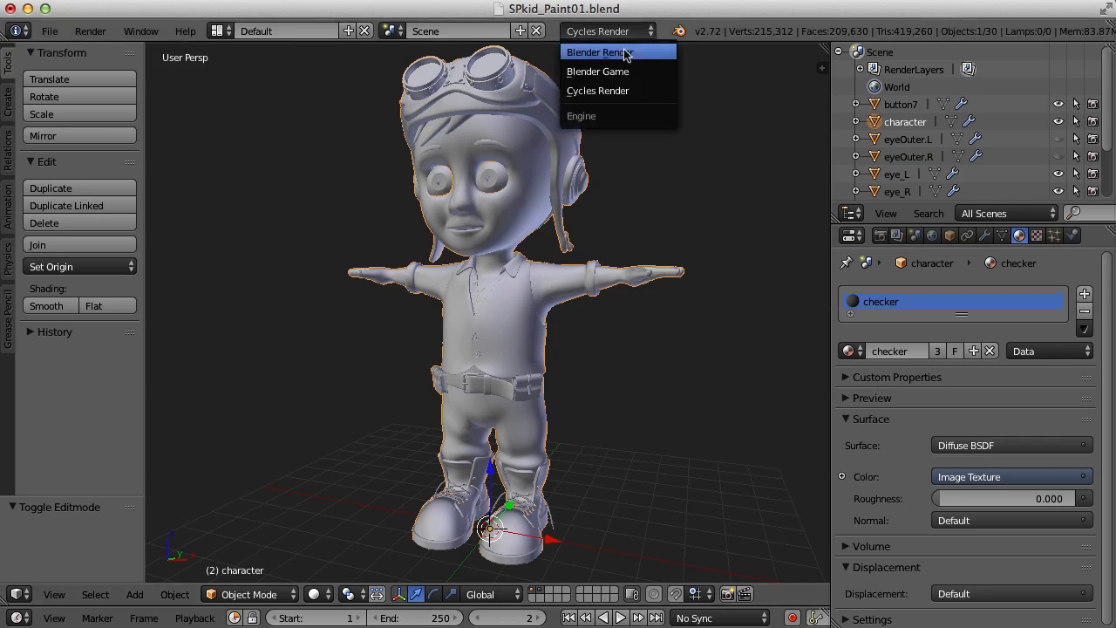
{"action": "left_click", "coordinate": [599, 52]}
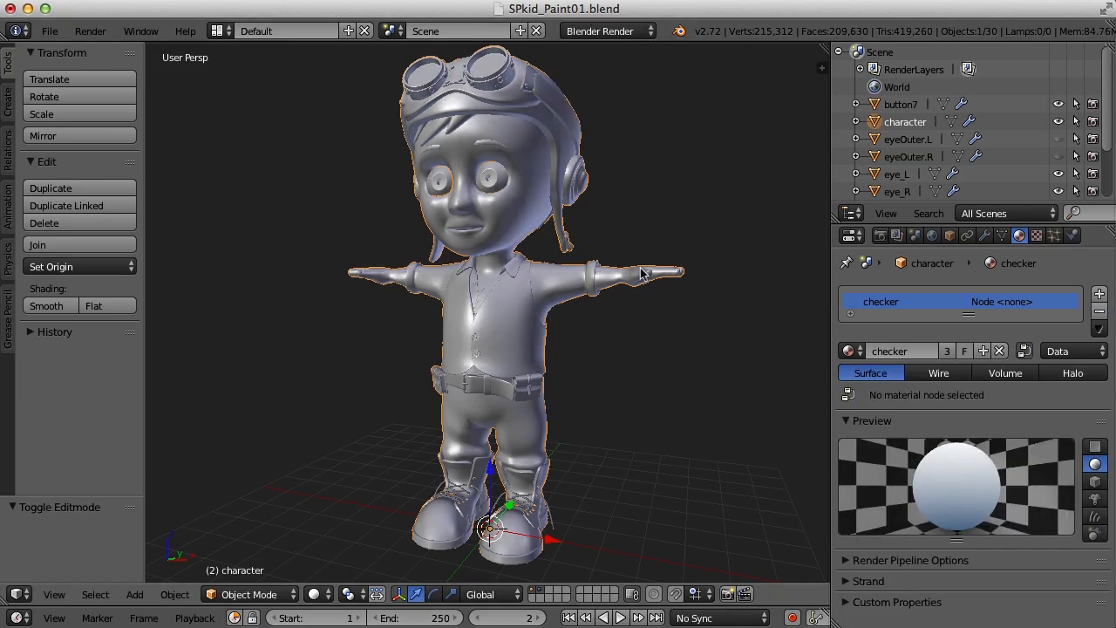
{"action": "mouse_move", "coordinate": [663, 330]}
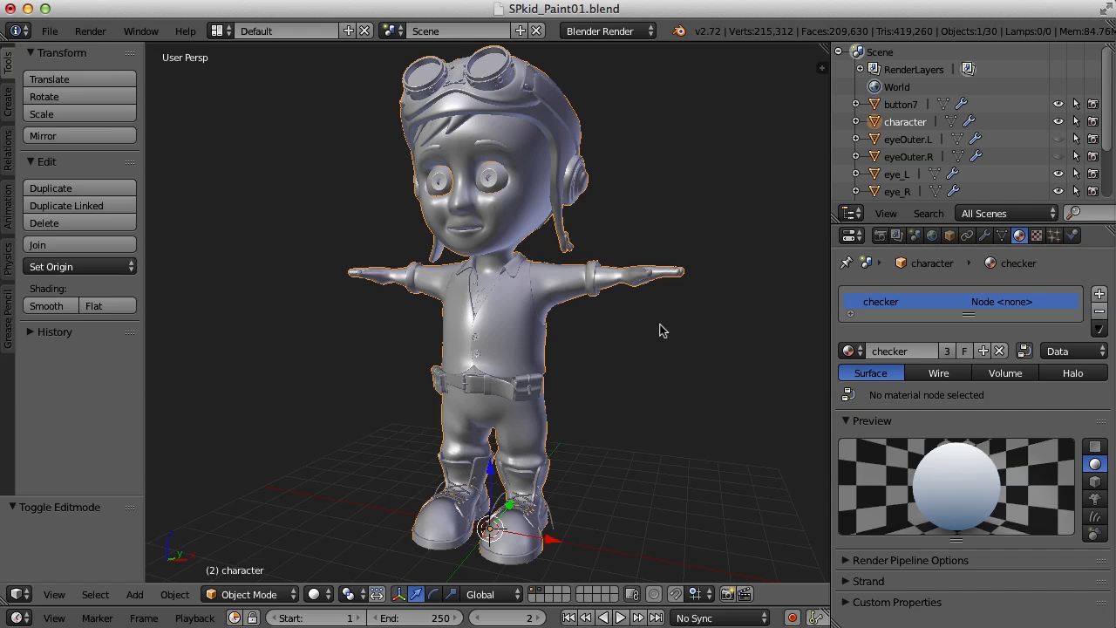
{"action": "mouse_move", "coordinate": [673, 333]}
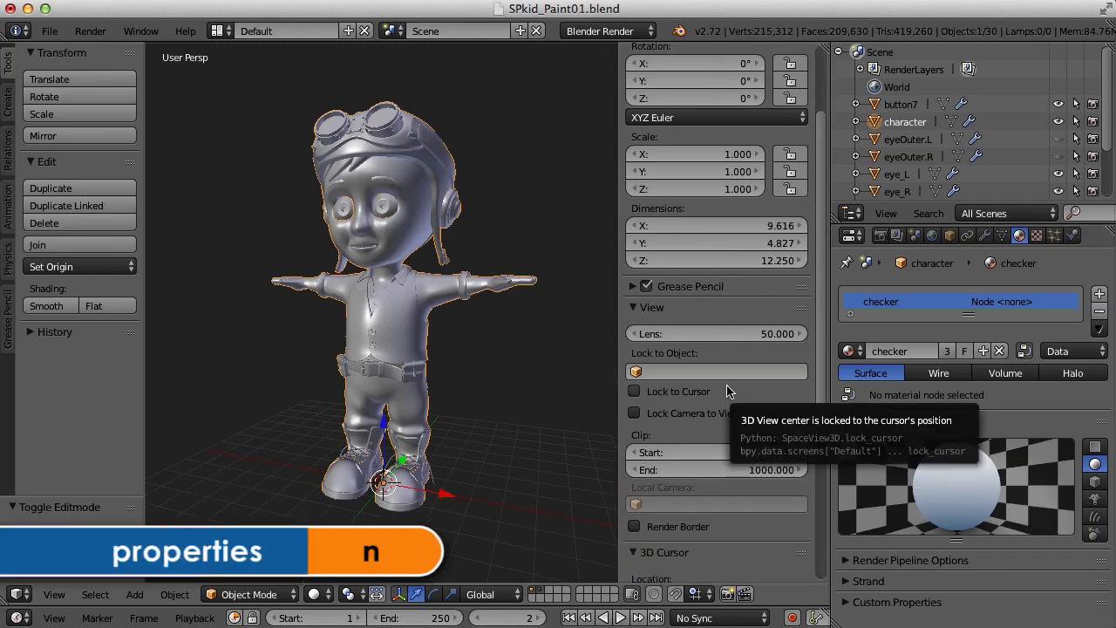
{"action": "scroll", "scroll_direction": "down", "scroll_amount": 3}
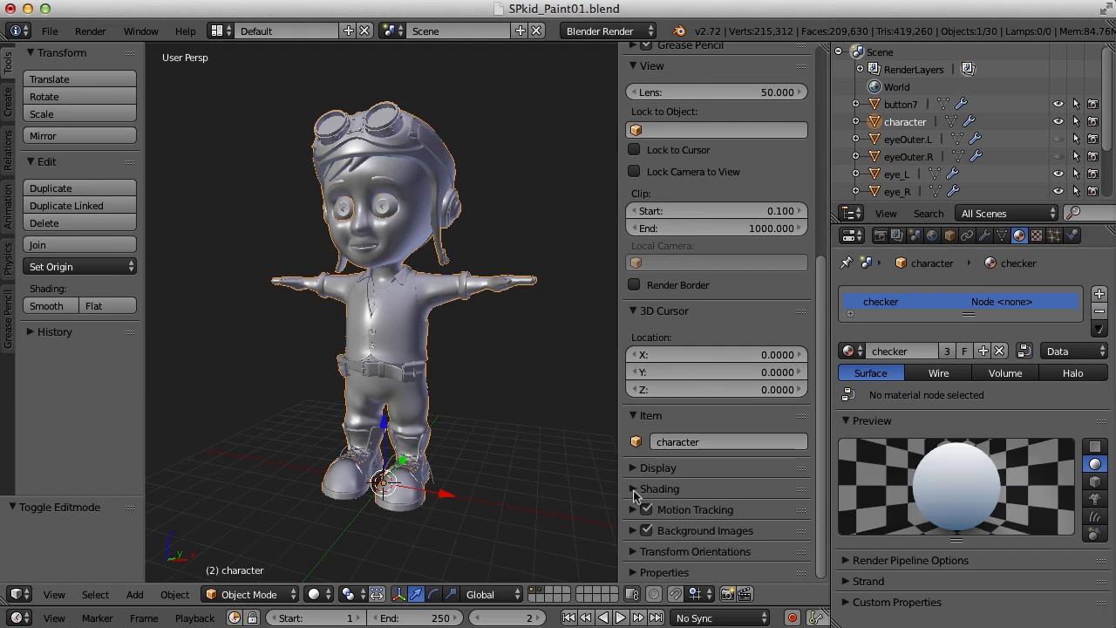
{"action": "left_click", "coordinate": [659, 488]}
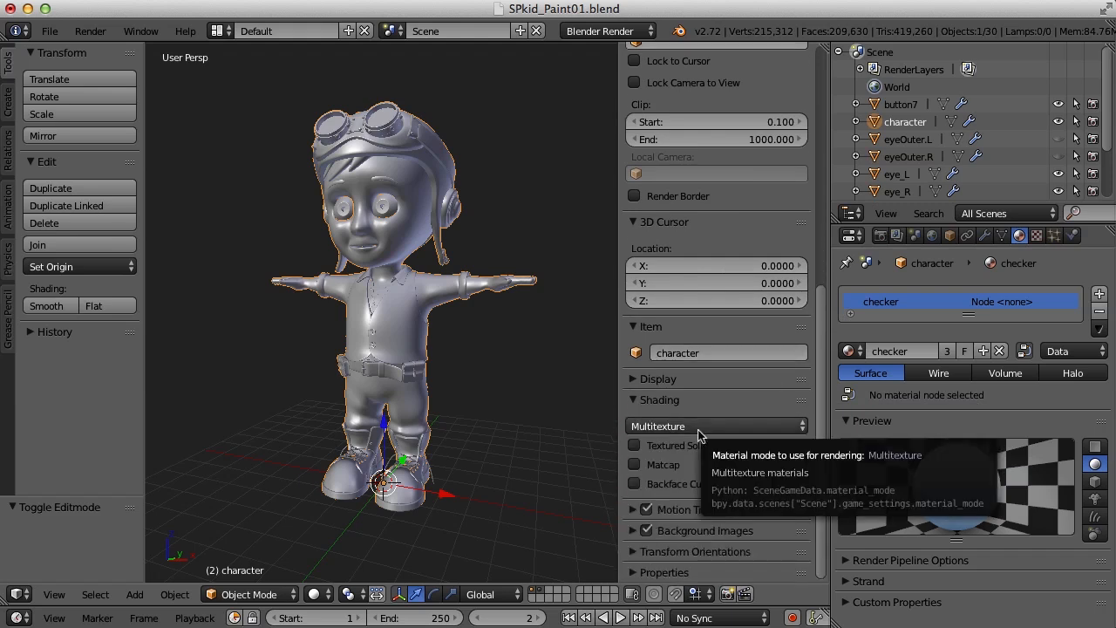
{"action": "left_click", "coordinate": [714, 425]}
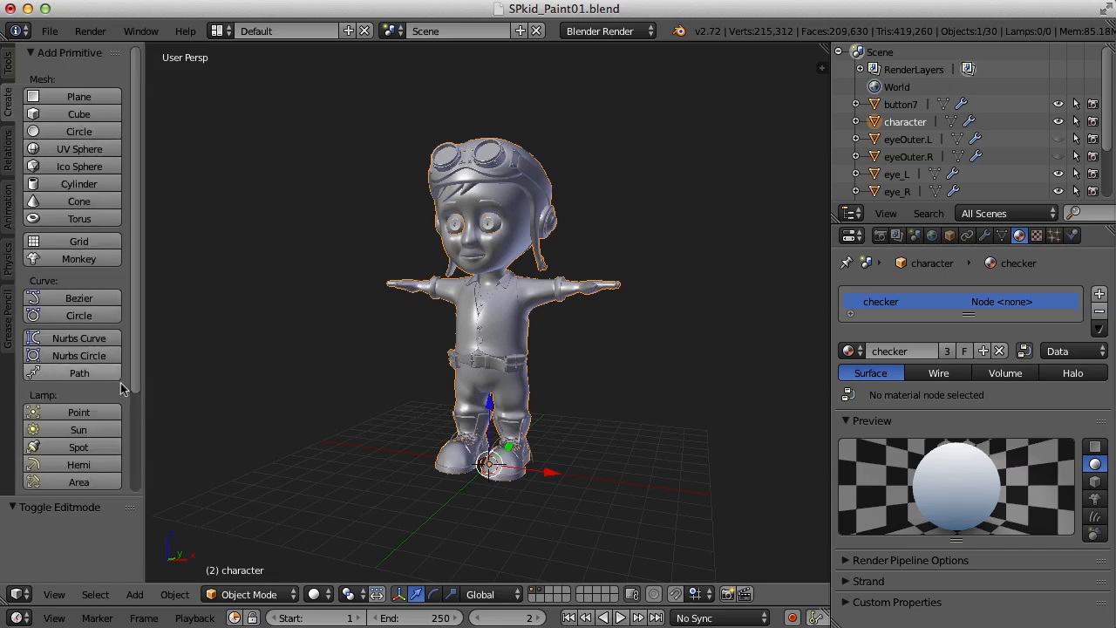
Step: Add a Hemi lamp from the Create tab and lift it high above the character along Z
{"action": "scroll", "scroll_direction": "down", "scroll_amount": 3}
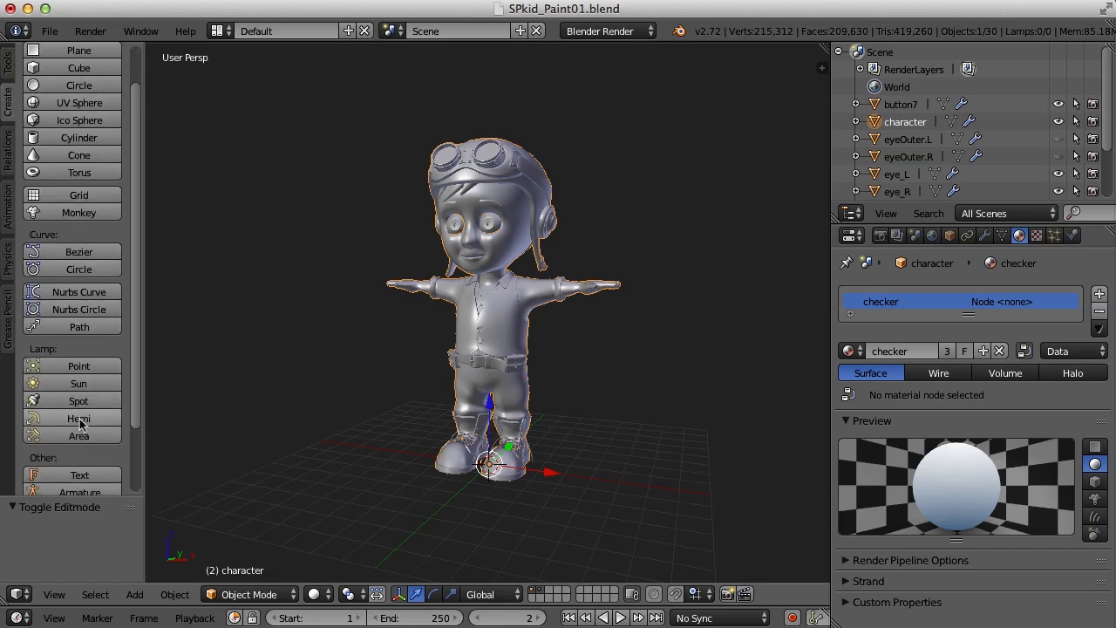
{"action": "left_click", "coordinate": [79, 418]}
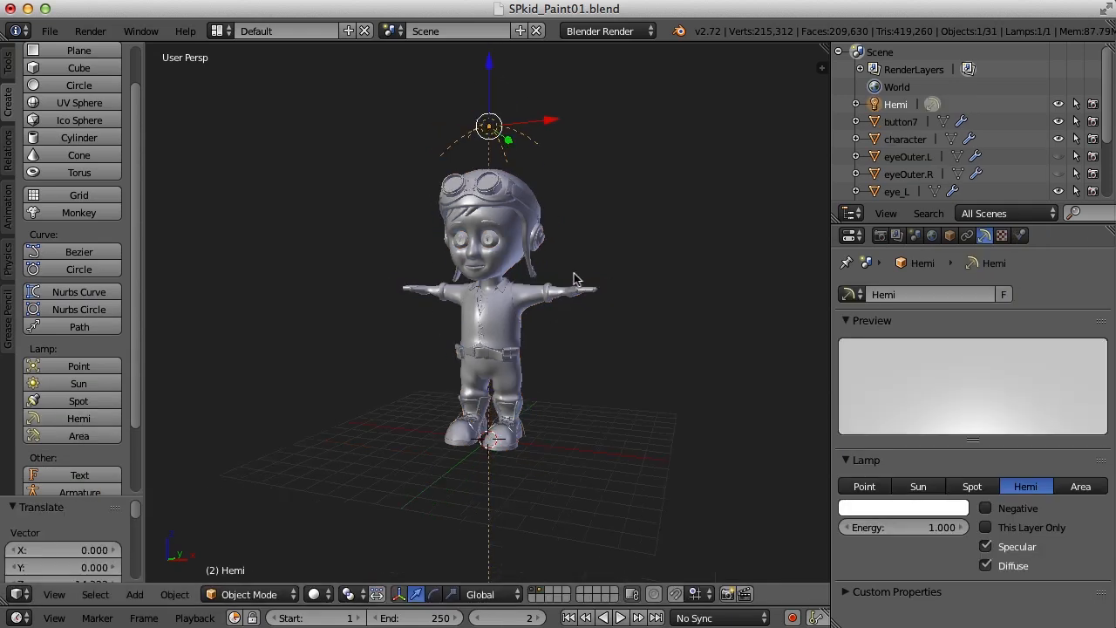
{"action": "left_click_drag", "start_coordinate": [488, 126], "coordinate": [648, 173]}
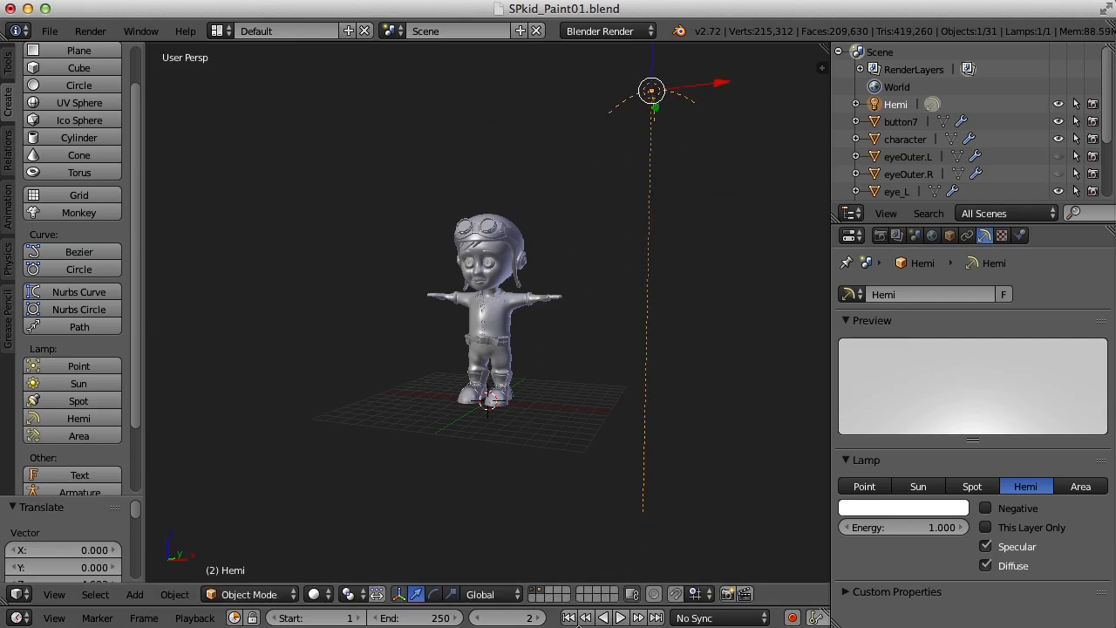
{"action": "left_click", "coordinate": [650, 90]}
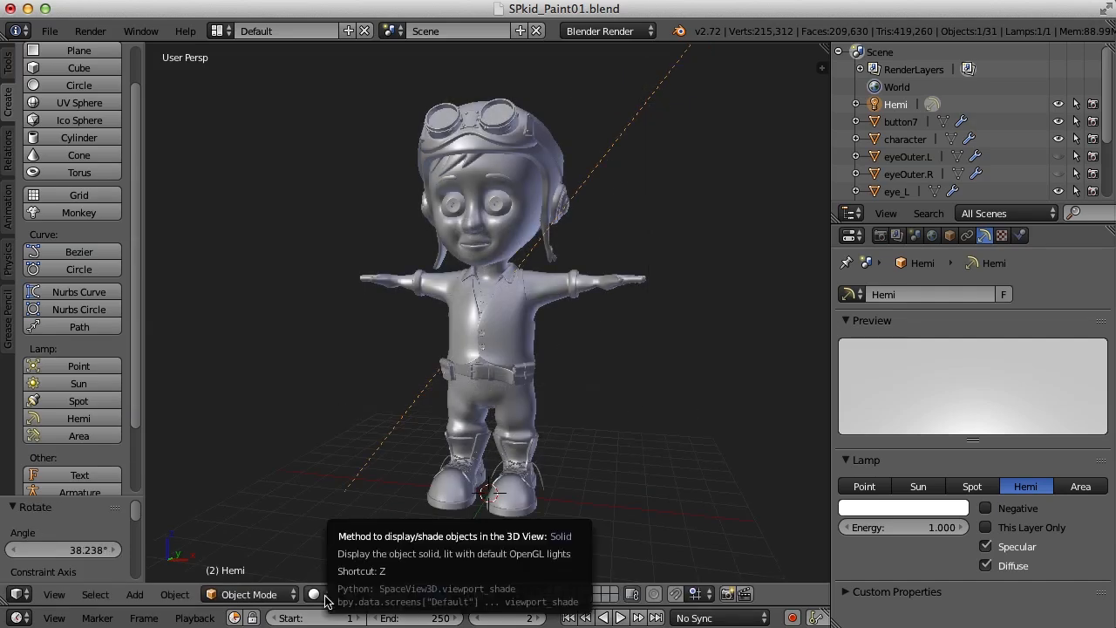
Step: Set the 3D viewport shading to Texture so the character shows its textures
{"action": "left_click", "coordinate": [314, 593]}
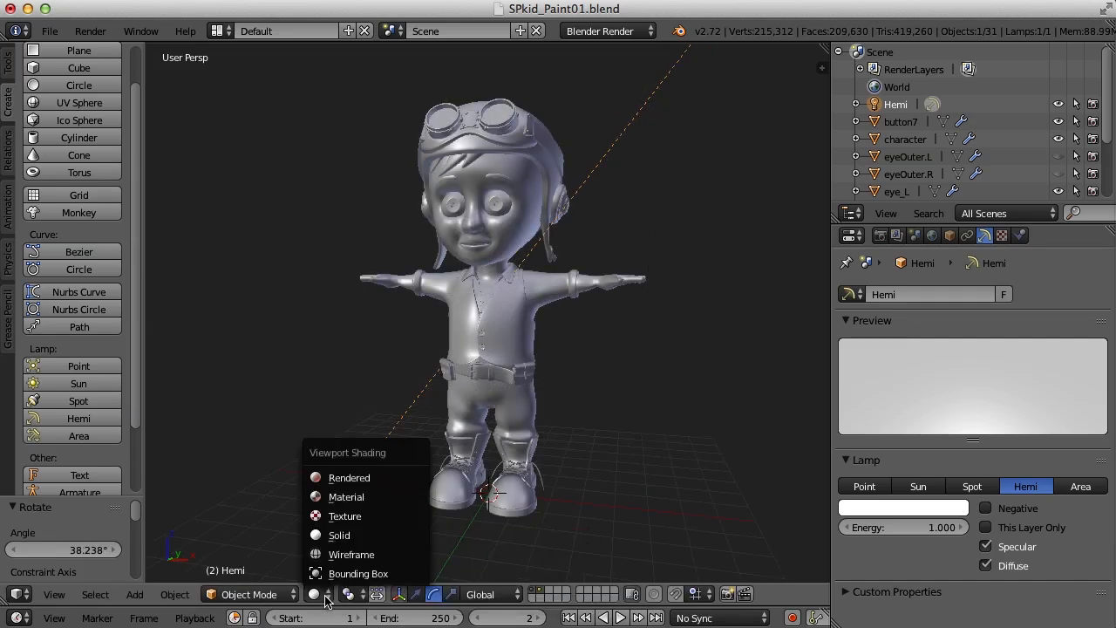
{"action": "mouse_move", "coordinate": [346, 516]}
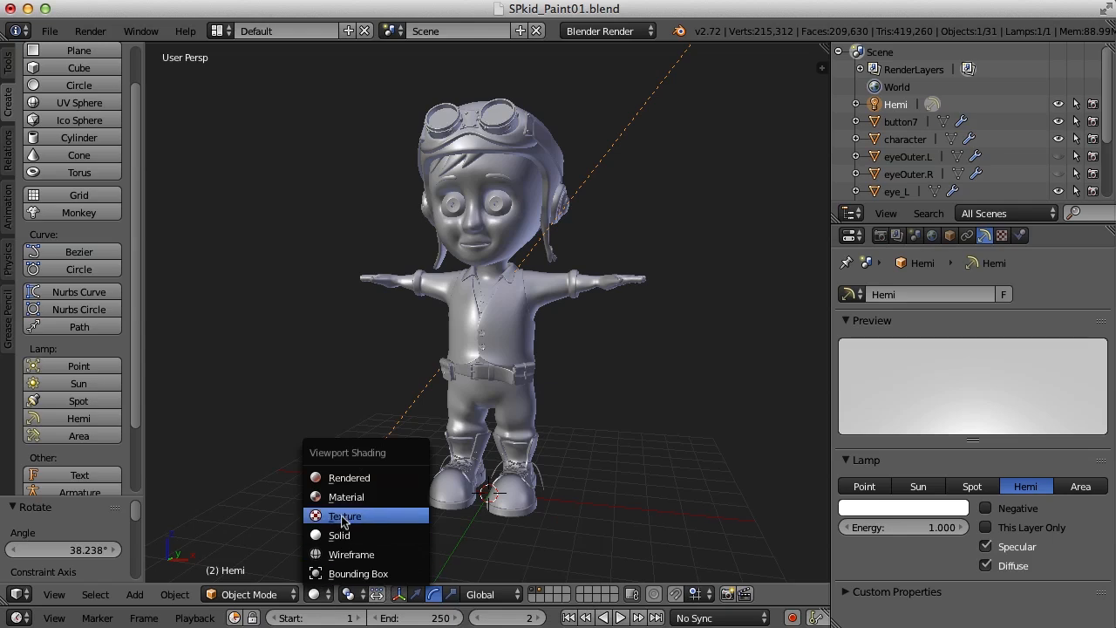
{"action": "left_click", "coordinate": [345, 516]}
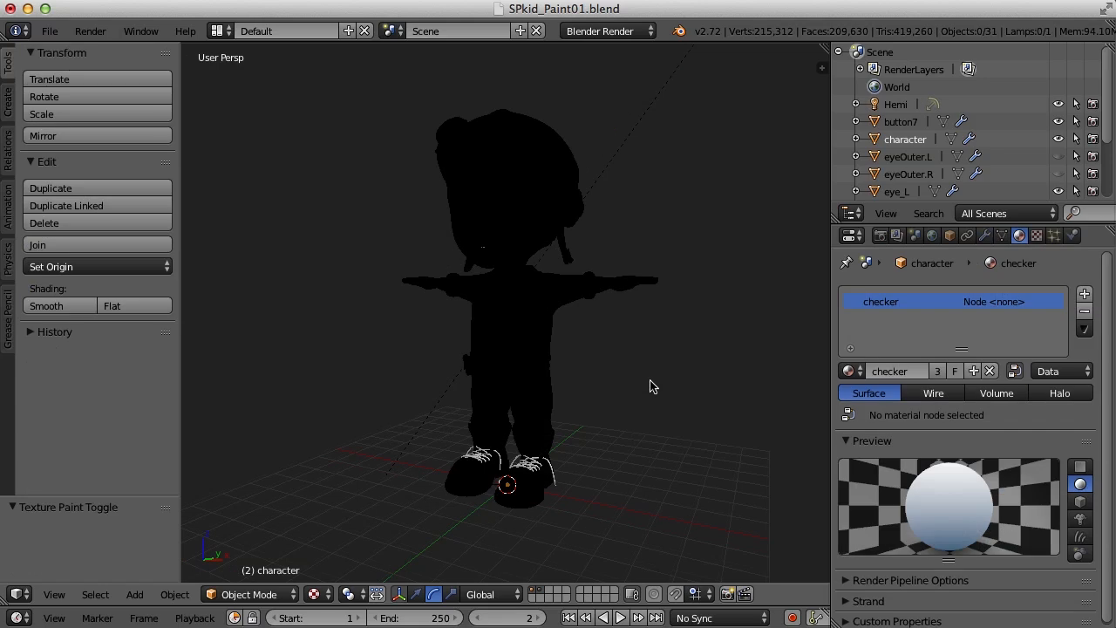
{"action": "mouse_move", "coordinate": [680, 187]}
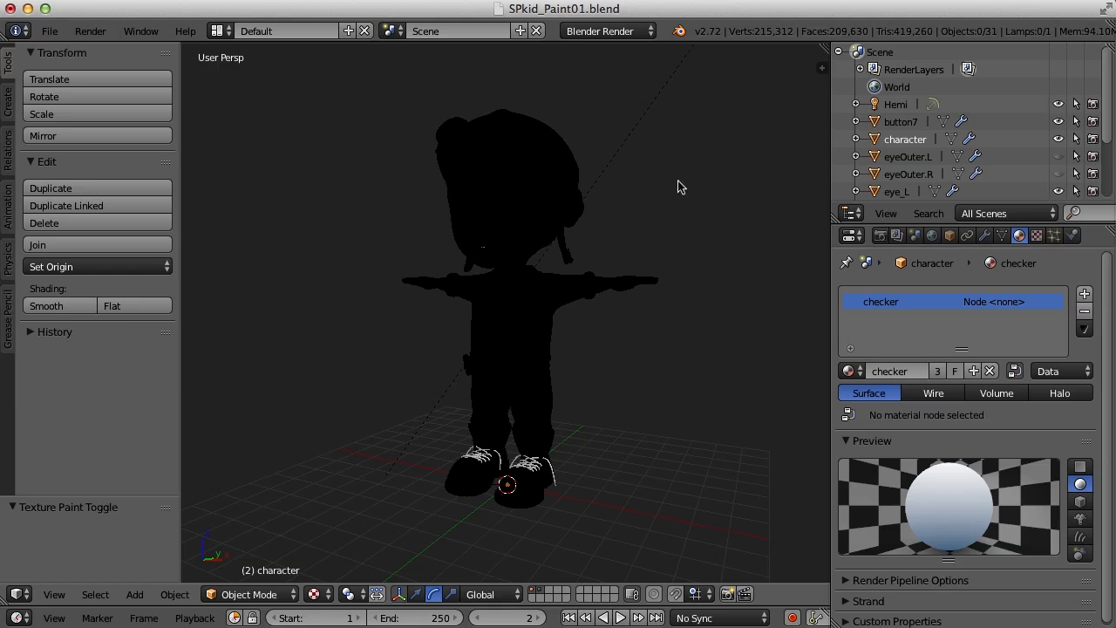
{"action": "mouse_move", "coordinate": [624, 52]}
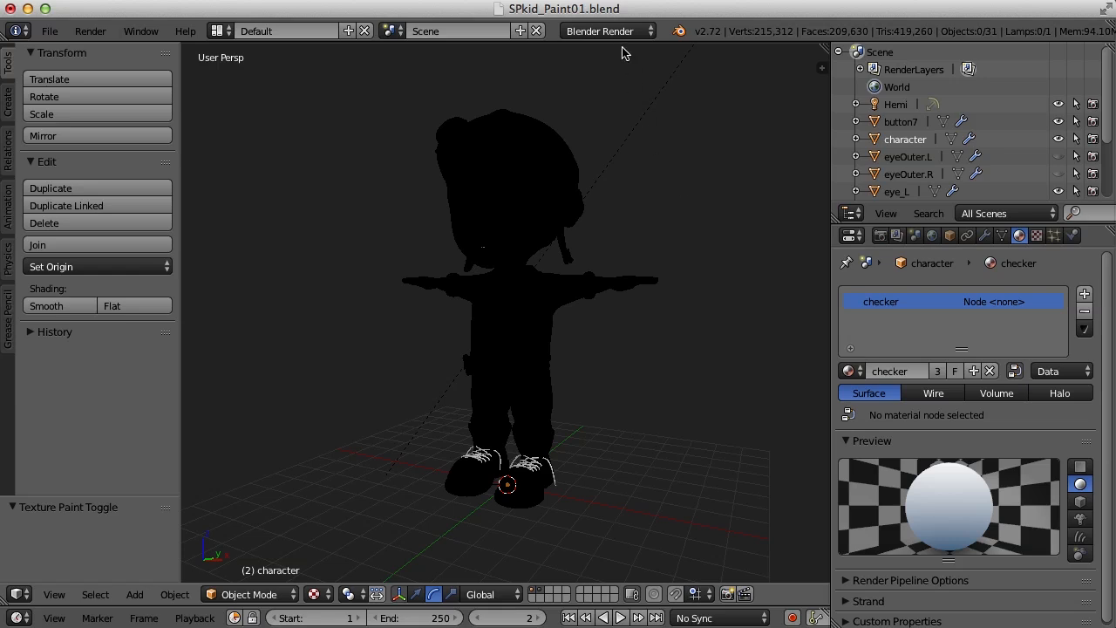
{"action": "mouse_move", "coordinate": [1060, 370]}
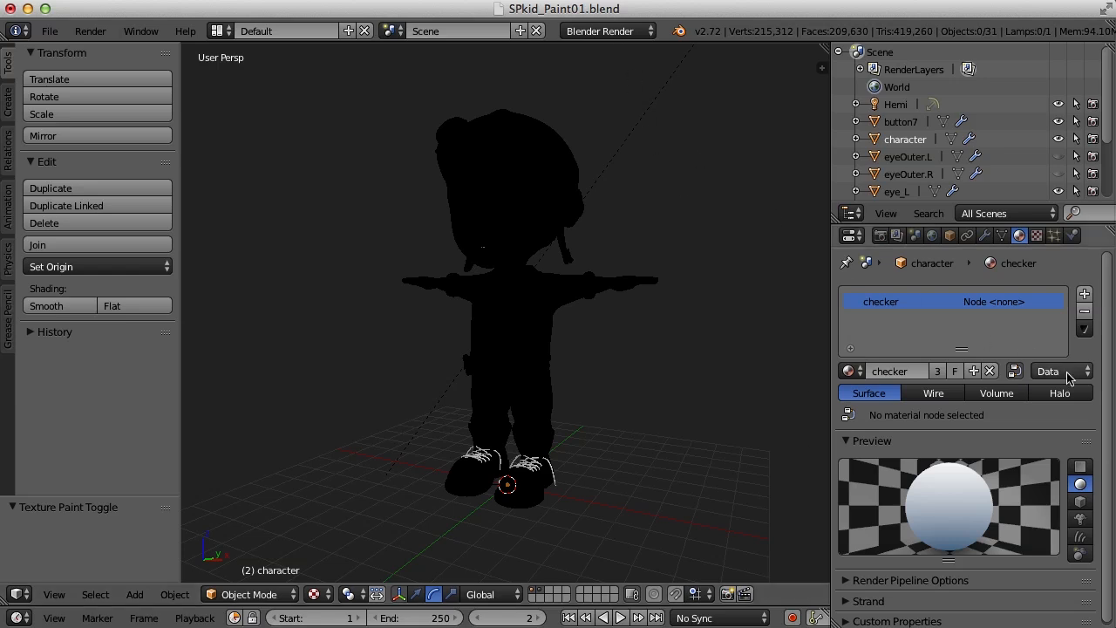
{"action": "mouse_move", "coordinate": [1020, 236]}
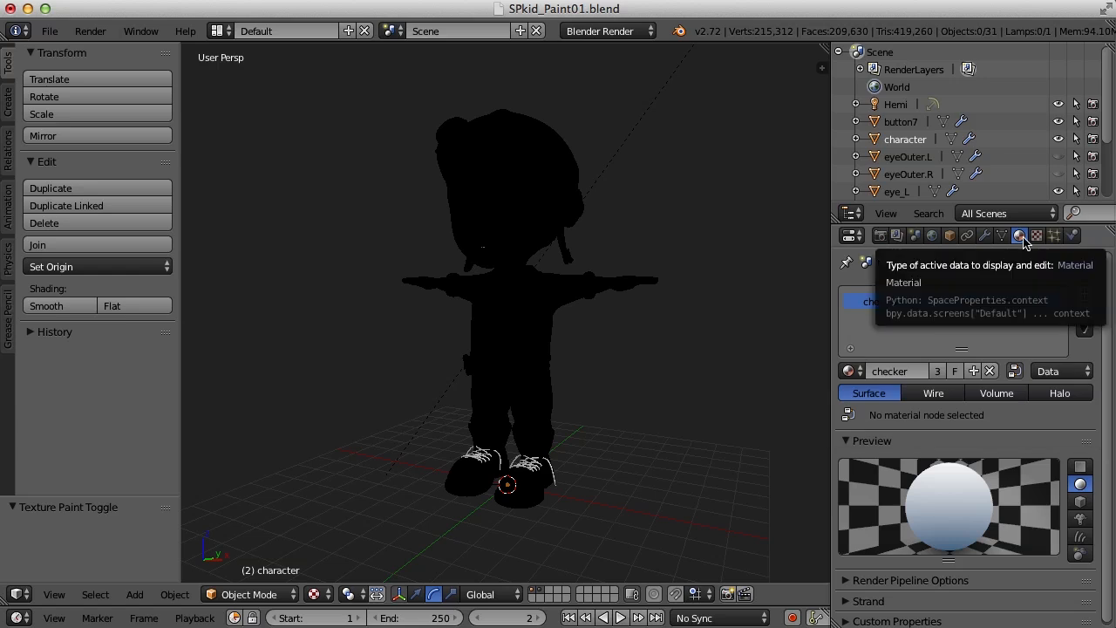
{"action": "mouse_move", "coordinate": [1070, 376]}
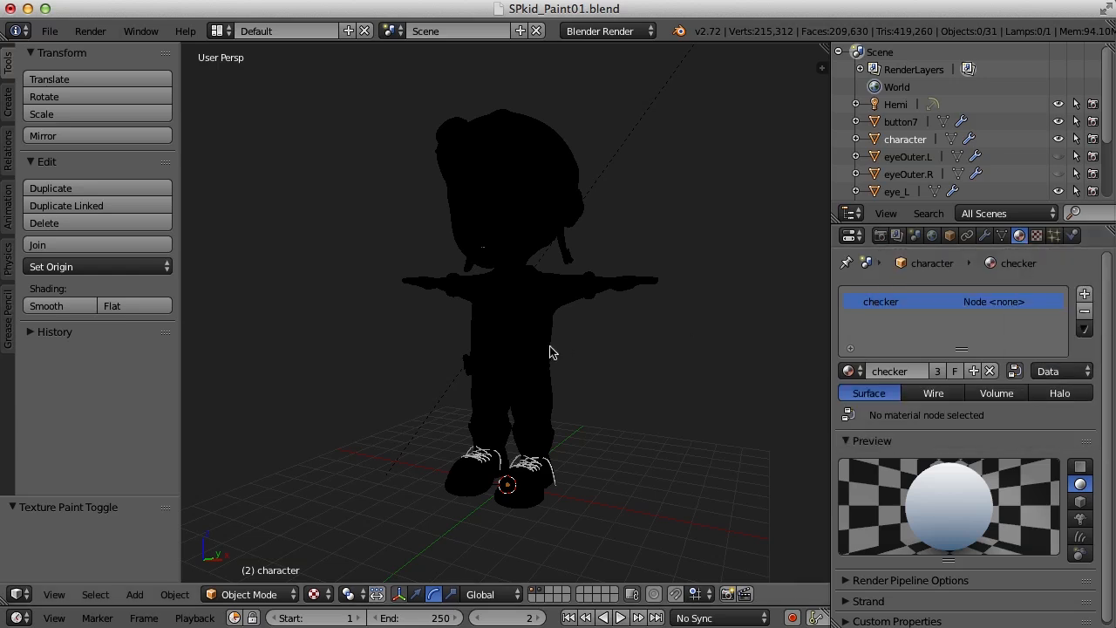
Step: Select the character and link its material to the object, giving it a new plain grey material
{"action": "left_click", "coordinate": [509, 348]}
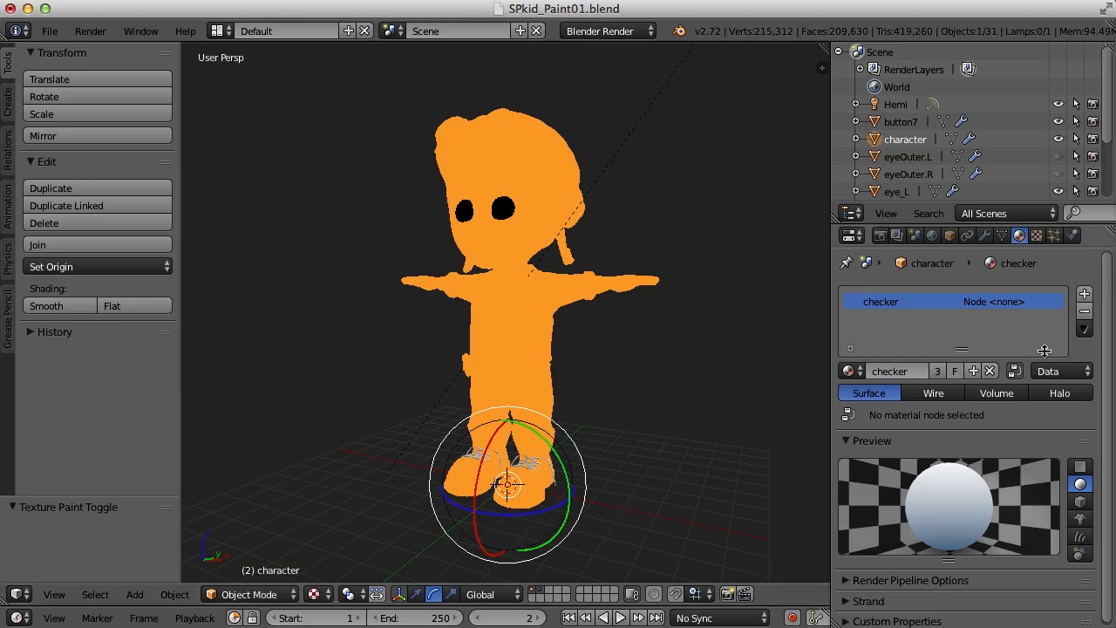
{"action": "left_click", "coordinate": [1060, 370]}
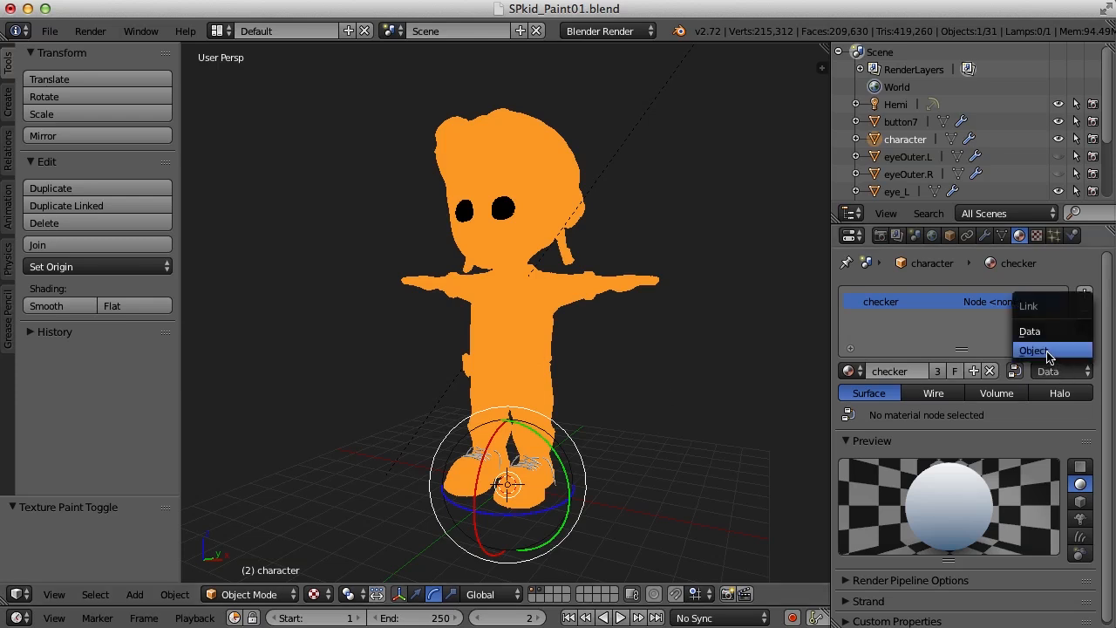
{"action": "left_click", "coordinate": [1032, 350]}
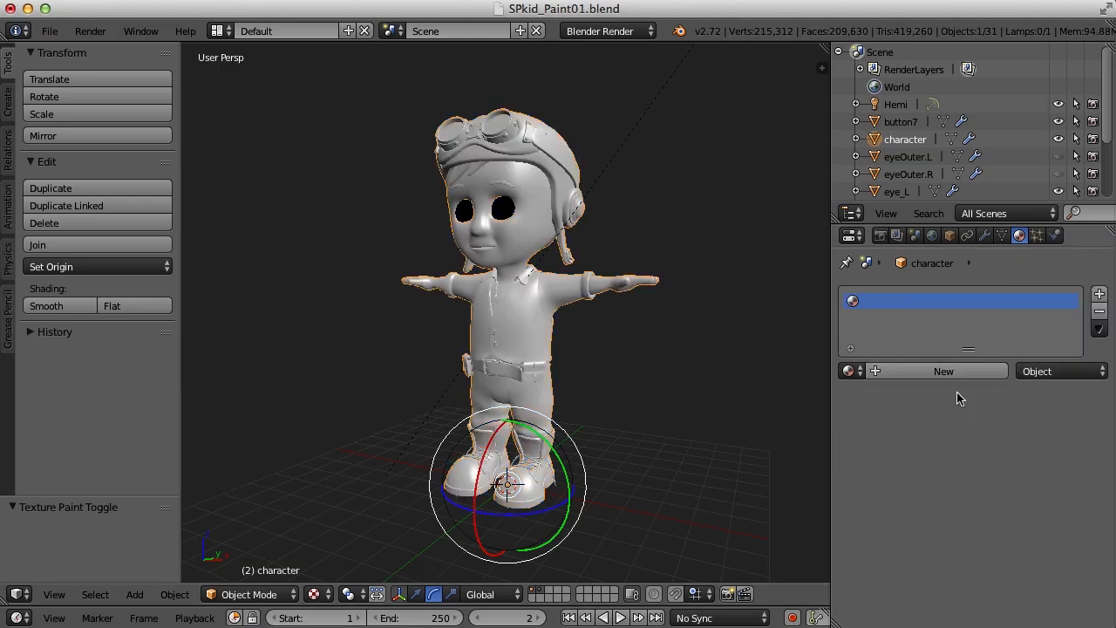
{"action": "left_click", "coordinate": [943, 370]}
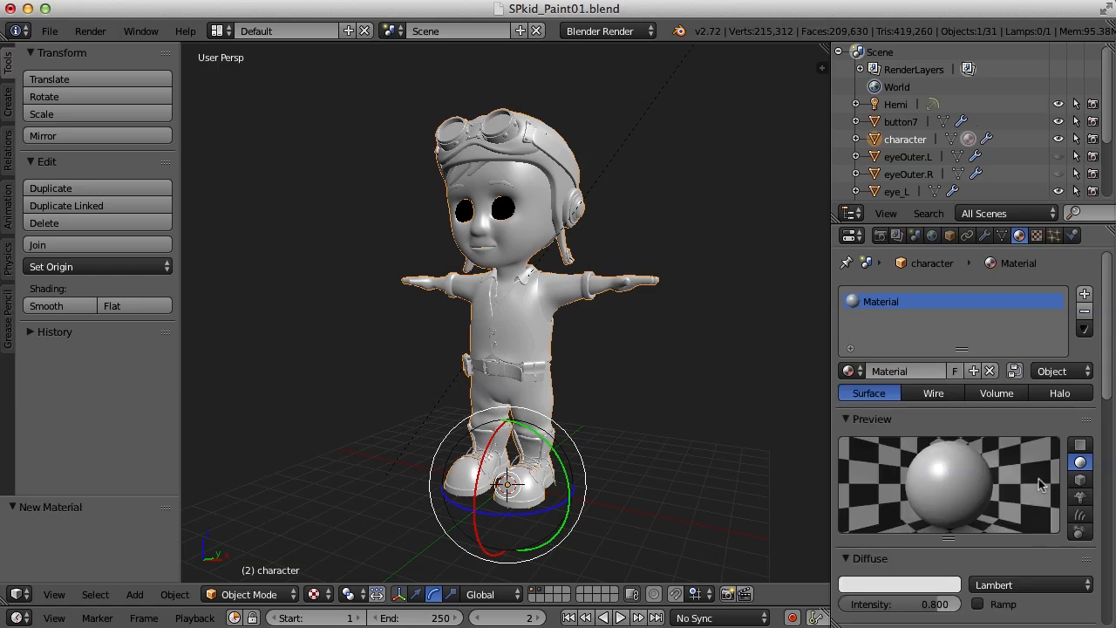
{"action": "mouse_move", "coordinate": [502, 216]}
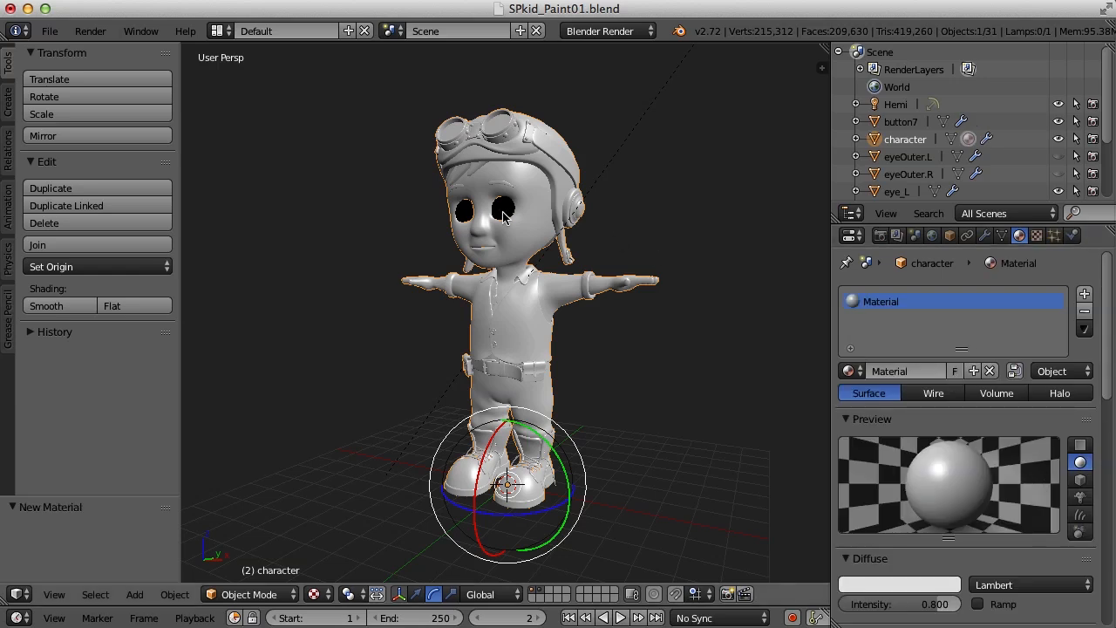
Step: Select eye_R and name the shared material 'character'
{"action": "left_click", "coordinate": [502, 208]}
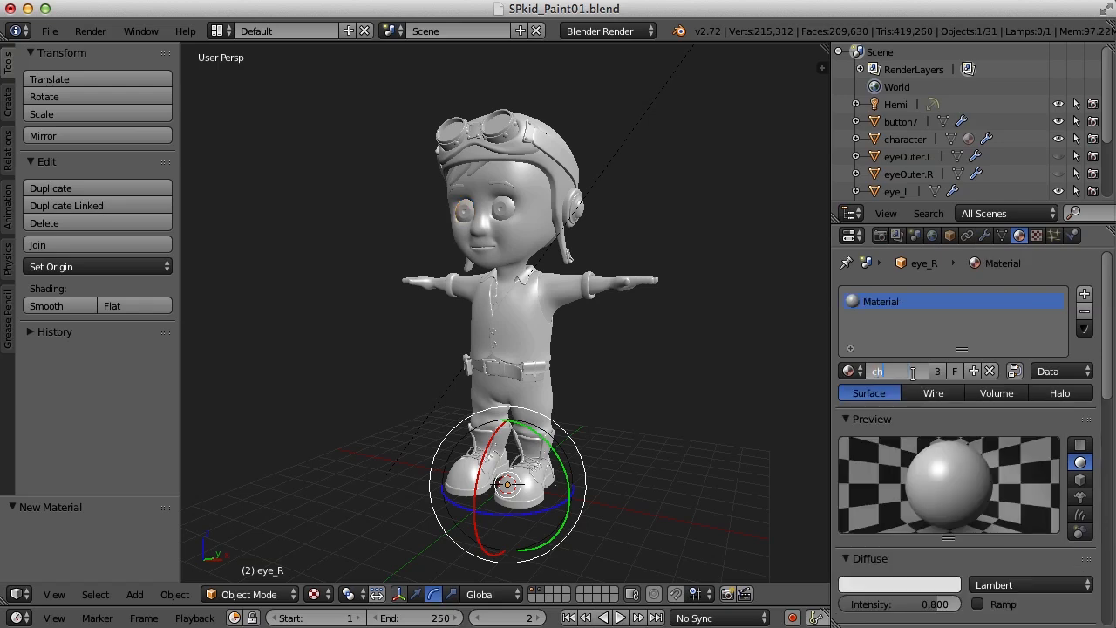
{"action": "type", "text": "character"}
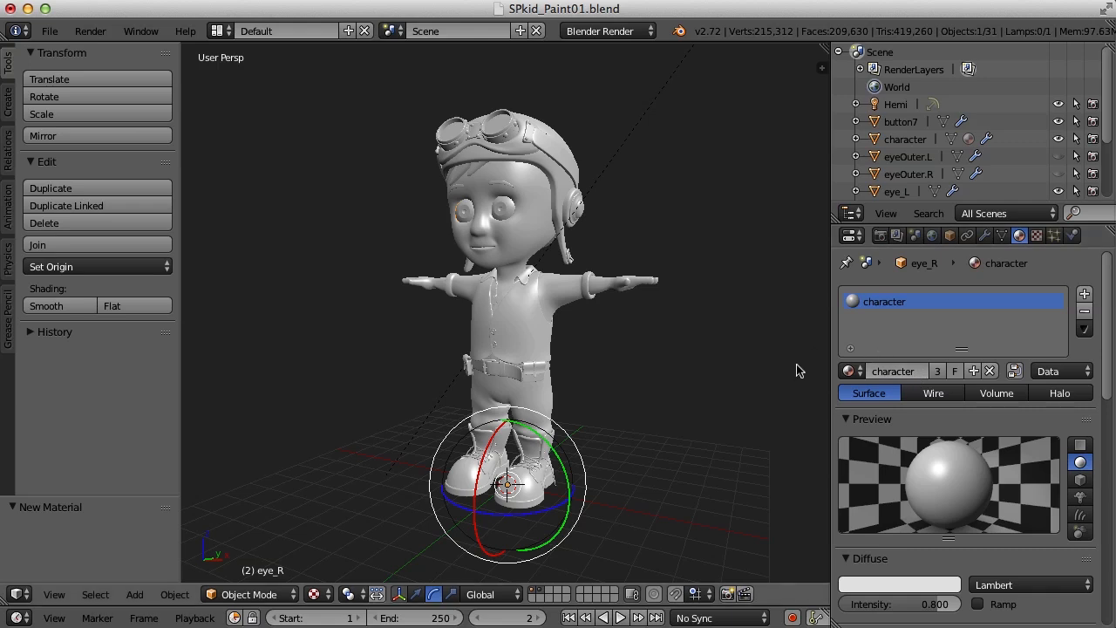
{"action": "mouse_move", "coordinate": [619, 429]}
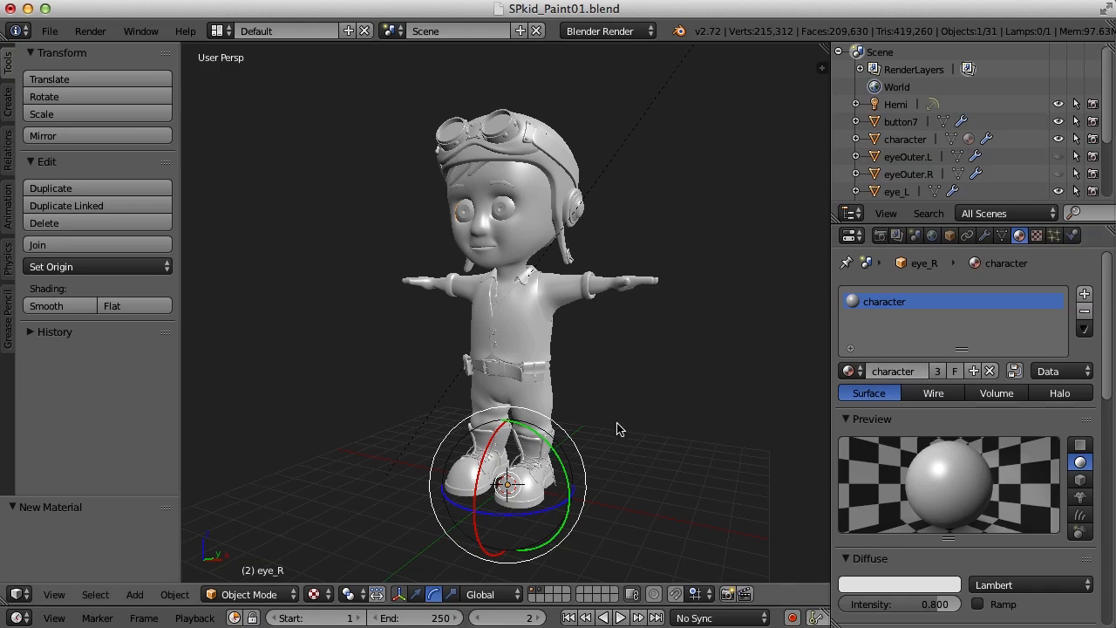
{"action": "mouse_move", "coordinate": [629, 418]}
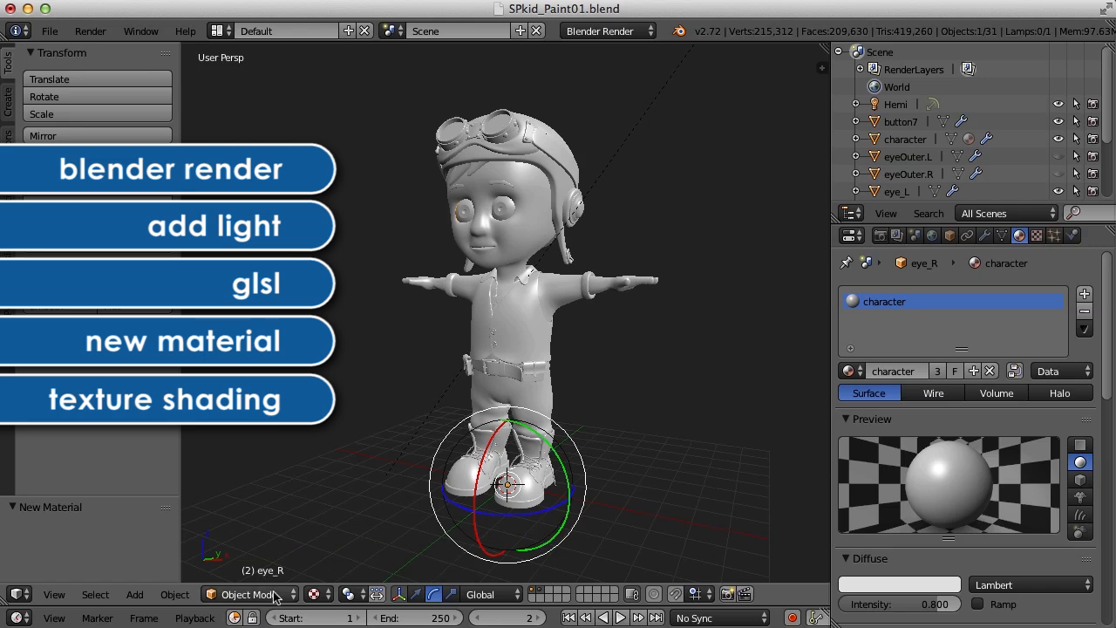
Step: Put the character into Texture Paint mode
{"action": "left_click", "coordinate": [248, 593]}
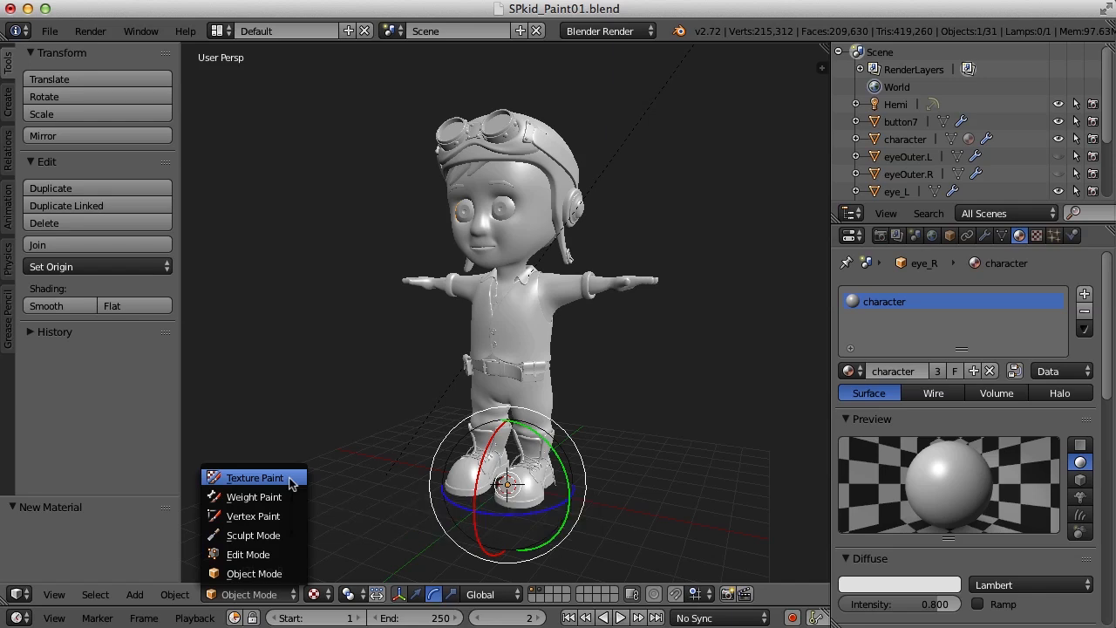
{"action": "left_click", "coordinate": [255, 477]}
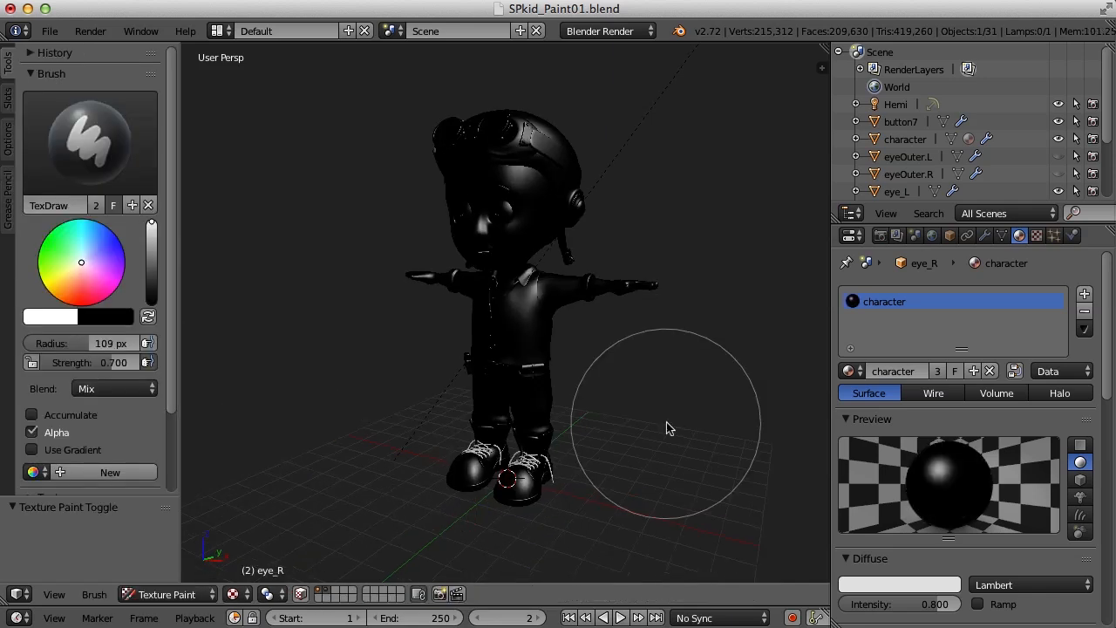
{"action": "mouse_move", "coordinate": [195, 357]}
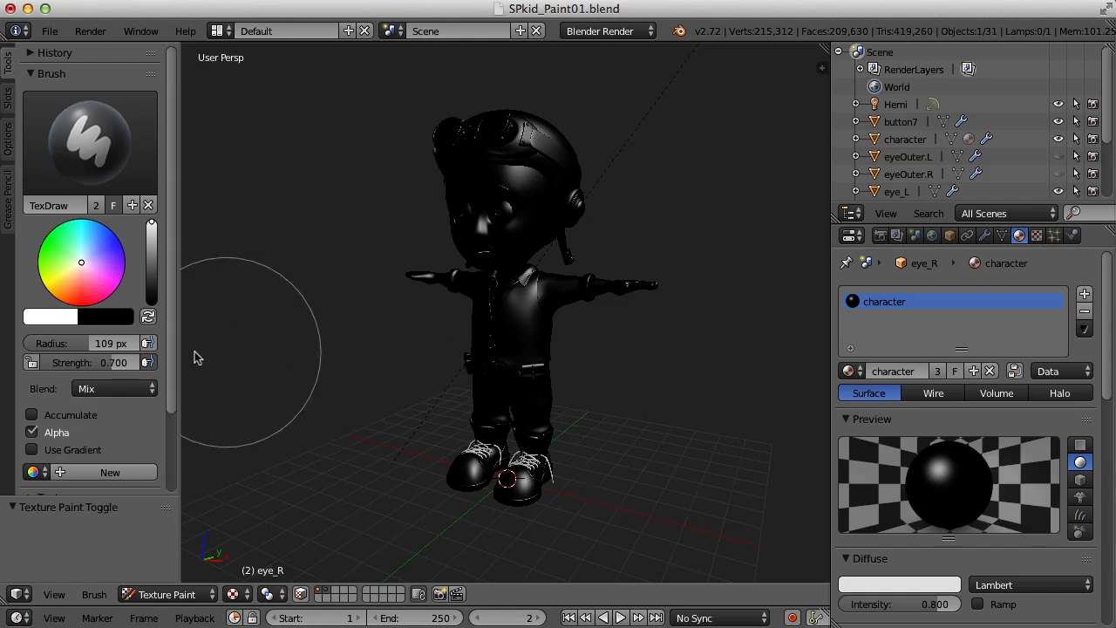
{"action": "mouse_move", "coordinate": [101, 421]}
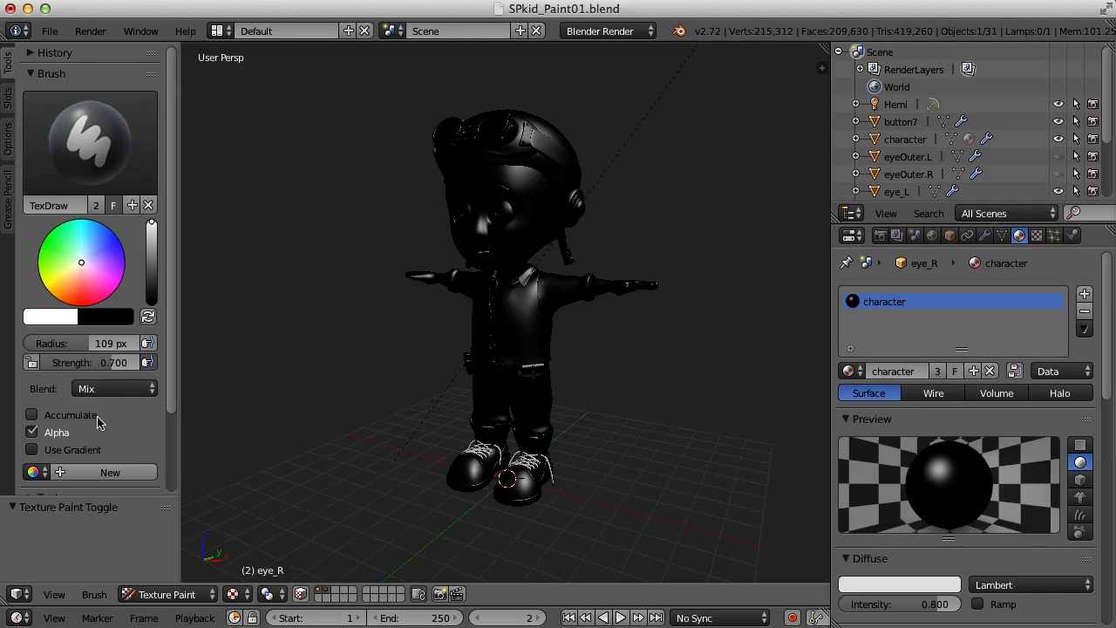
{"action": "mouse_move", "coordinate": [293, 206]}
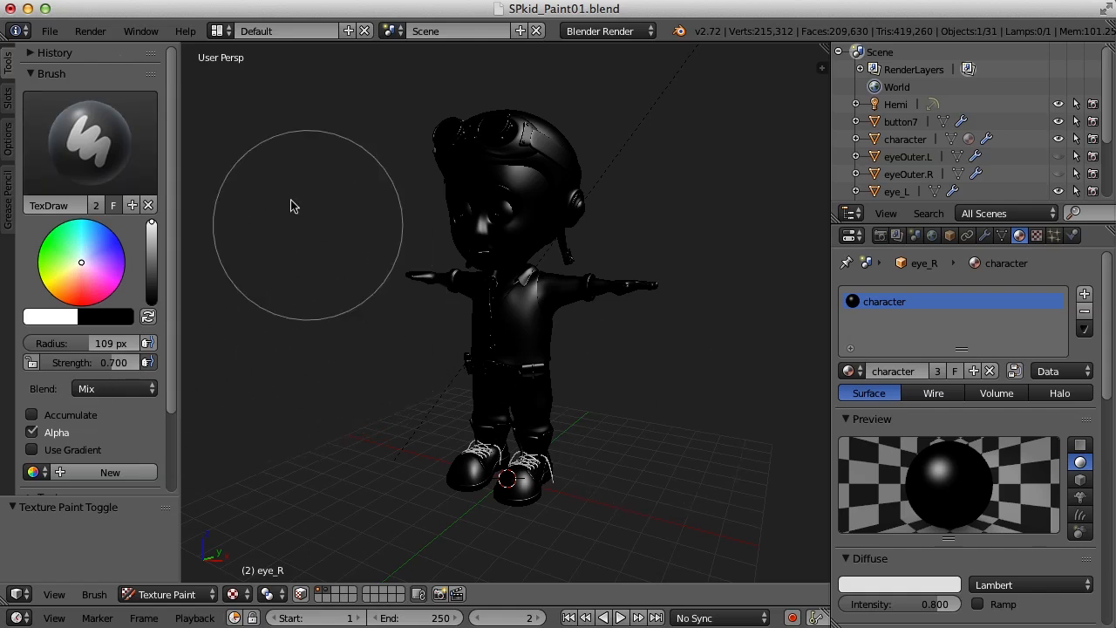
{"action": "mouse_move", "coordinate": [9, 99]}
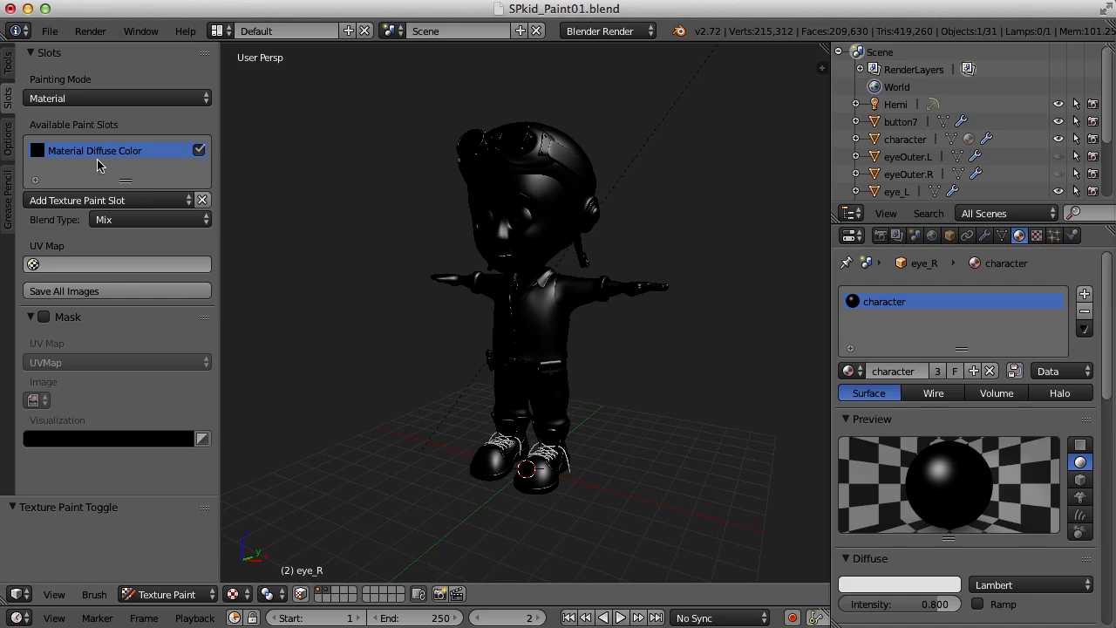
{"action": "mouse_move", "coordinate": [160, 190]}
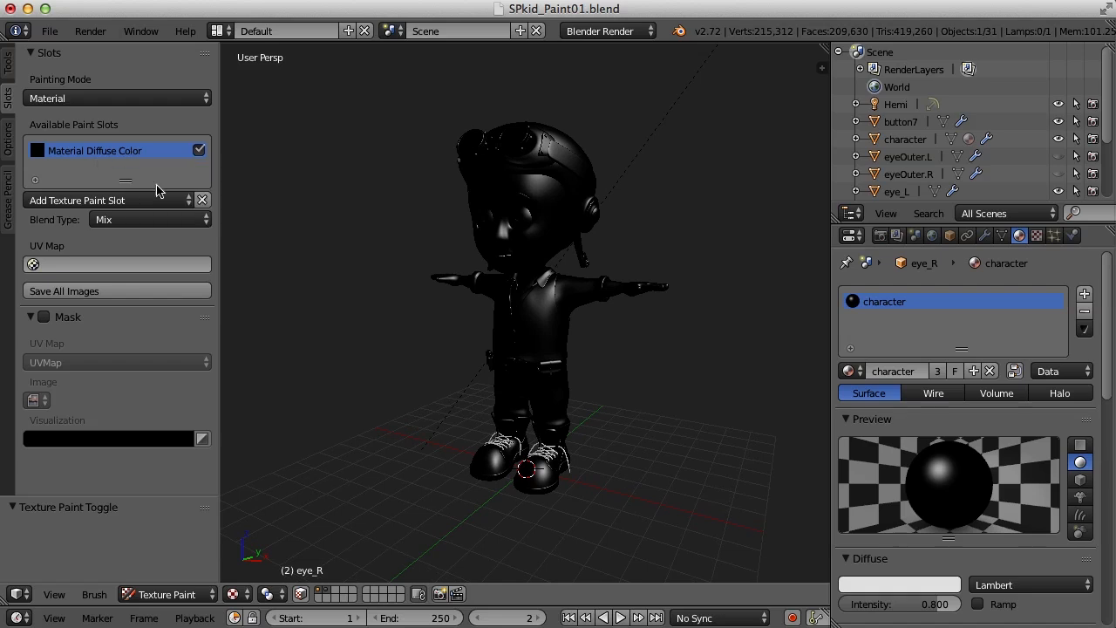
{"action": "mouse_move", "coordinate": [178, 205]}
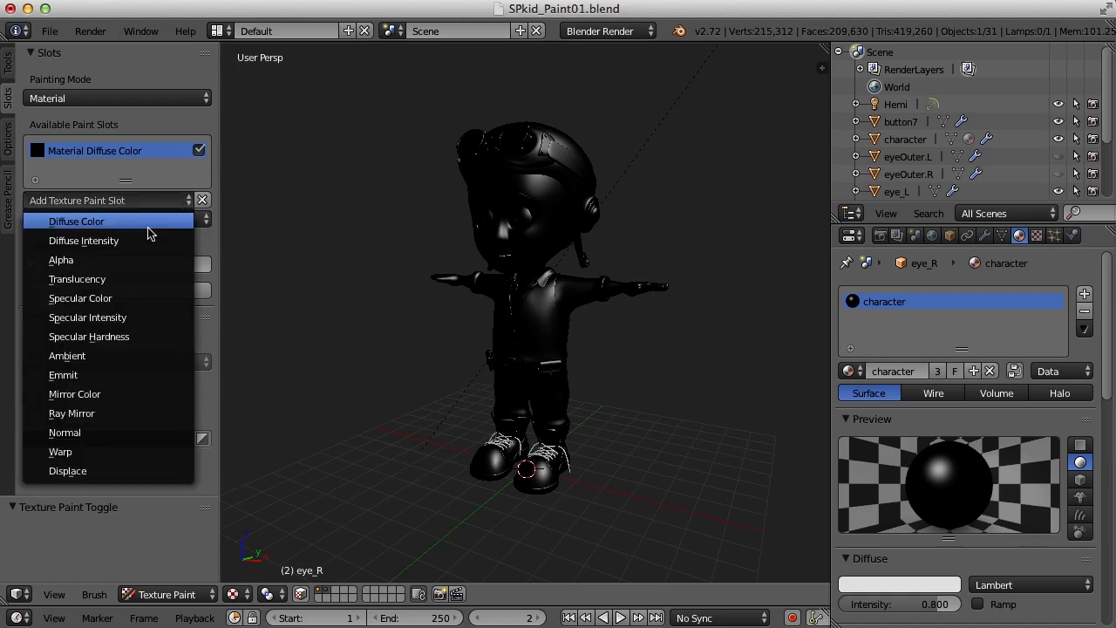
{"action": "mouse_move", "coordinate": [130, 317]}
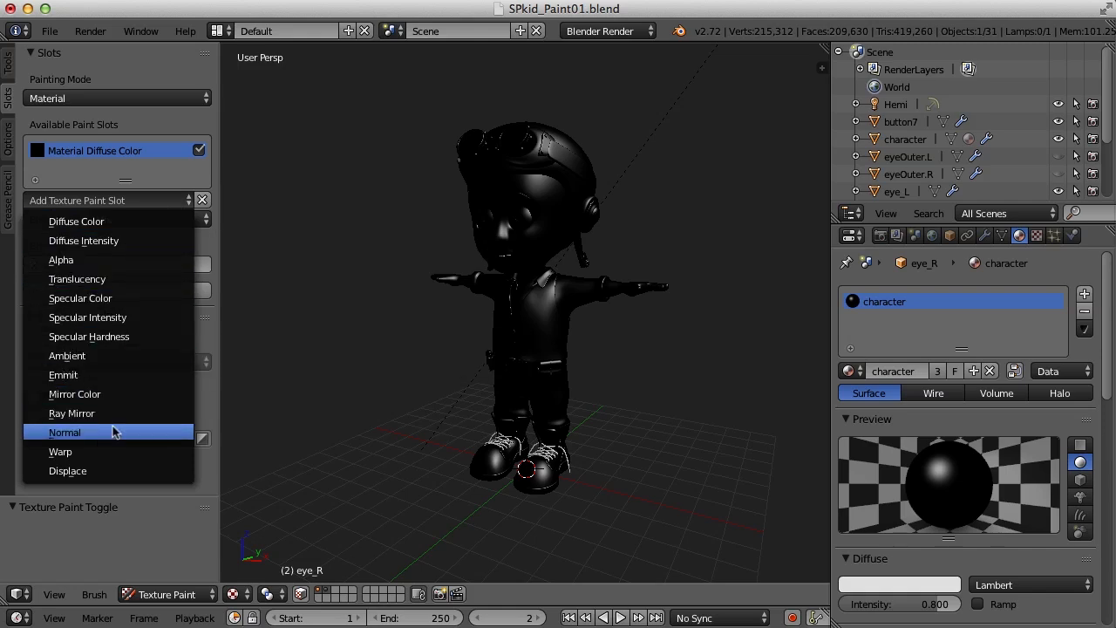
{"action": "mouse_move", "coordinate": [119, 436]}
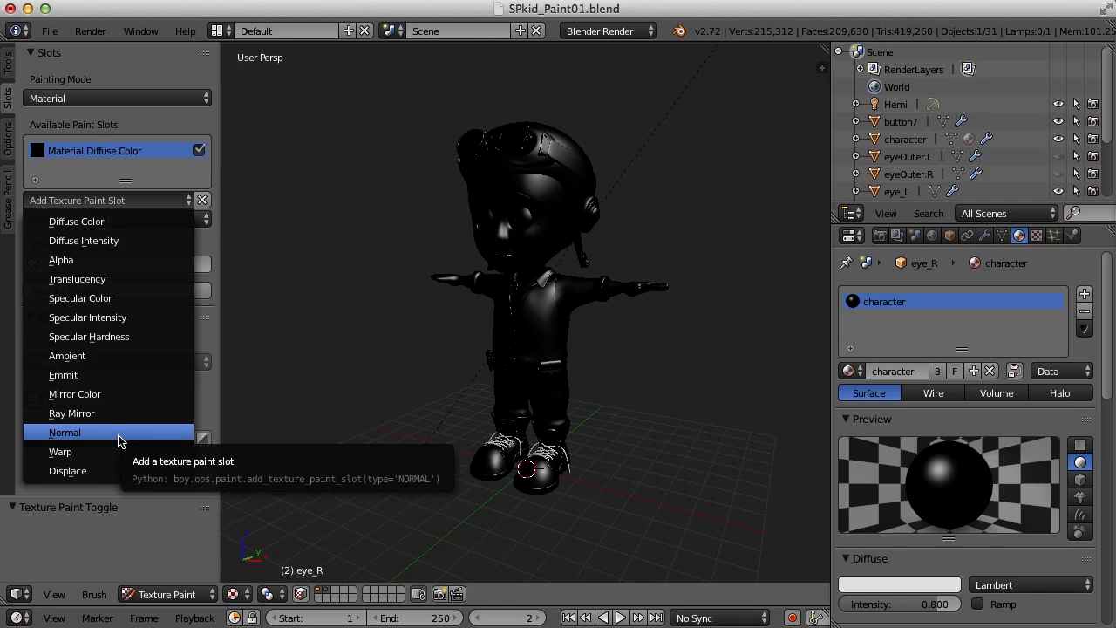
{"action": "mouse_move", "coordinate": [122, 220]}
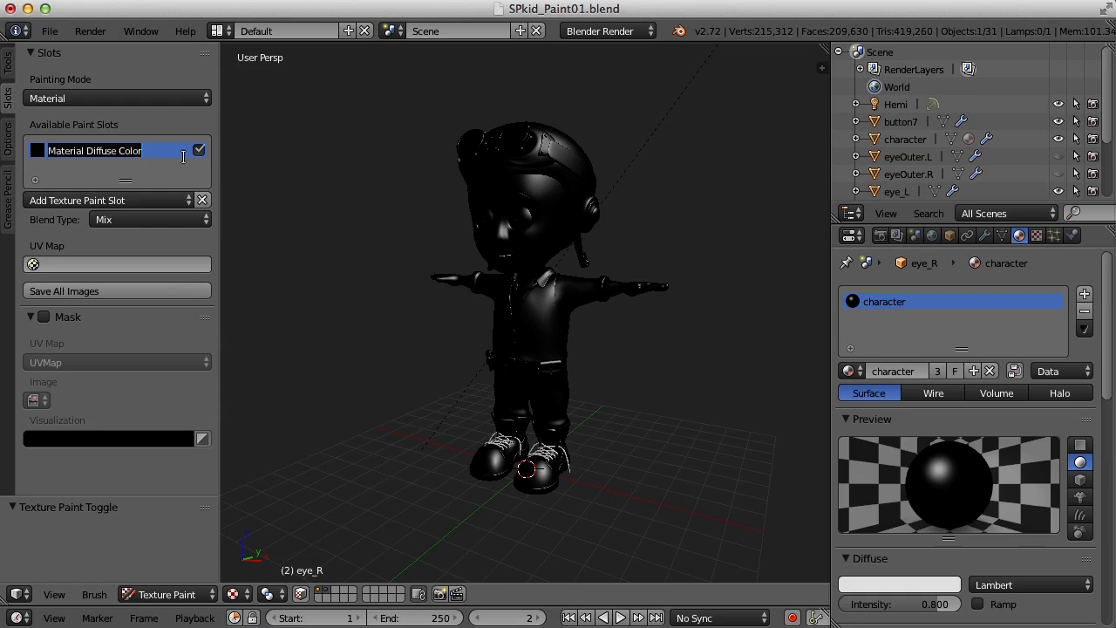
Step: Rename the Material Diffuse Color paint slot to 'color'
{"action": "type", "text": "c"}
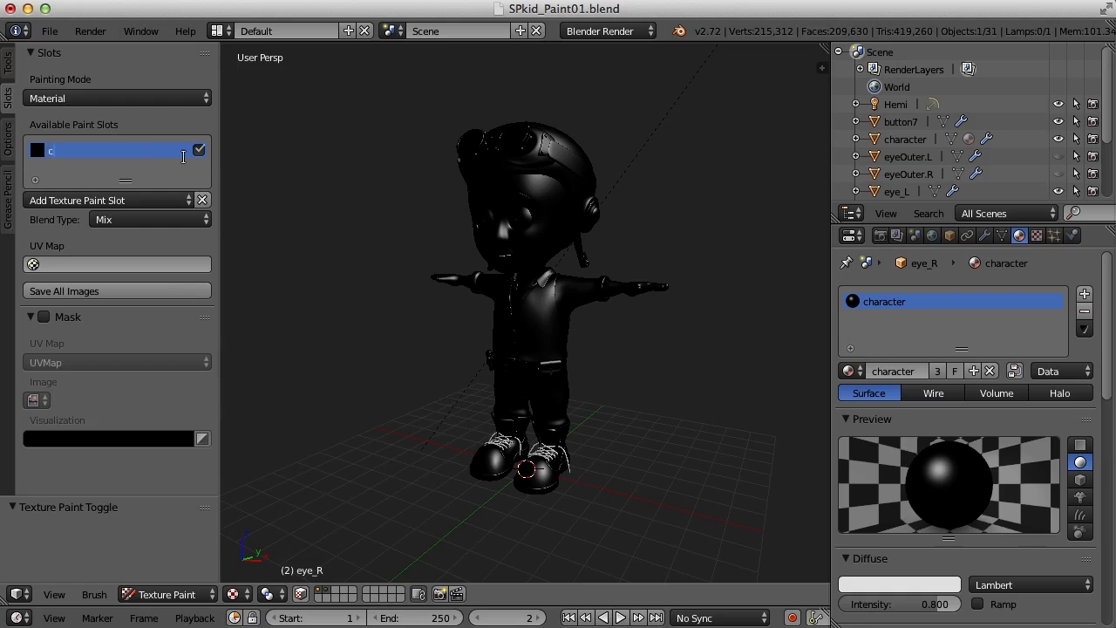
{"action": "type", "text": "olor"}
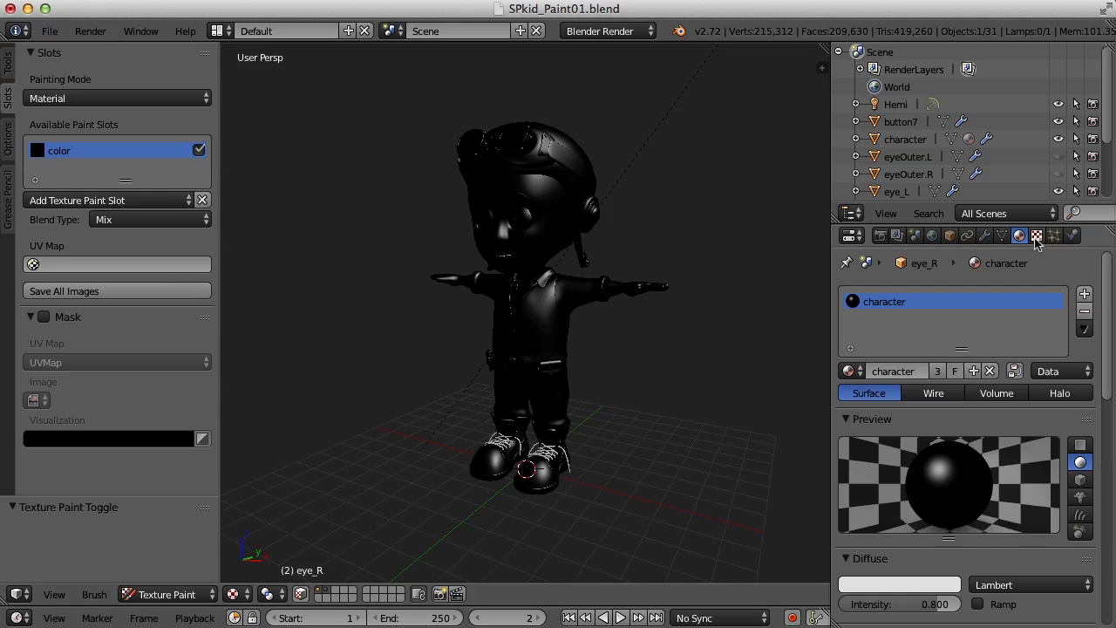
{"action": "mouse_move", "coordinate": [1020, 235]}
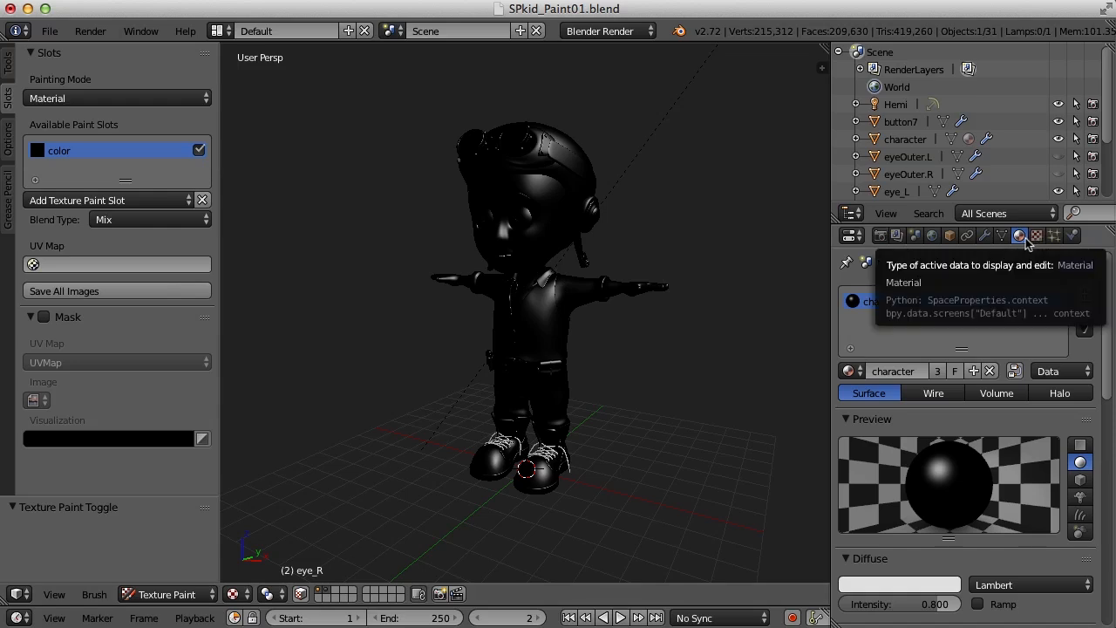
Step: Show the material's Texture settings and select the Diffuse Color texture holding the 1024 × 1024 'color' image
{"action": "left_click", "coordinate": [1036, 236]}
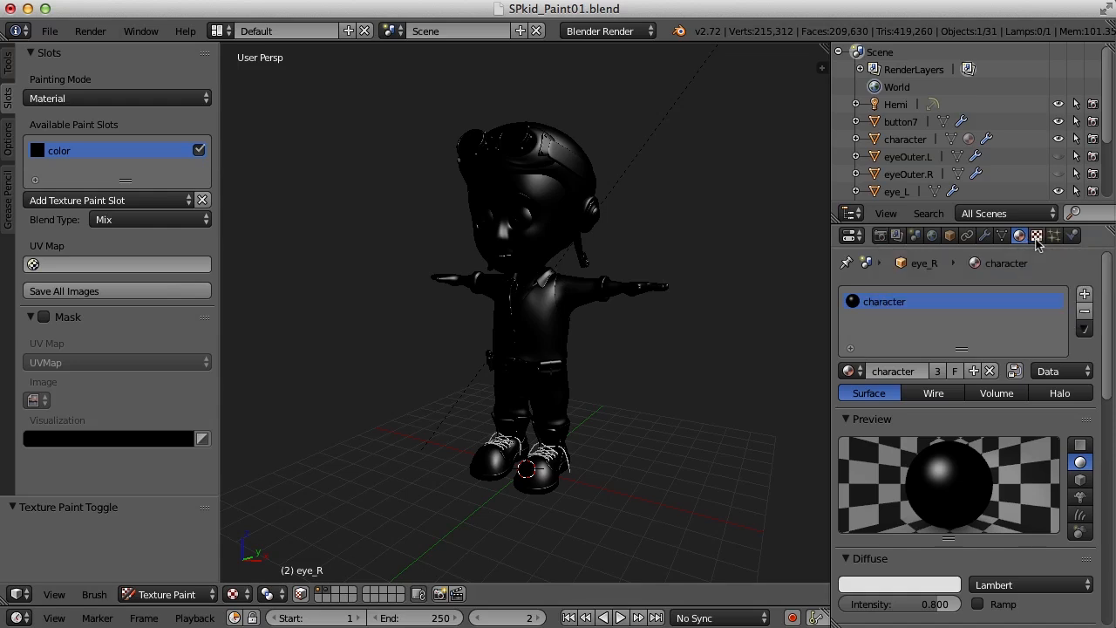
{"action": "left_click", "coordinate": [1035, 235]}
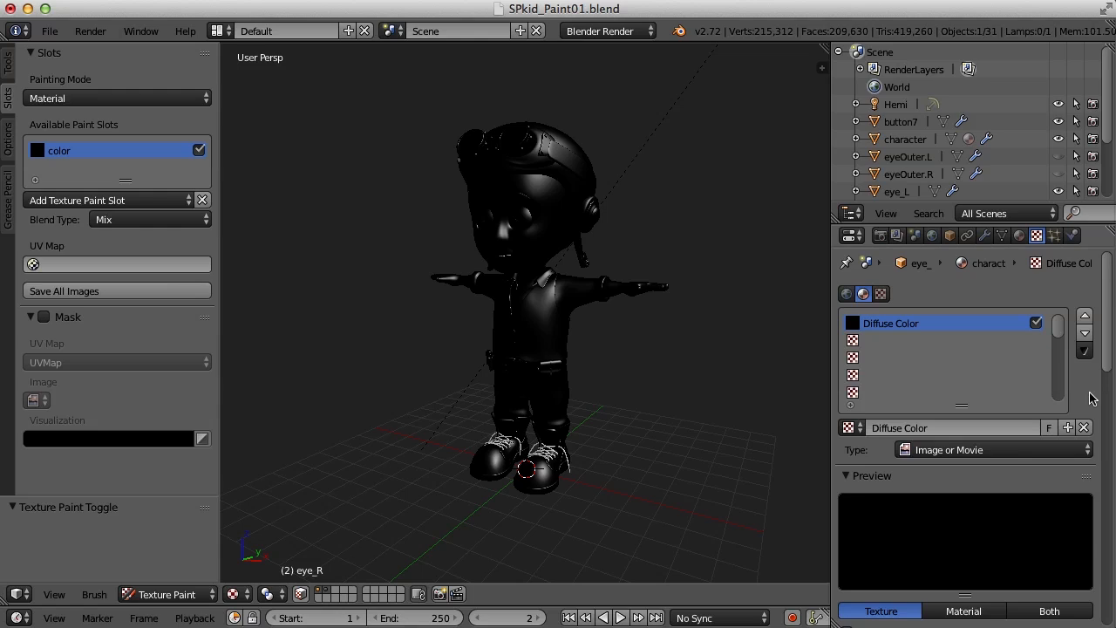
{"action": "mouse_move", "coordinate": [875, 322]}
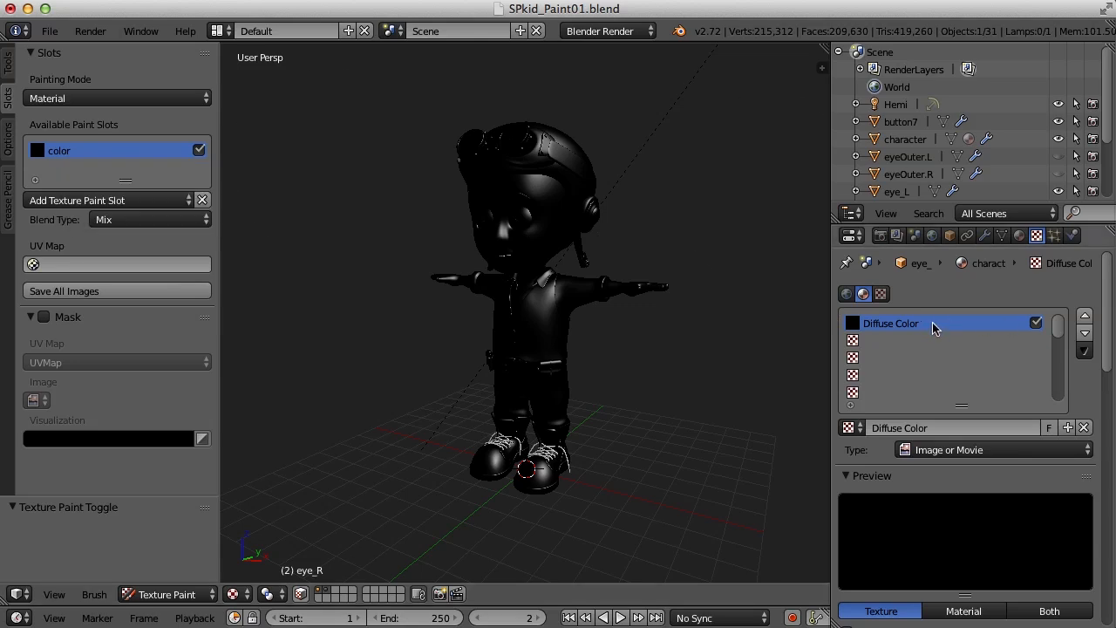
{"action": "double_click", "coordinate": [889, 323]}
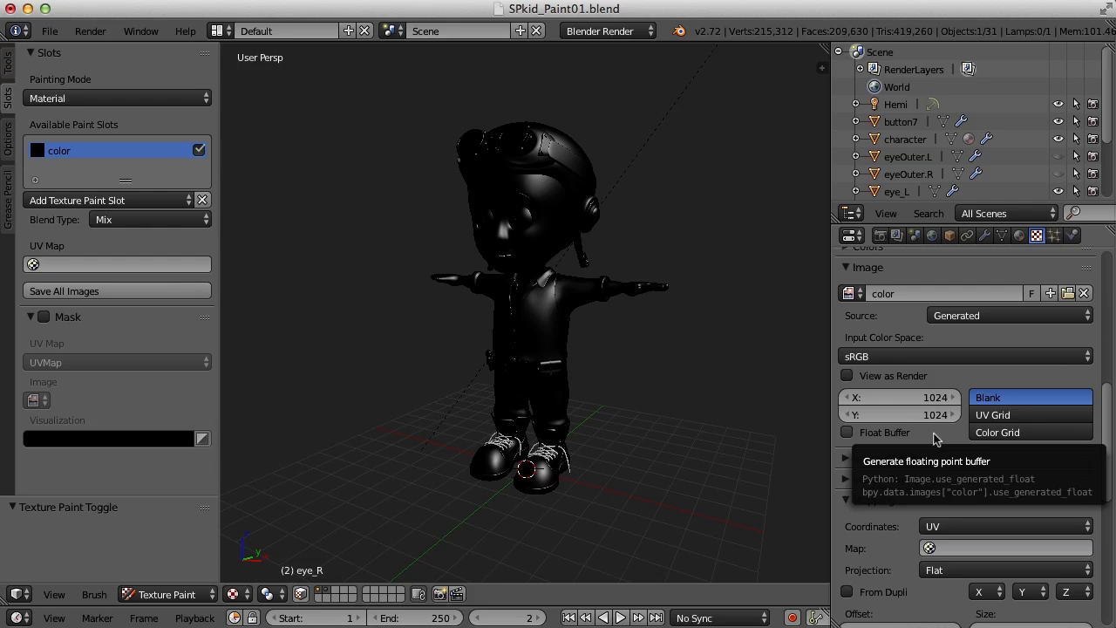
{"action": "mouse_move", "coordinate": [942, 412]}
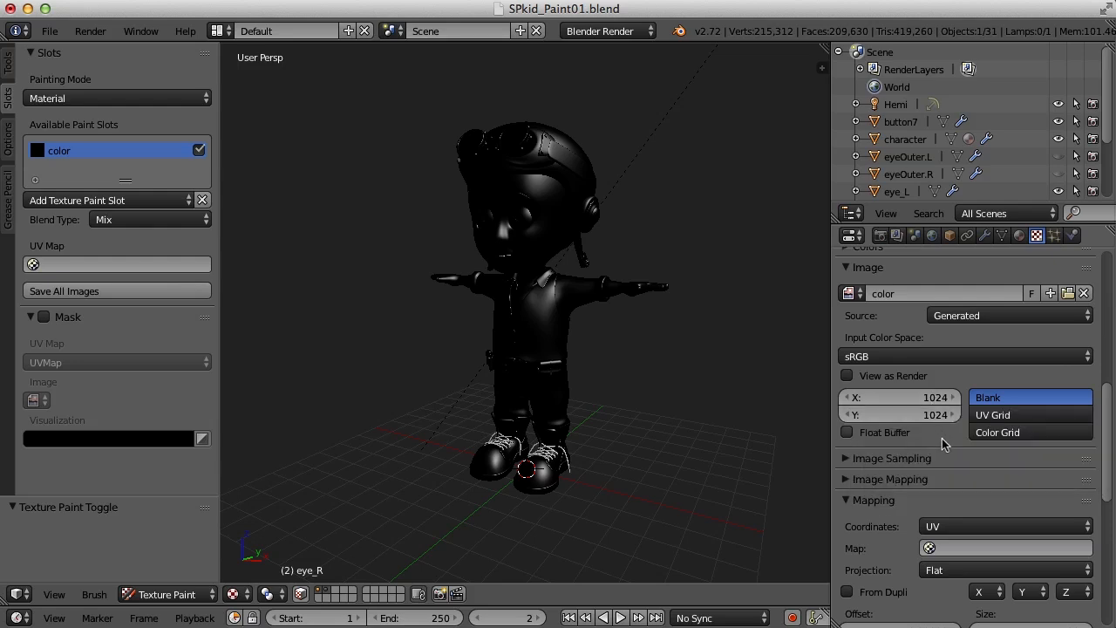
{"action": "mouse_move", "coordinate": [942, 444]}
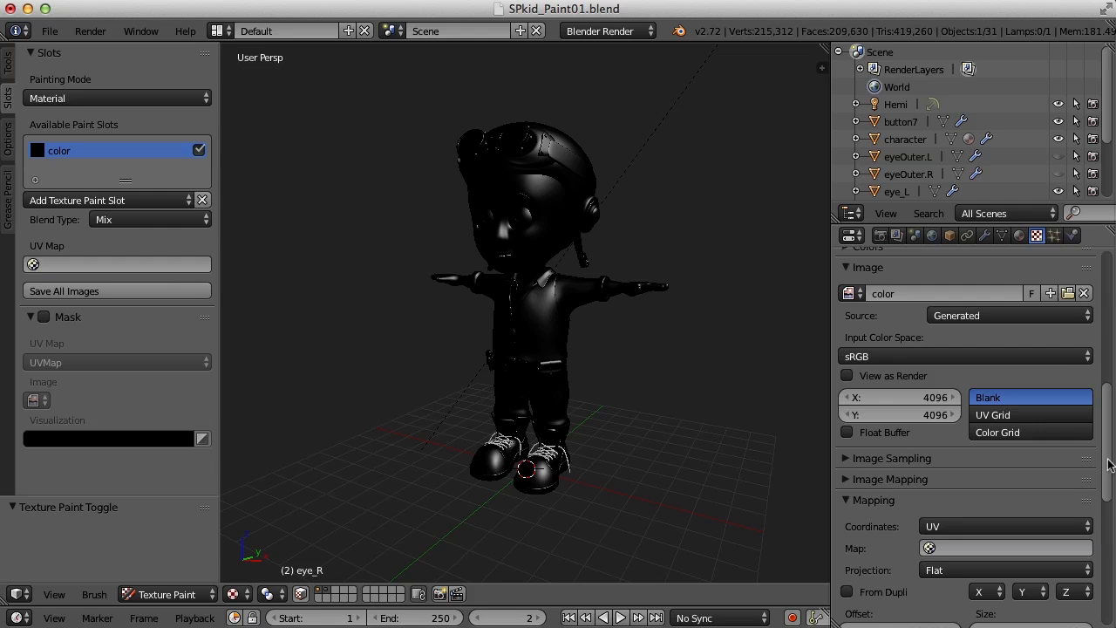
{"action": "mouse_move", "coordinate": [711, 401]}
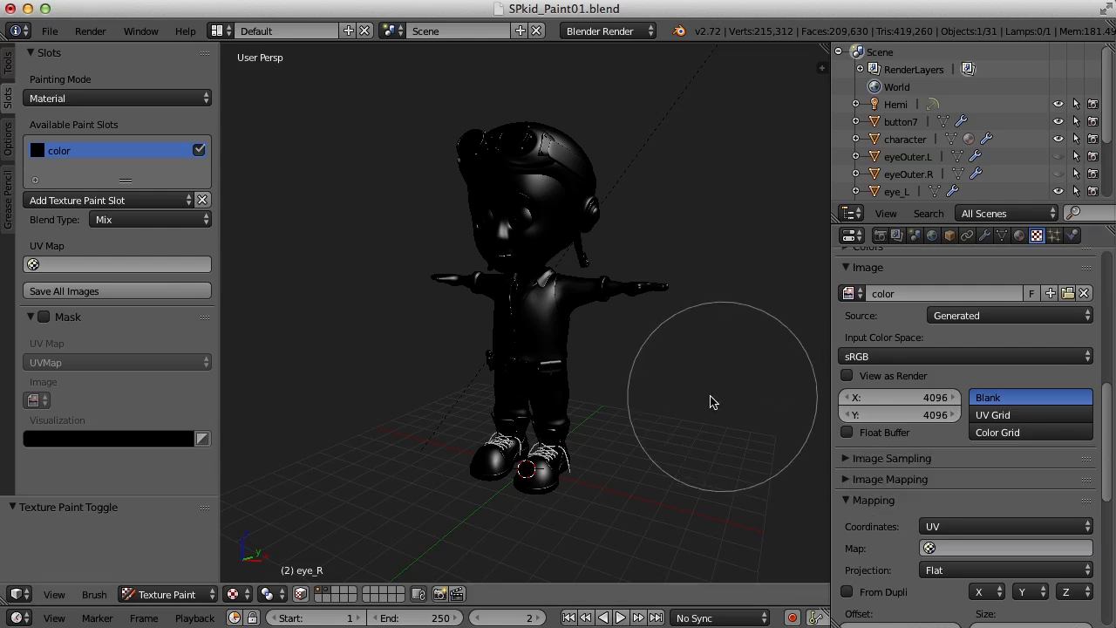
{"action": "mouse_move", "coordinate": [698, 401]}
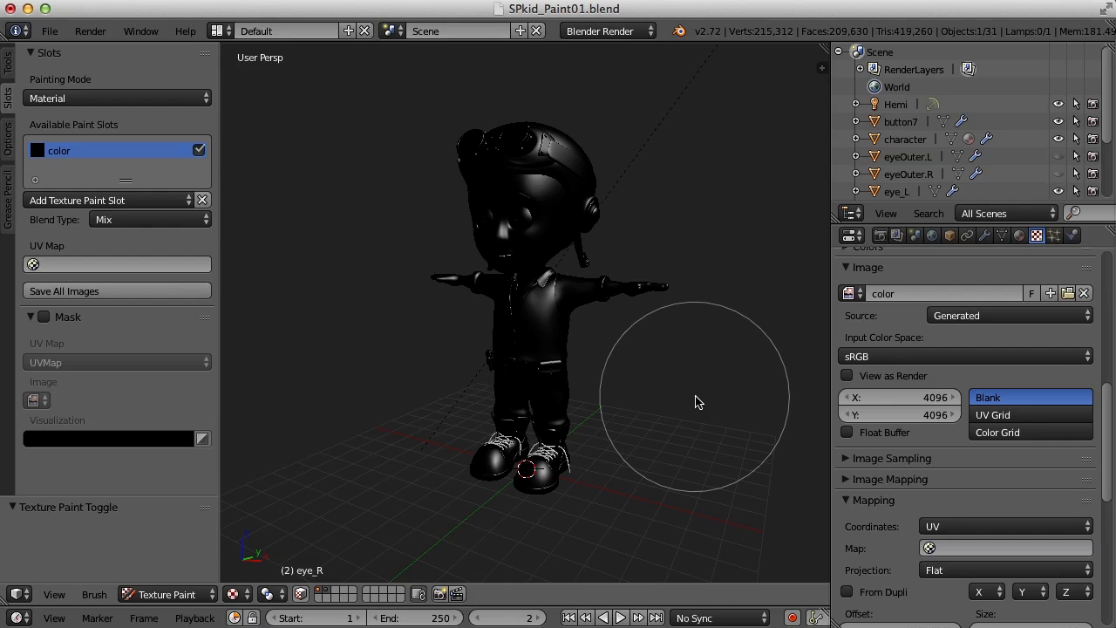
{"action": "mouse_move", "coordinate": [684, 382]}
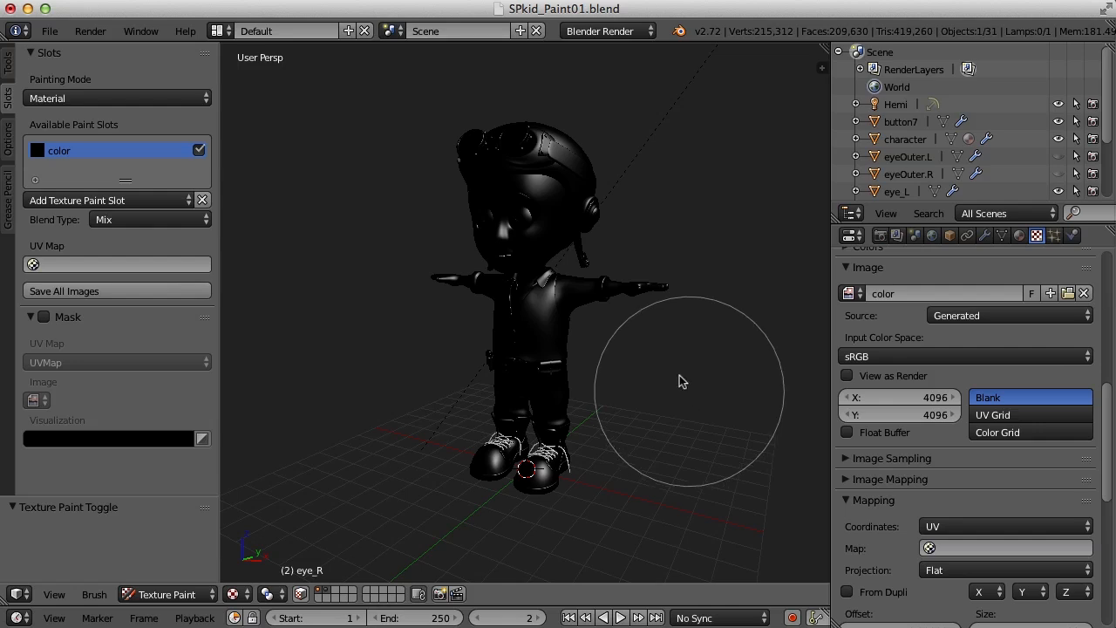
{"action": "mouse_move", "coordinate": [285, 32]}
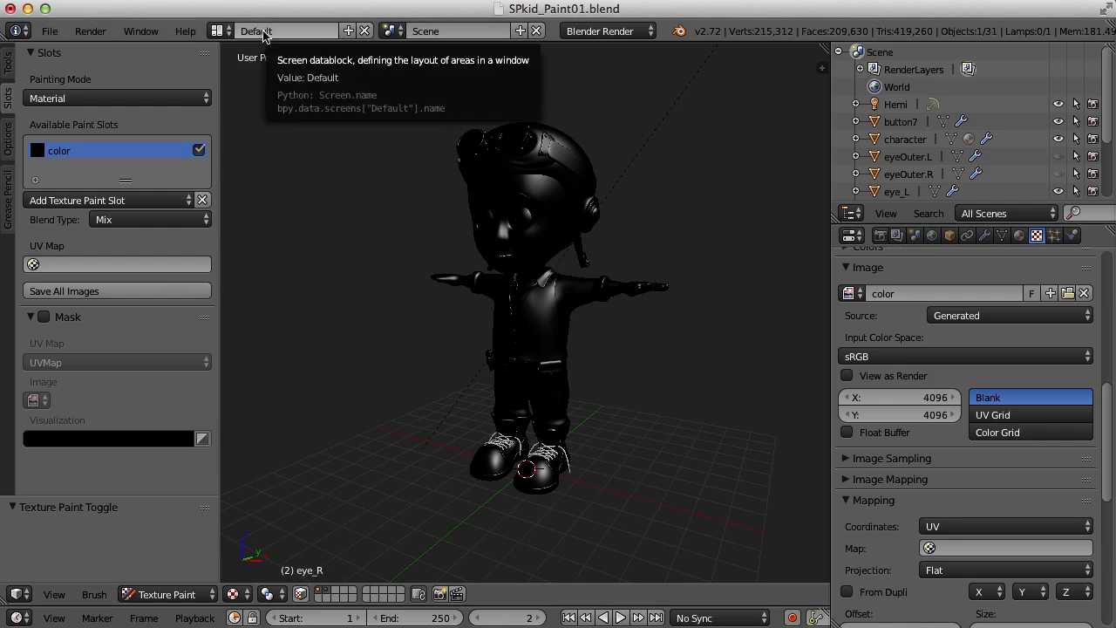
{"action": "mouse_move", "coordinate": [338, 40]}
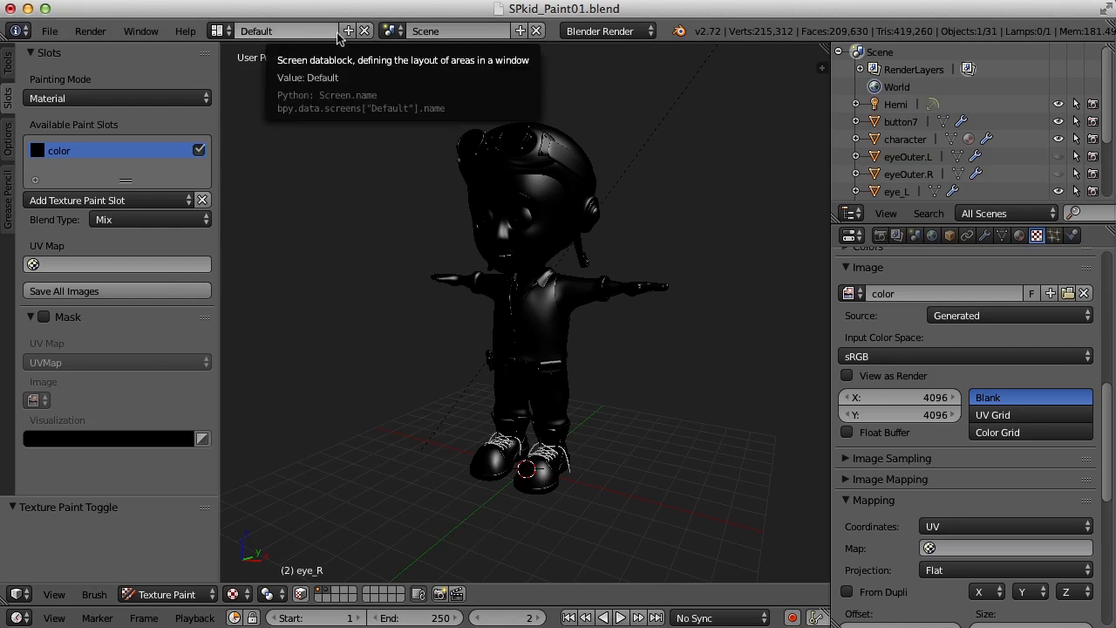
Step: Rename the Default screen layout to 'texture painting'
{"action": "left_click", "coordinate": [347, 31]}
{"action": "type", "text": "t"}
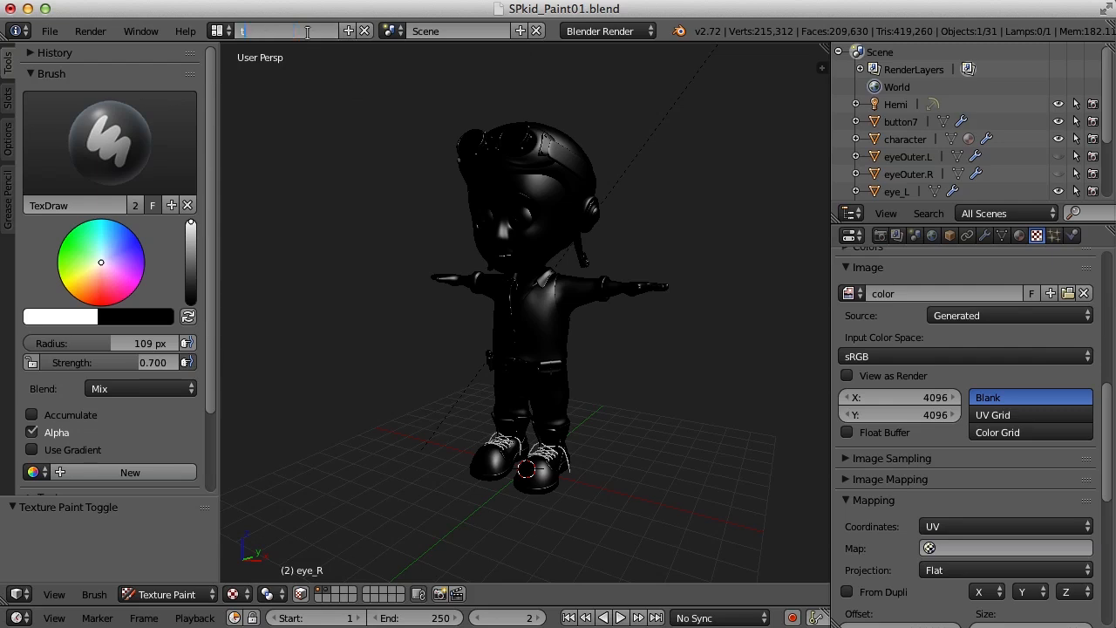
{"action": "type", "text": "exture painting"}
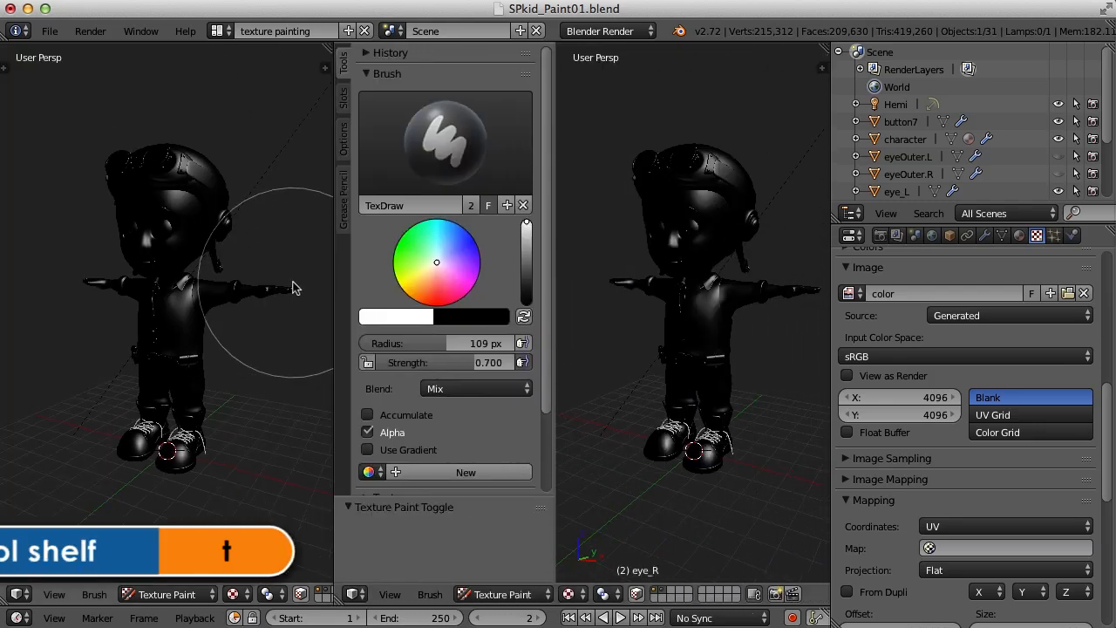
Step: Turn the left split area into a UV/Image Editor beside the character's 3D view
{"action": "left_click", "coordinate": [17, 593]}
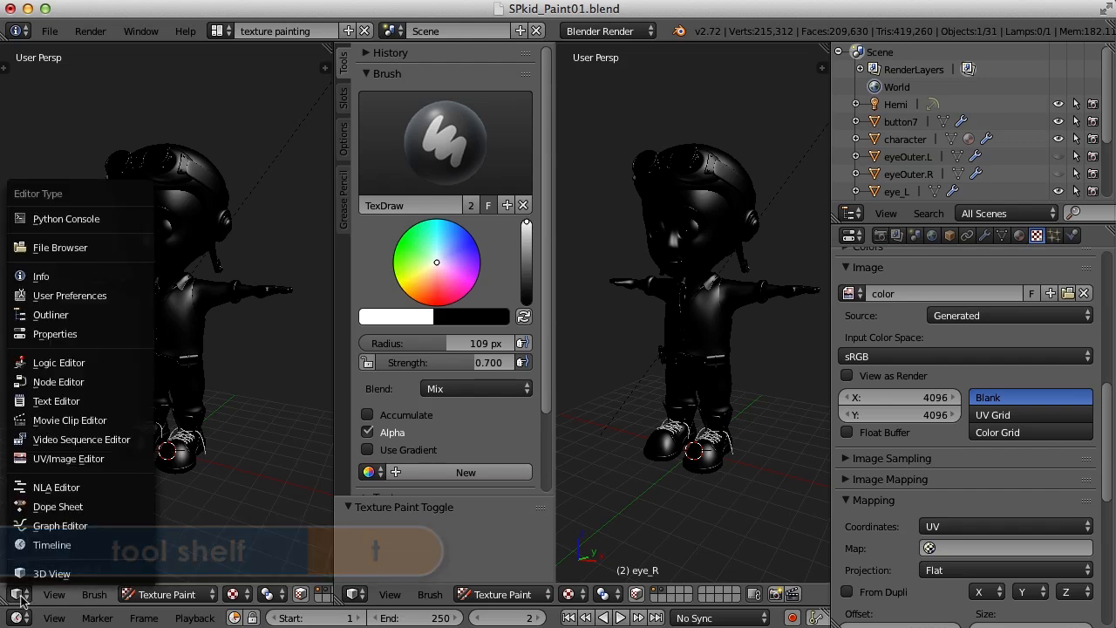
{"action": "mouse_move", "coordinate": [68, 457]}
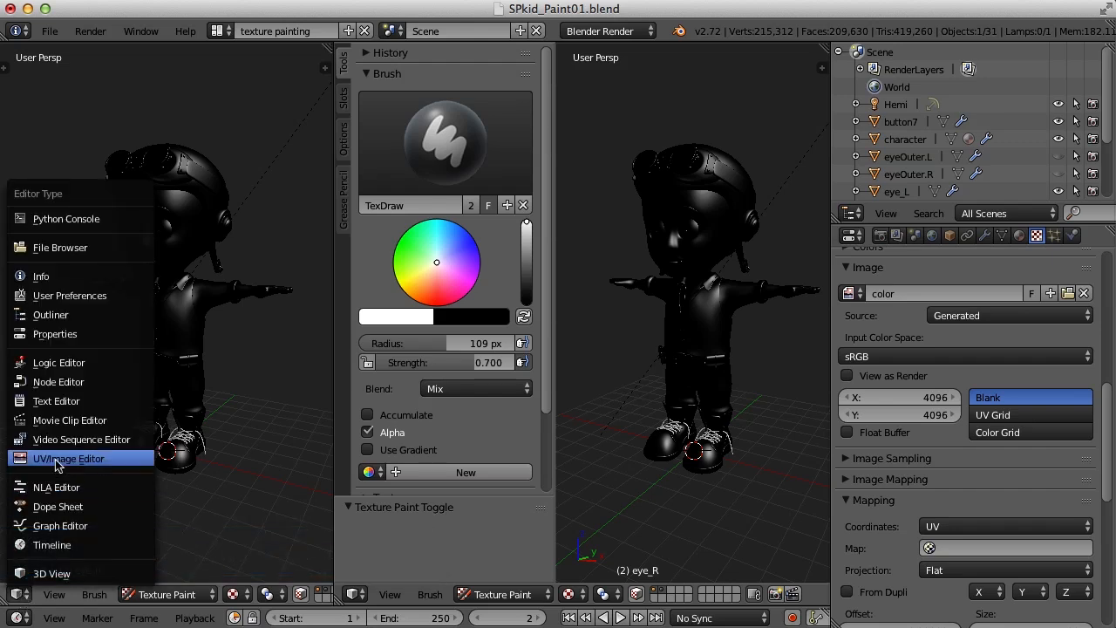
{"action": "left_click", "coordinate": [68, 457]}
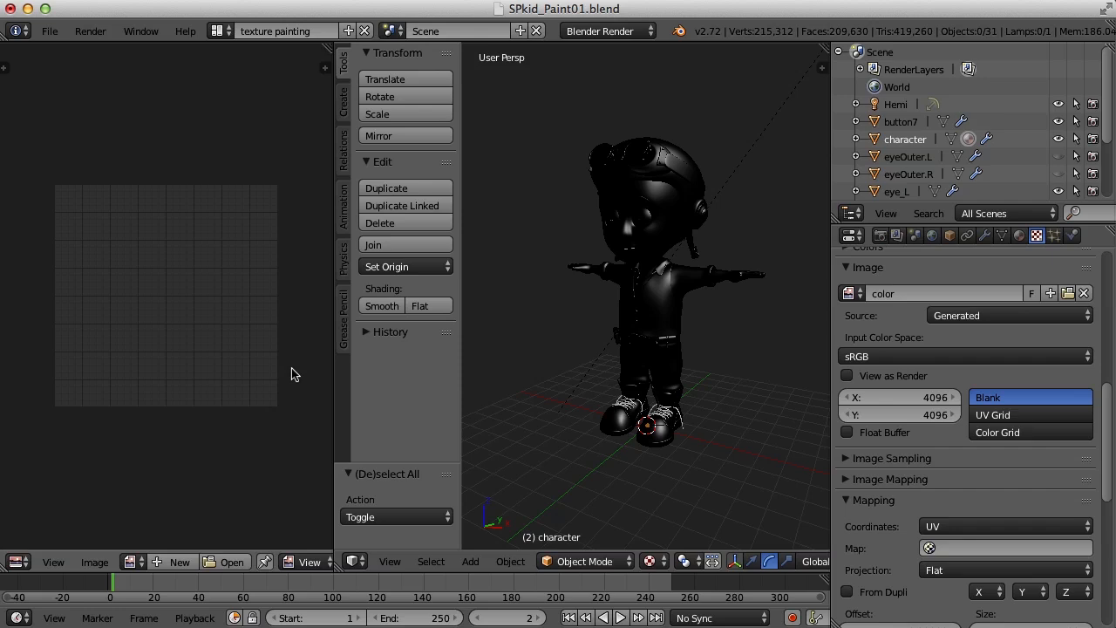
{"action": "mouse_move", "coordinate": [270, 425]}
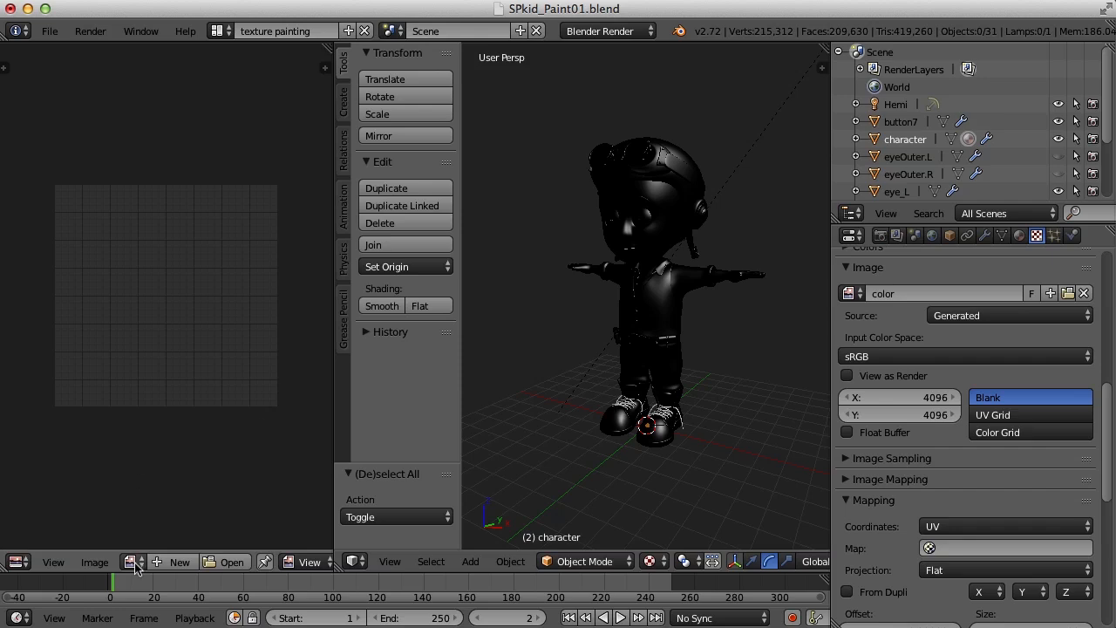
Step: List the file's available images in the image editor to pick 'color'
{"action": "left_click", "coordinate": [129, 562]}
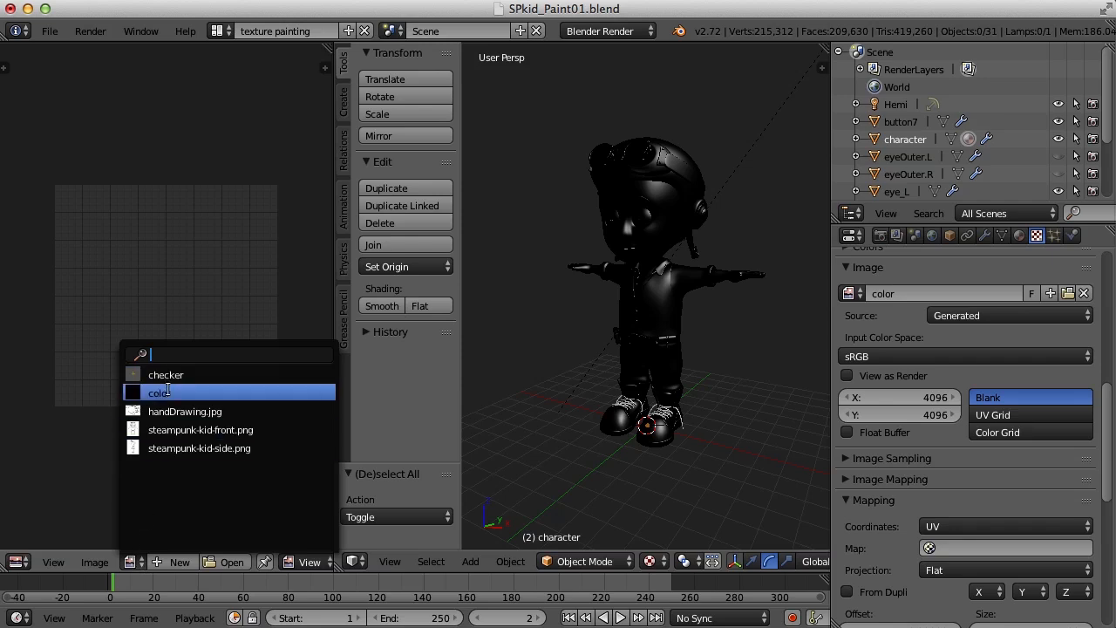
{"action": "mouse_move", "coordinate": [178, 394]}
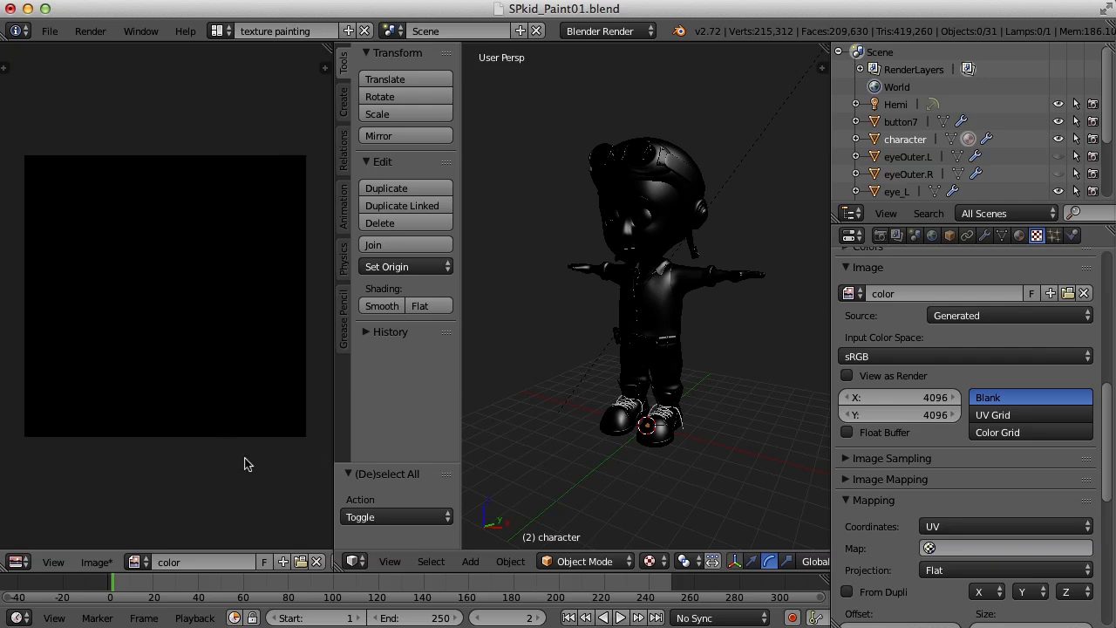
{"action": "mouse_move", "coordinate": [519, 527]}
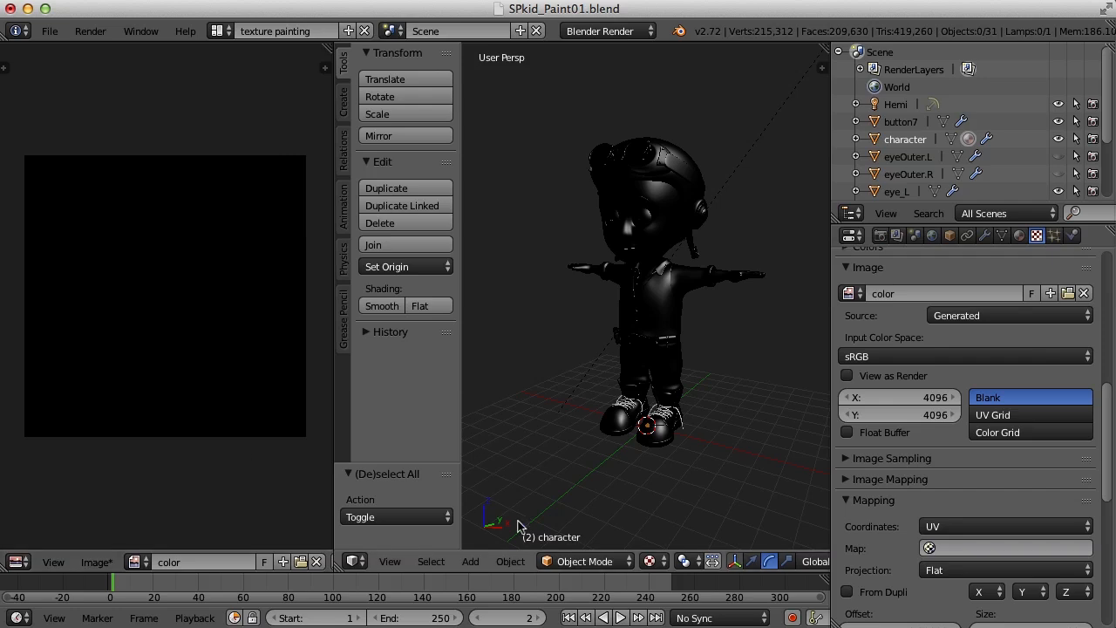
Step: Switch the character from Object Mode to Texture Paint mode
{"action": "left_click", "coordinate": [584, 561]}
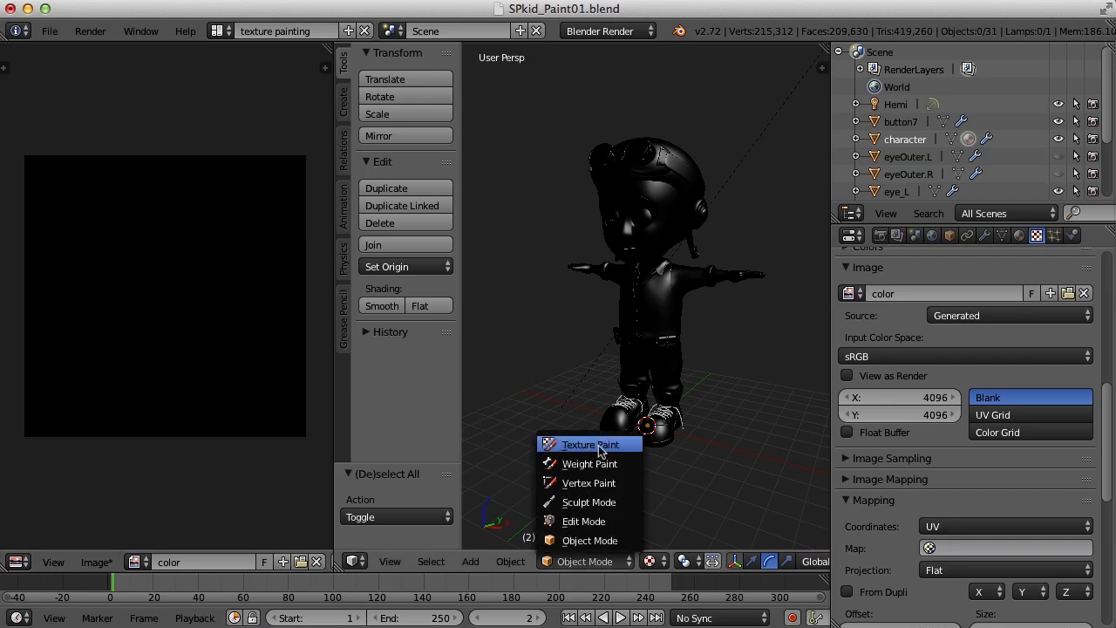
{"action": "left_click", "coordinate": [590, 445]}
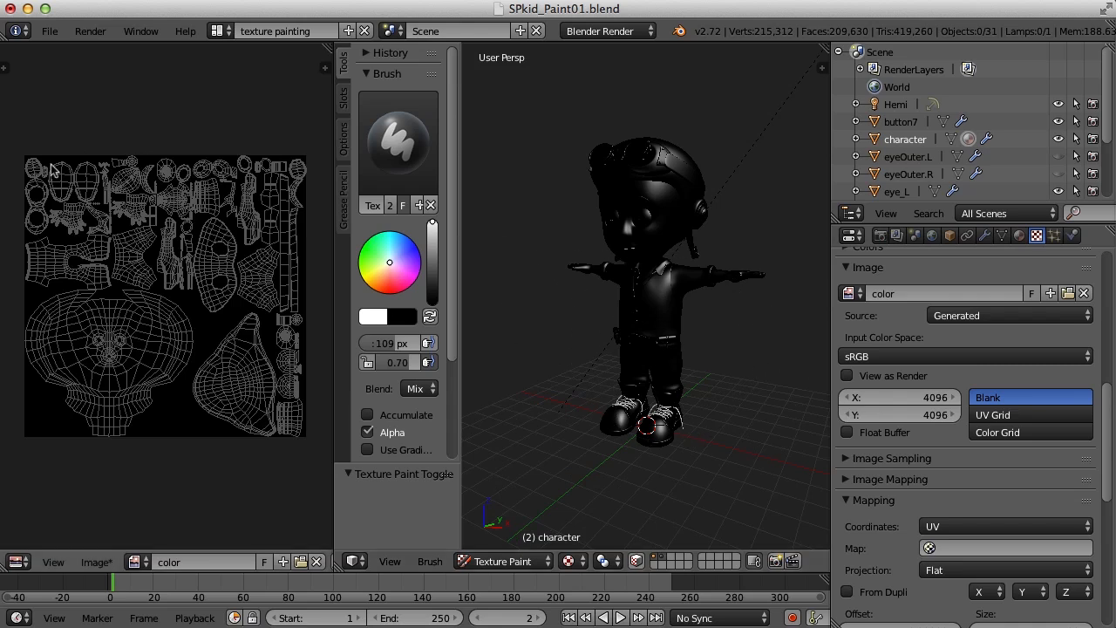
{"action": "mouse_move", "coordinate": [205, 462]}
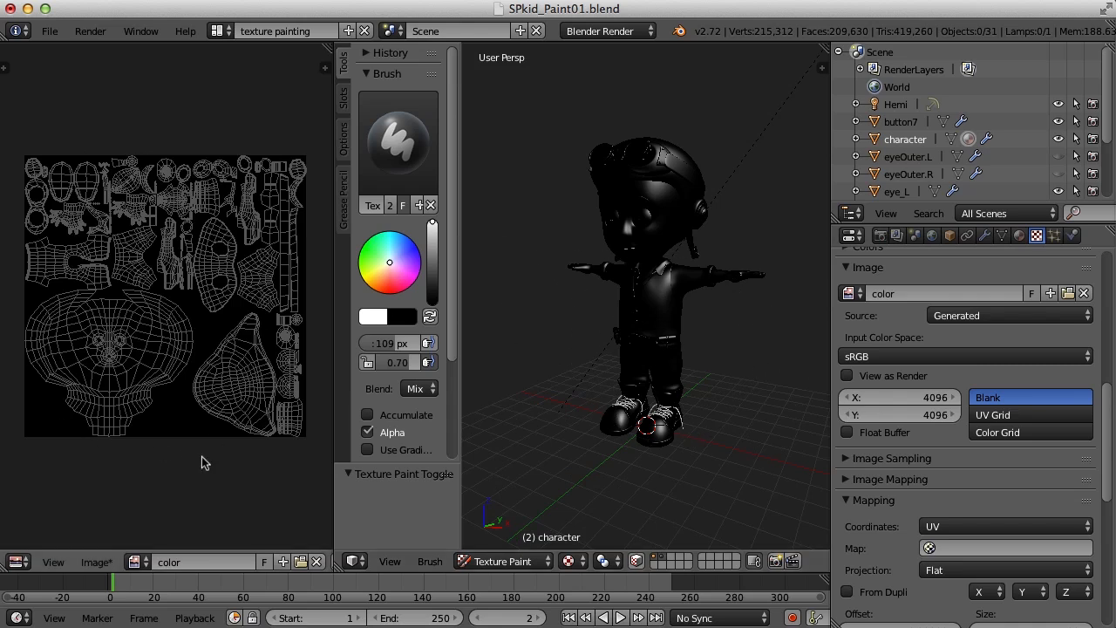
{"action": "mouse_move", "coordinate": [254, 481]}
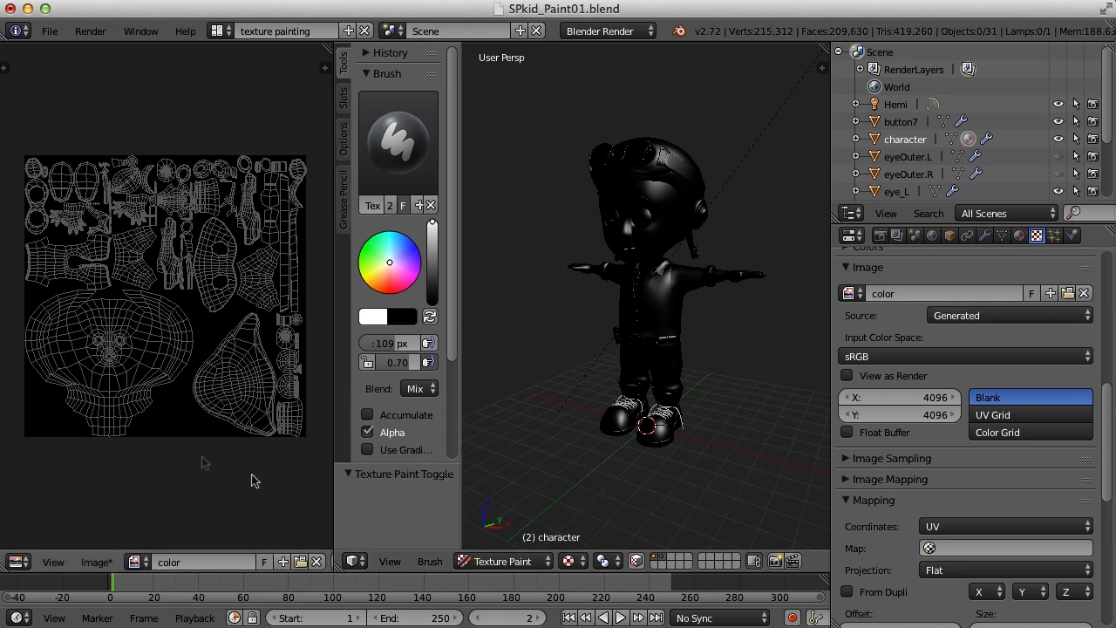
{"action": "mouse_move", "coordinate": [269, 481]}
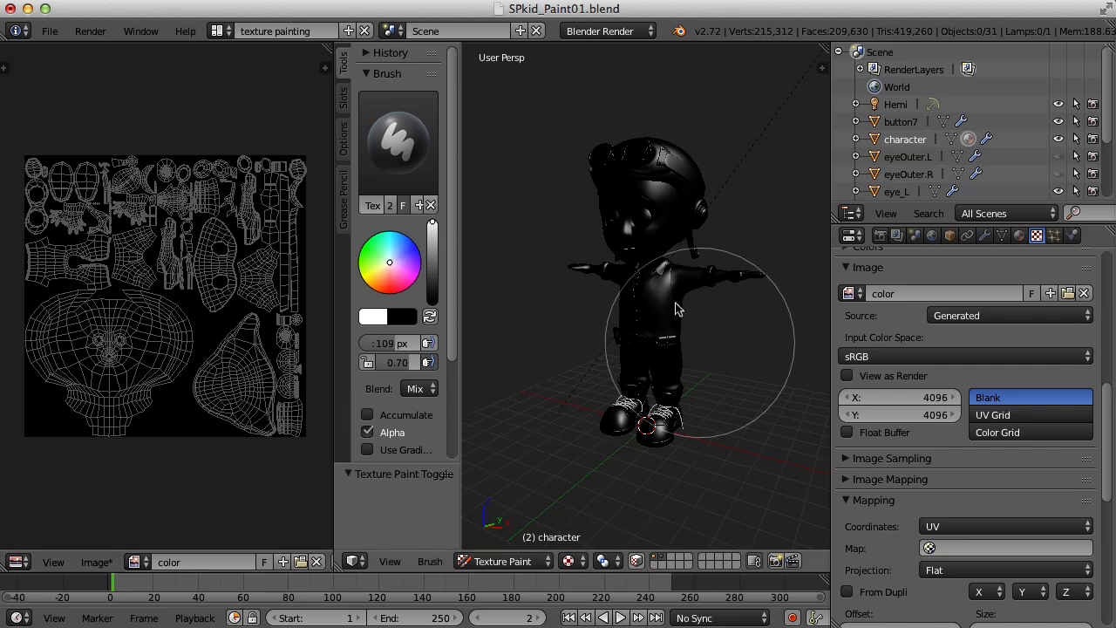
{"action": "mouse_move", "coordinate": [659, 355]}
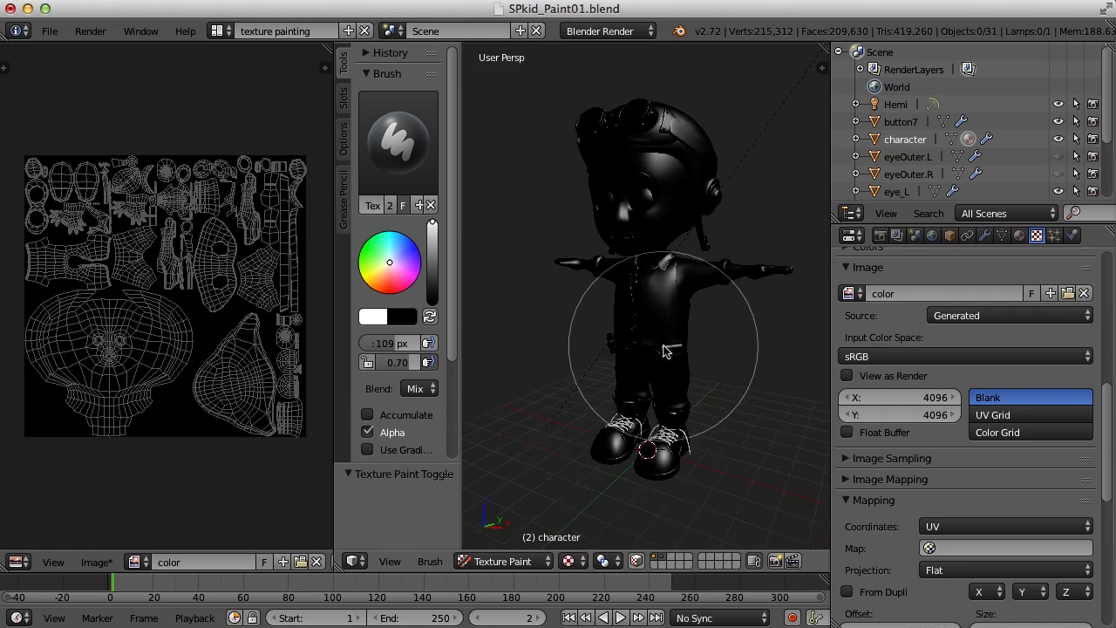
{"action": "mouse_move", "coordinate": [460, 339]}
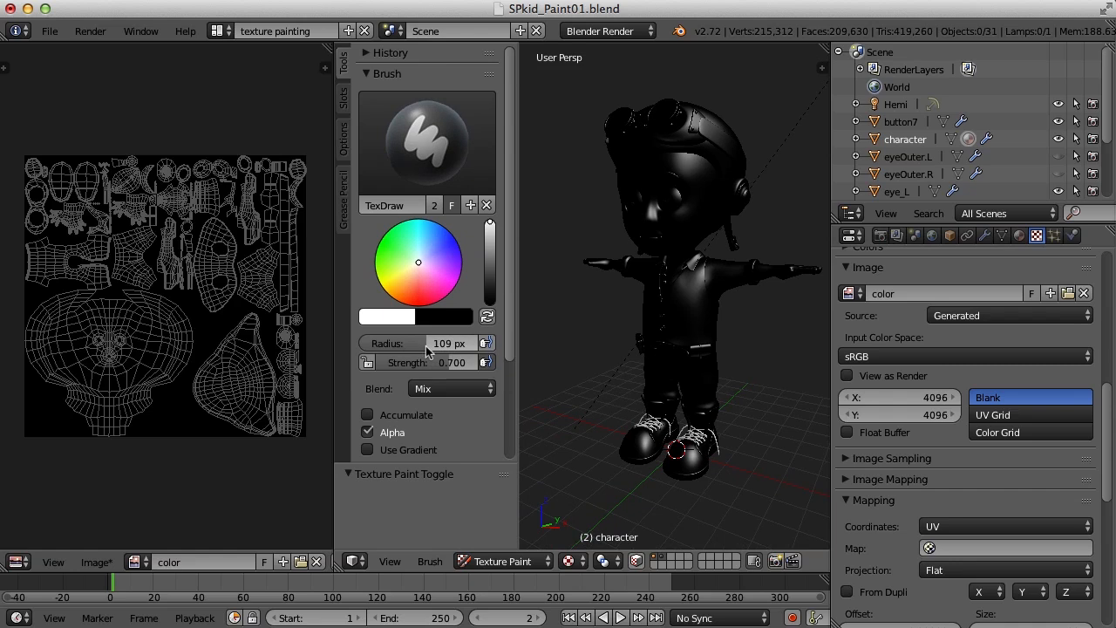
{"action": "mouse_move", "coordinate": [450, 363]}
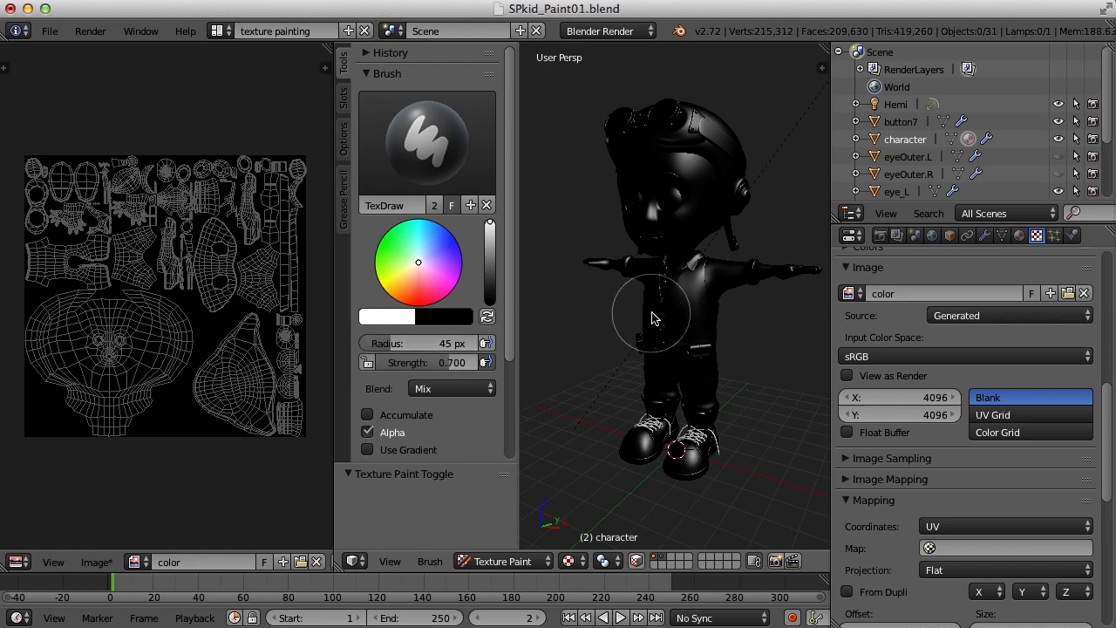
{"action": "mouse_move", "coordinate": [652, 317]}
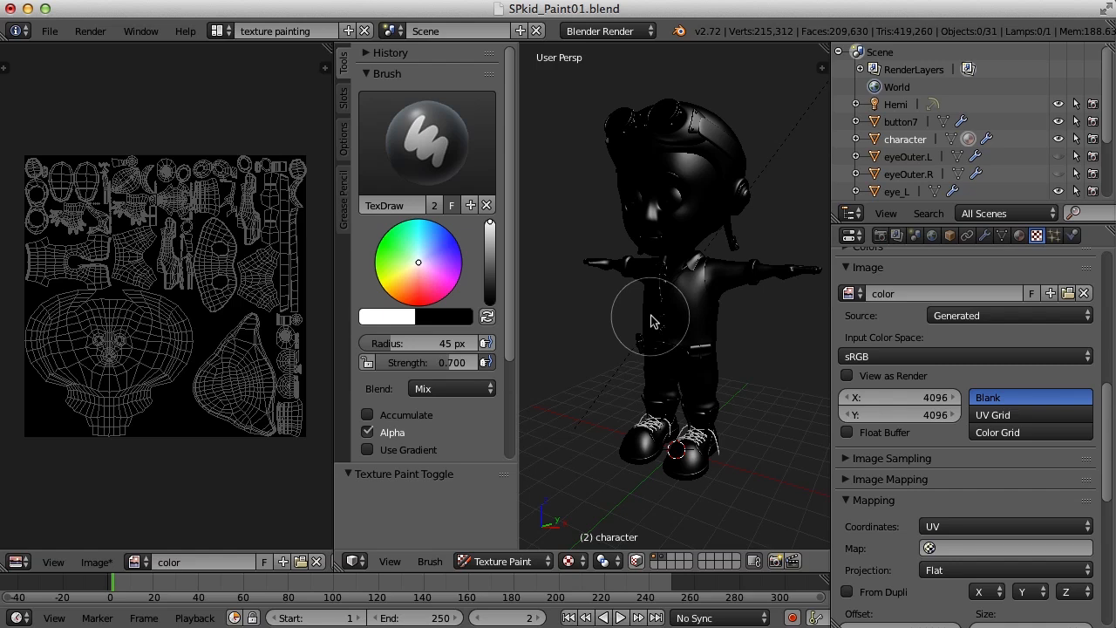
Step: Set the brush radius to 27 px and its strength to about 0.77 interactively
{"action": "key", "text": "f"}
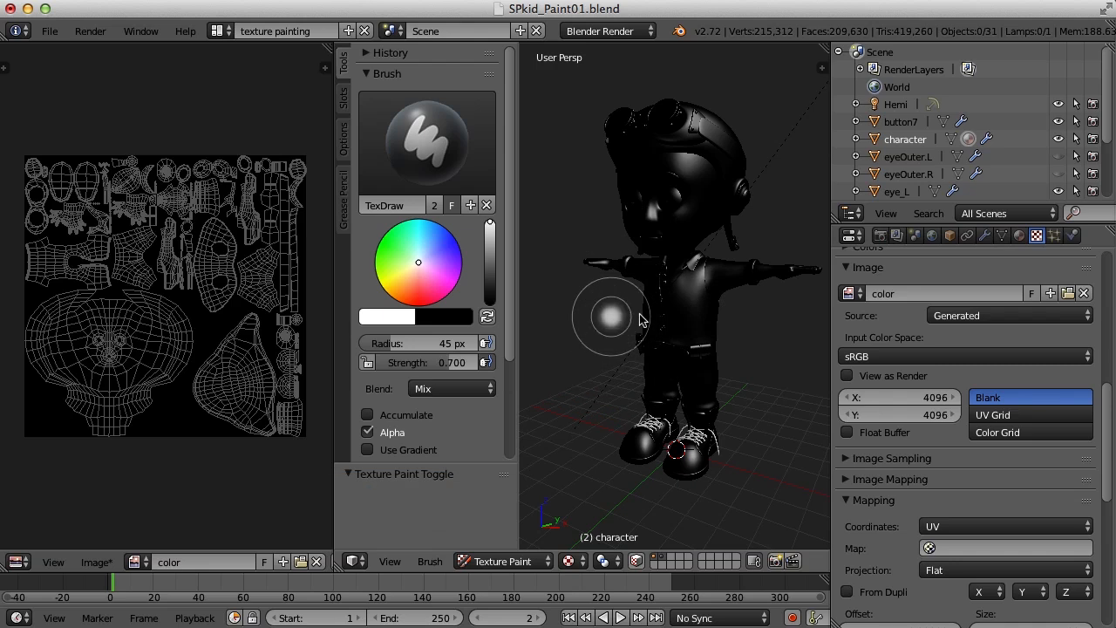
{"action": "mouse_move", "coordinate": [610, 317]}
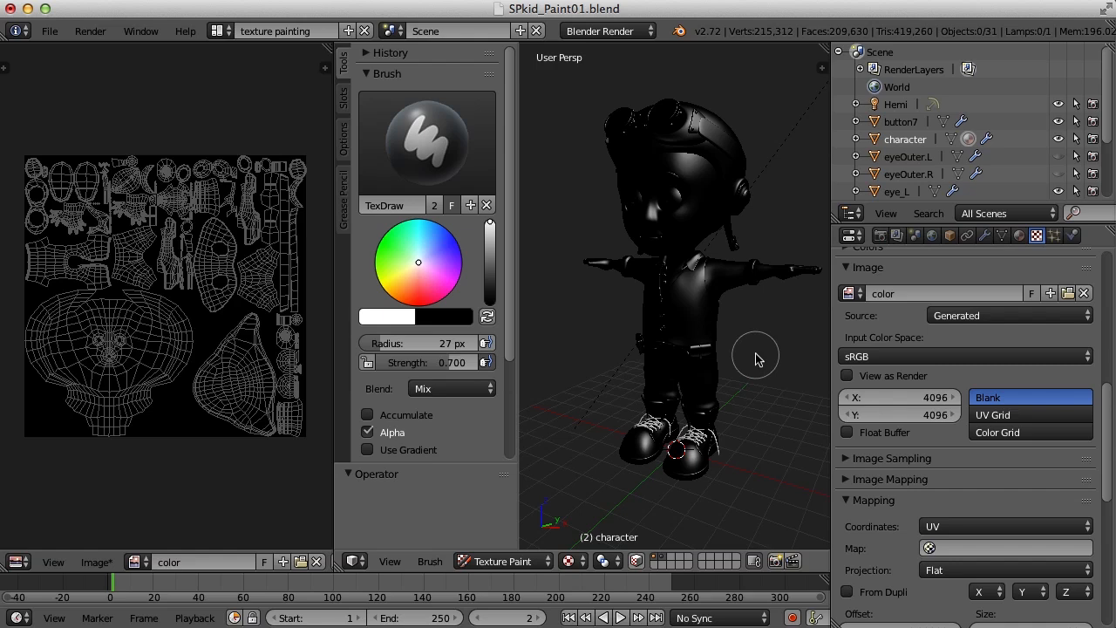
{"action": "key", "text": "shift+f"}
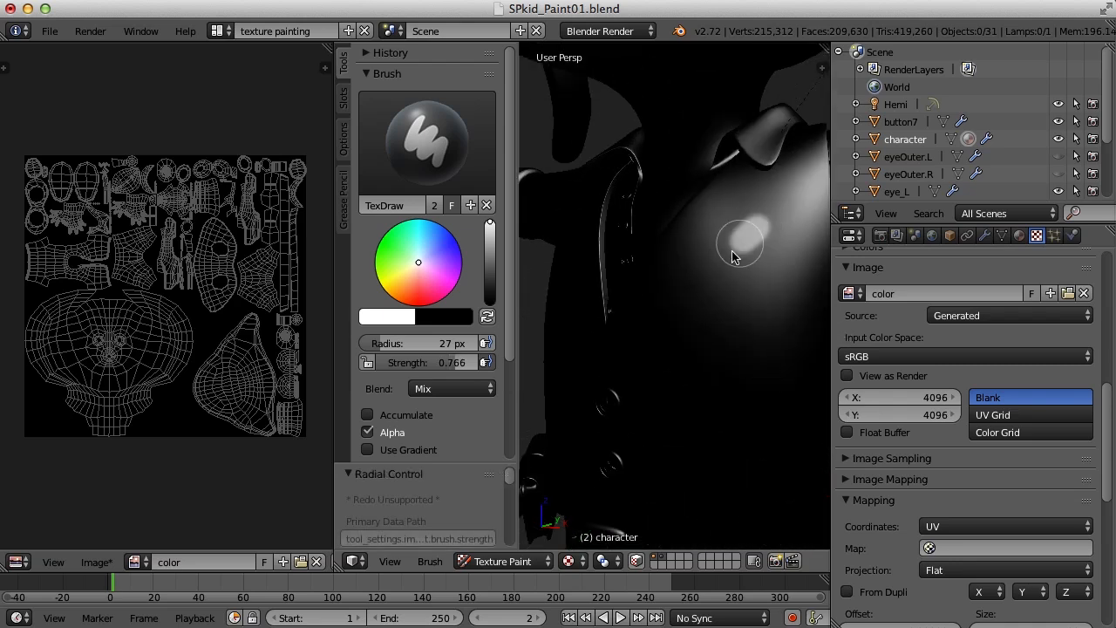
Step: Paint a grey S-shaped test stroke on the character's body
{"action": "left_click_drag", "start_coordinate": [741, 244], "coordinate": [666, 439]}
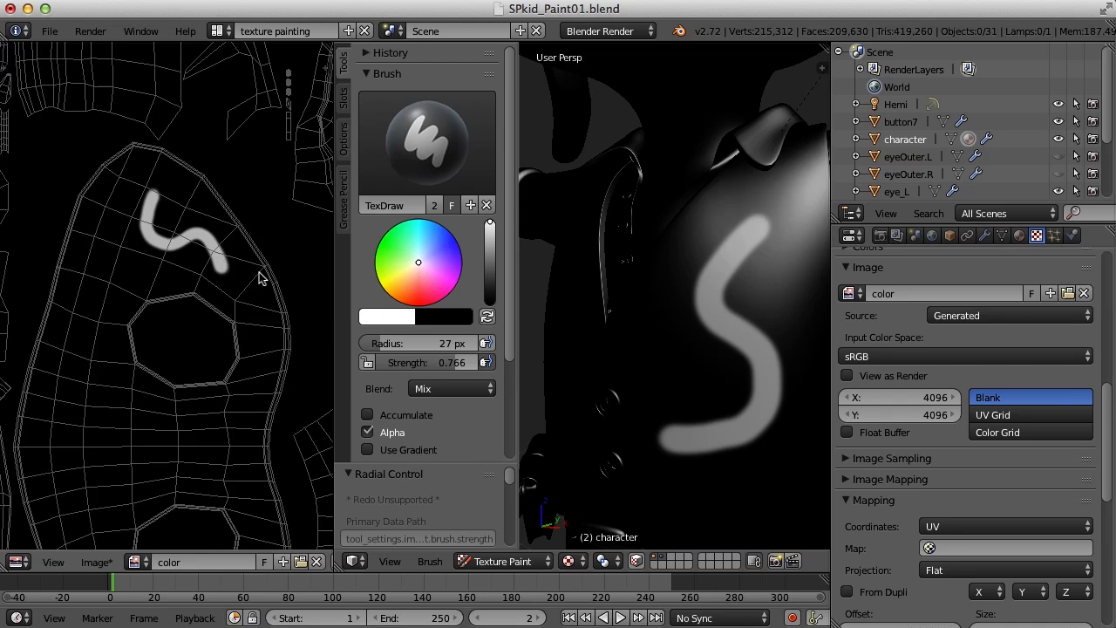
{"action": "mouse_move", "coordinate": [620, 240]}
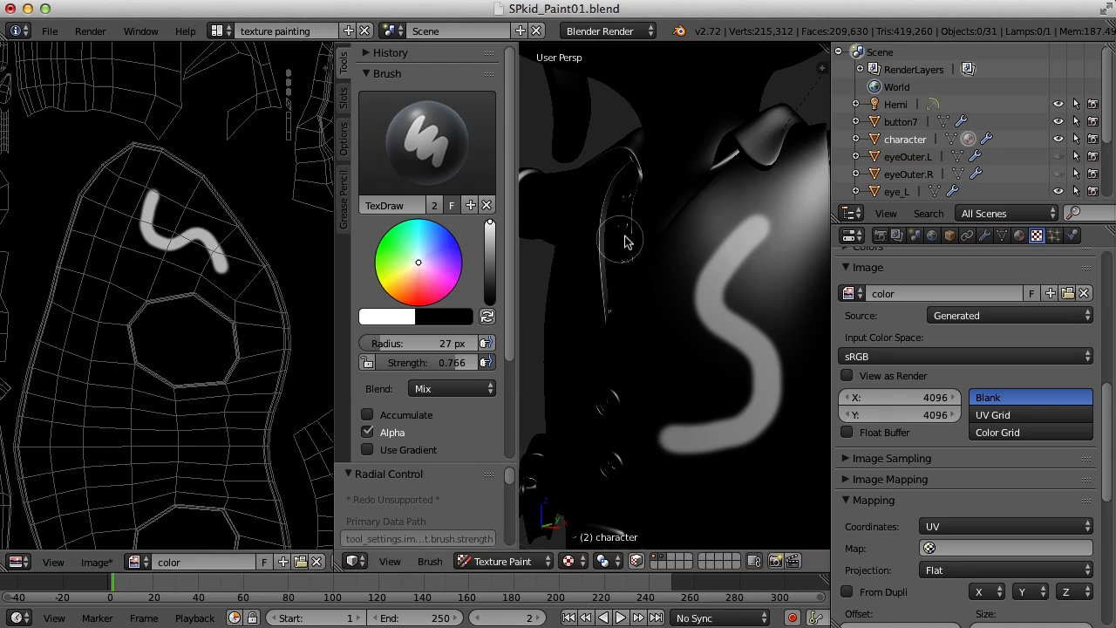
{"action": "mouse_move", "coordinate": [755, 225]}
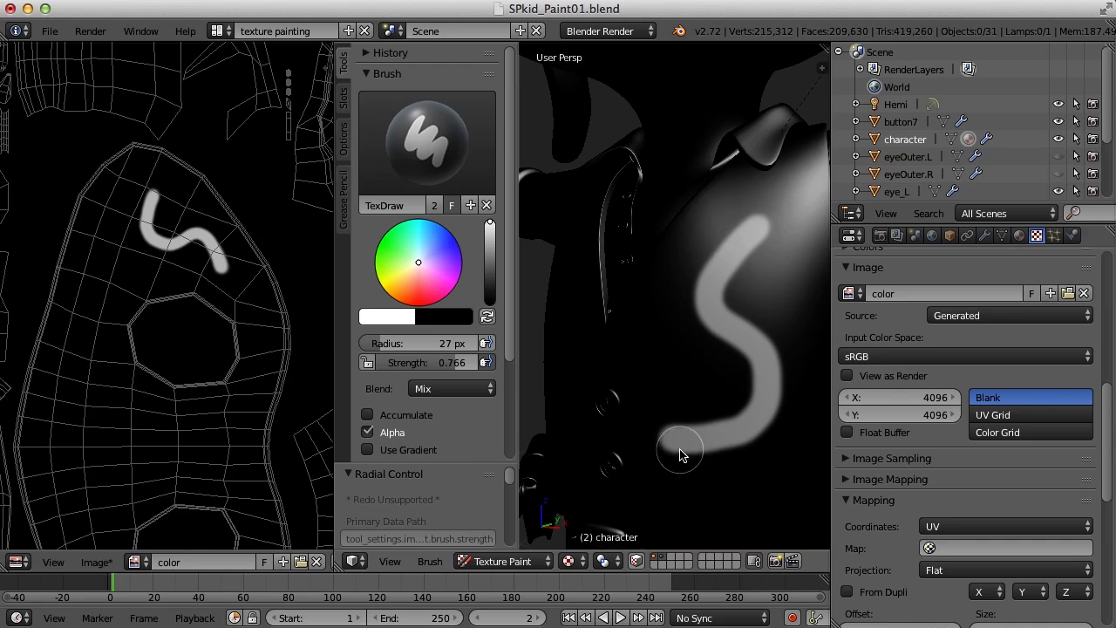
{"action": "mouse_move", "coordinate": [436, 282]}
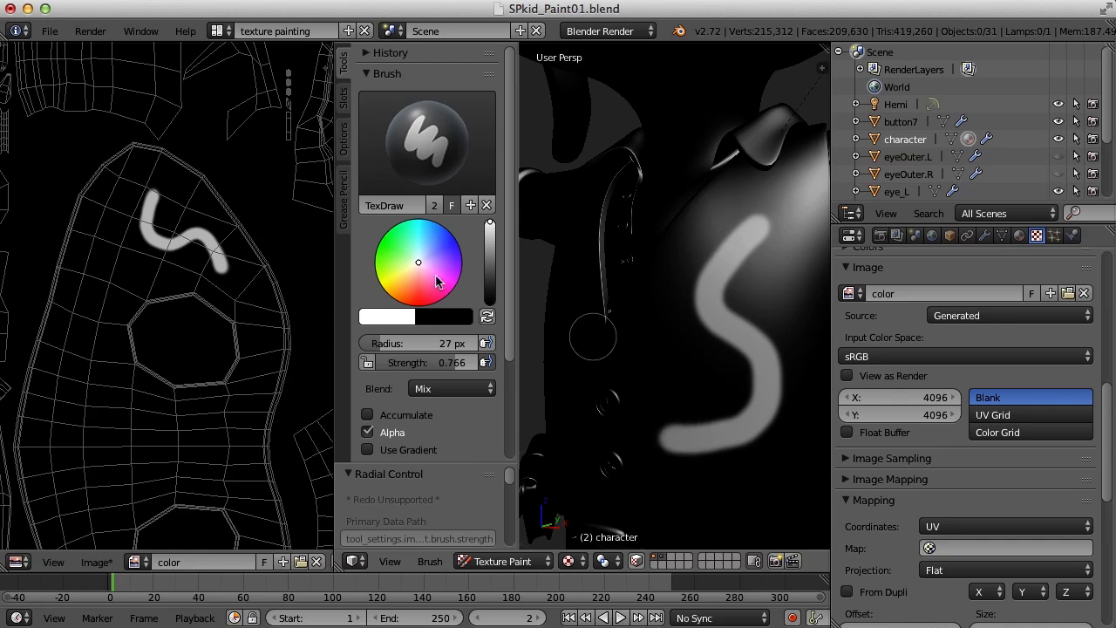
{"action": "mouse_move", "coordinate": [223, 275]}
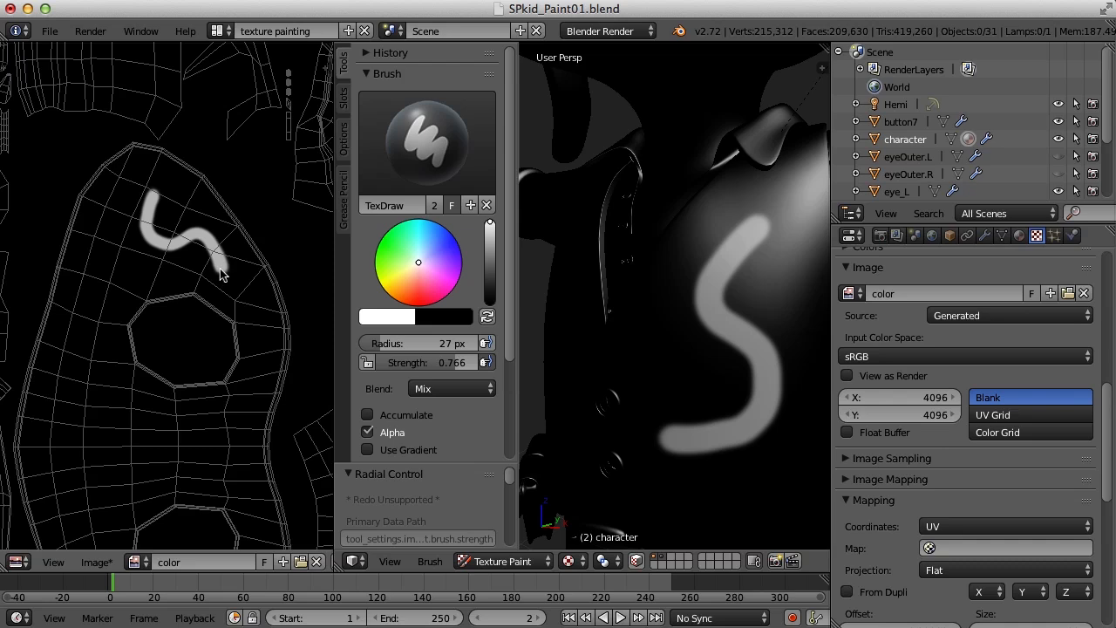
{"action": "mouse_move", "coordinate": [218, 277]}
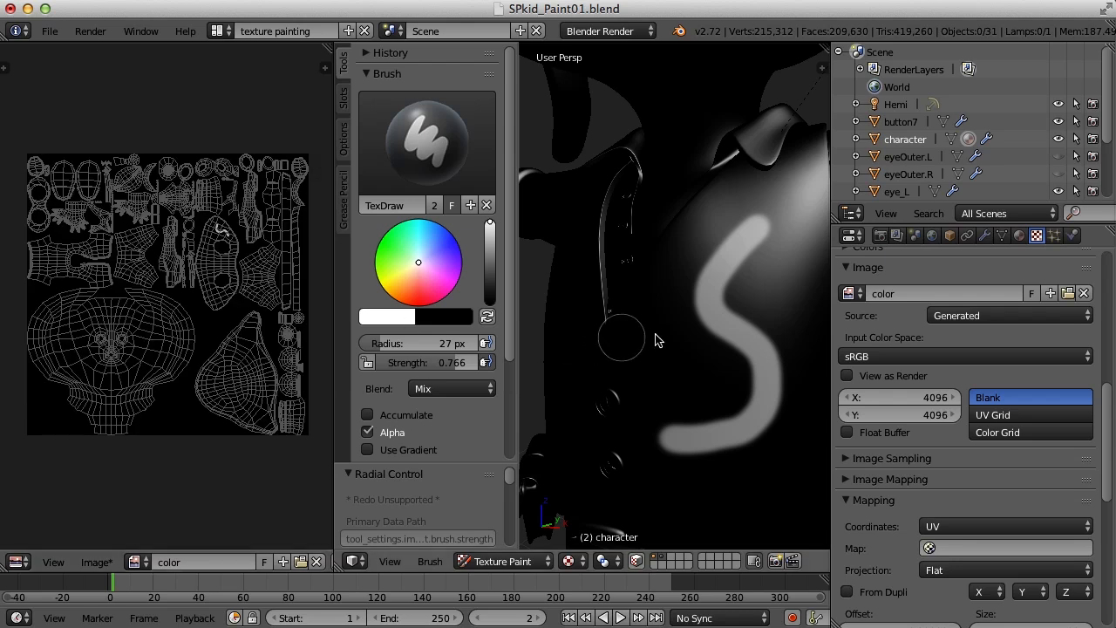
{"action": "mouse_move", "coordinate": [732, 408]}
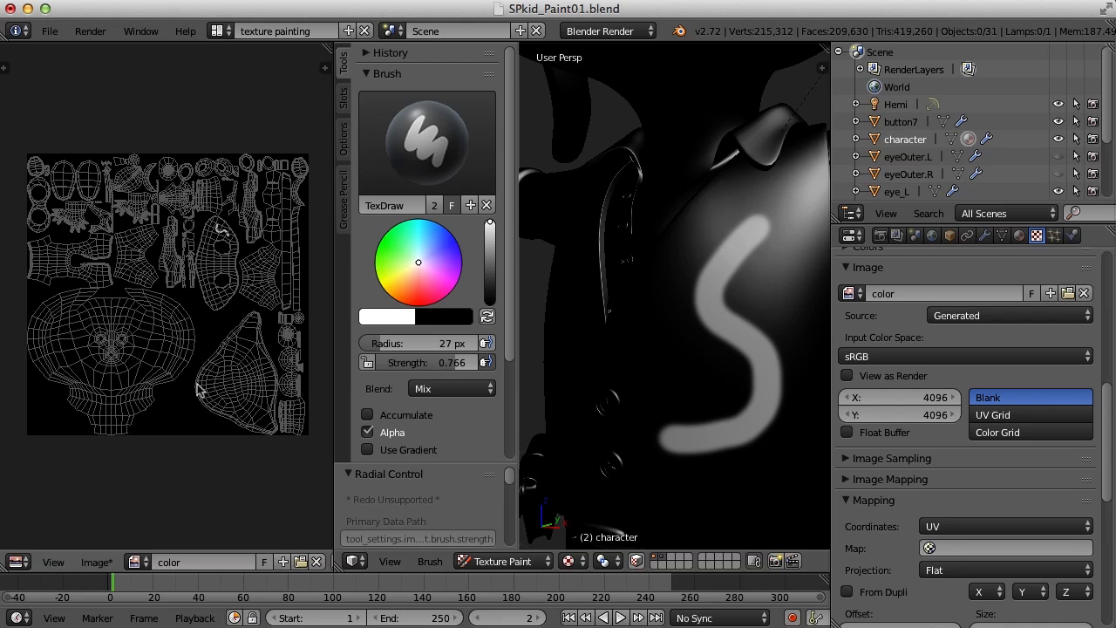
{"action": "mouse_move", "coordinate": [209, 366]}
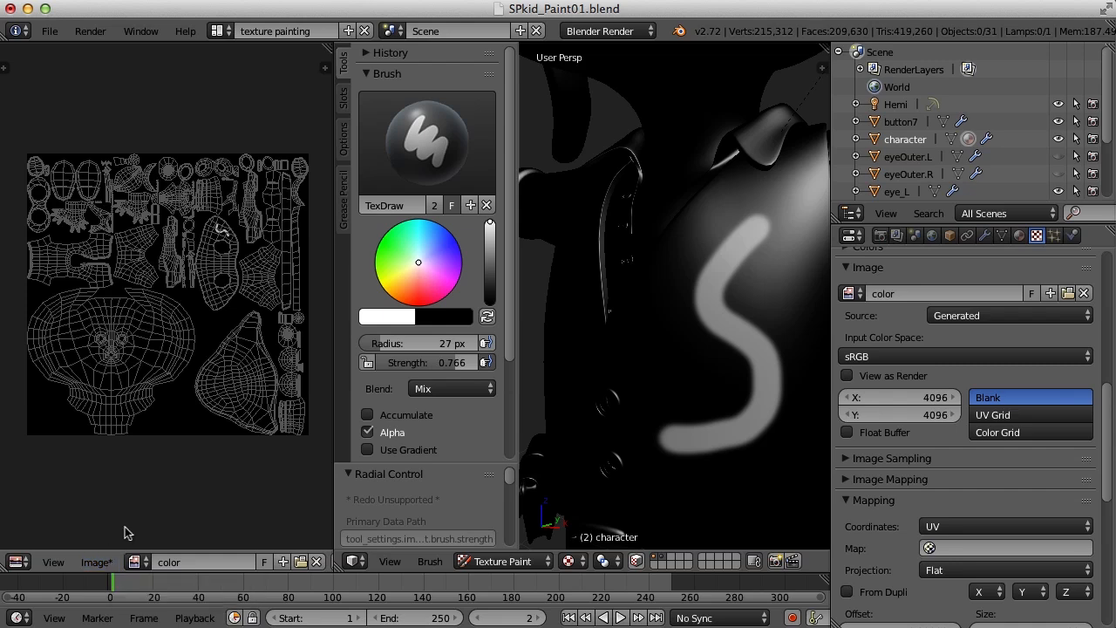
{"action": "mouse_move", "coordinate": [129, 288]}
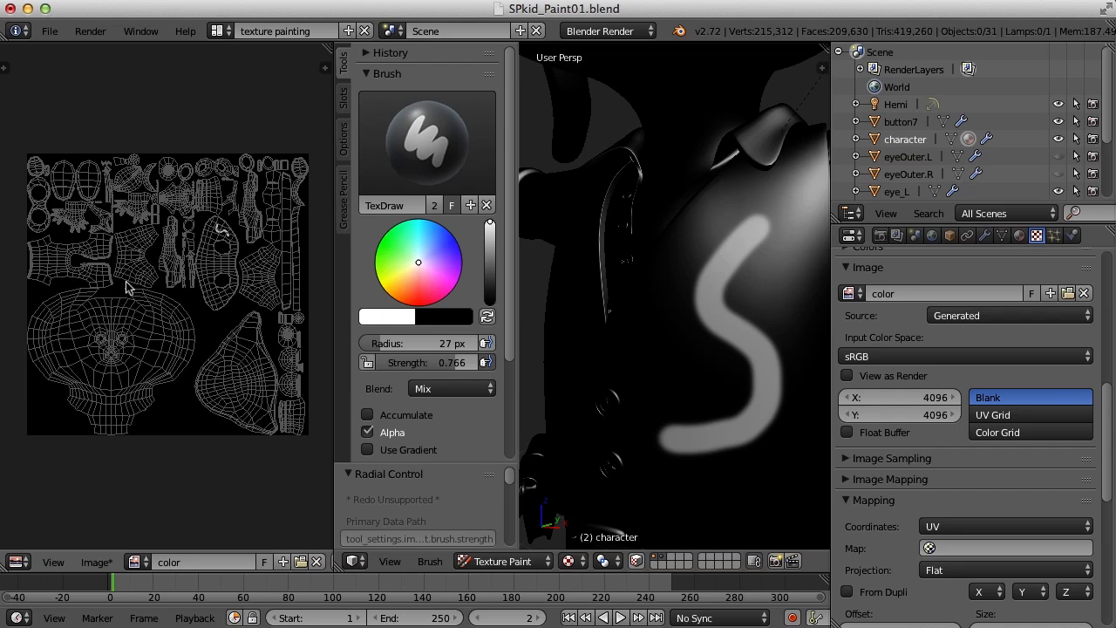
{"action": "mouse_move", "coordinate": [254, 356]}
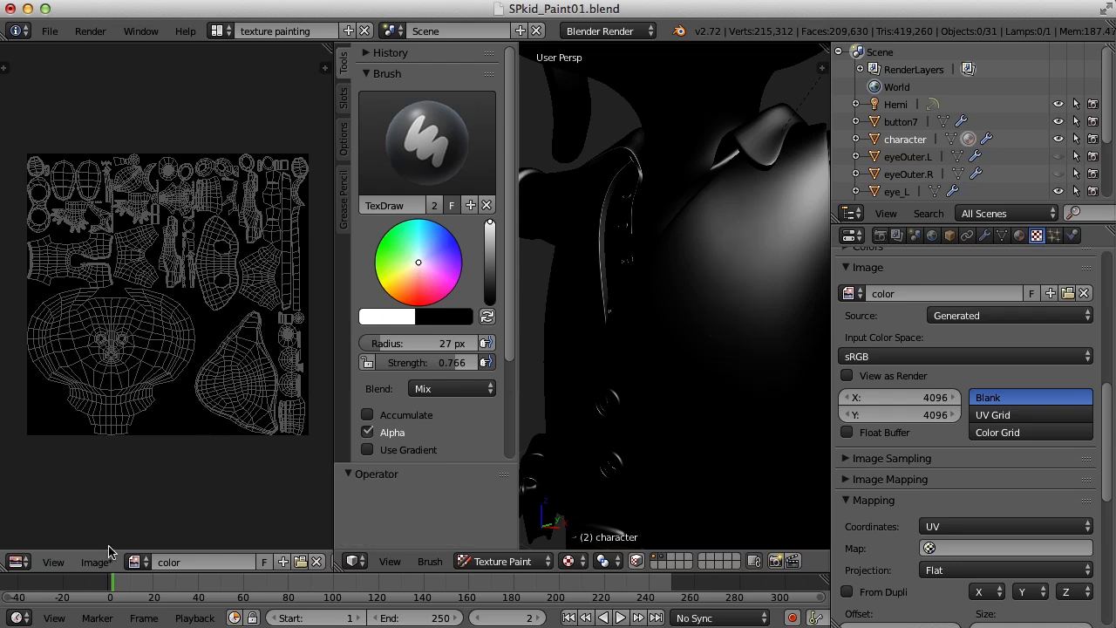
Step: Save the blank colour texture as color.png via Save As Image
{"action": "left_click", "coordinate": [95, 562]}
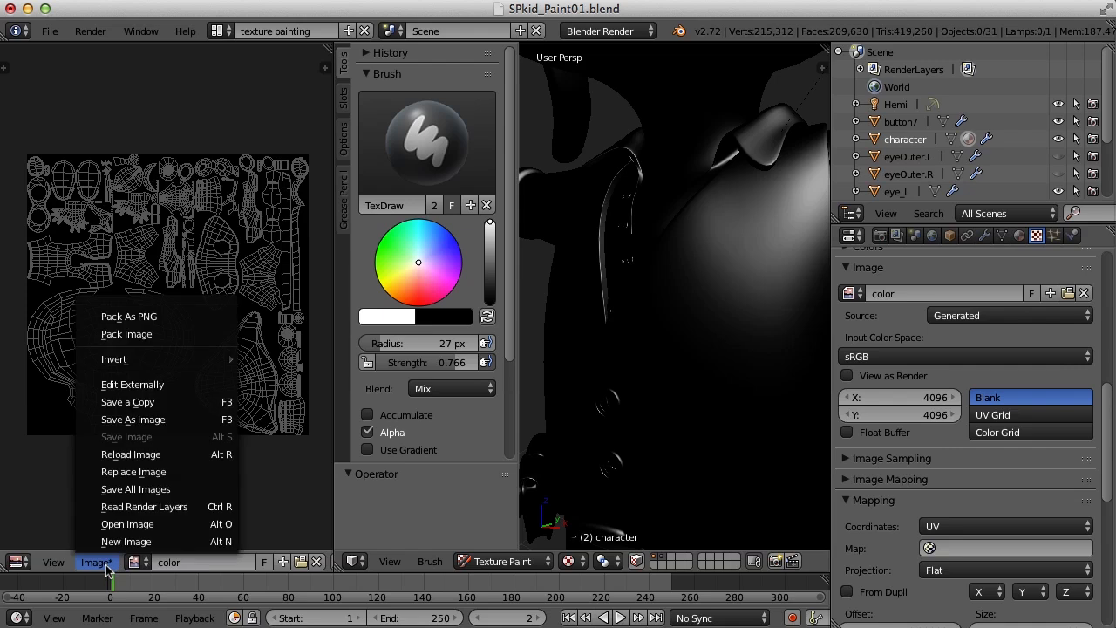
{"action": "mouse_move", "coordinate": [132, 418]}
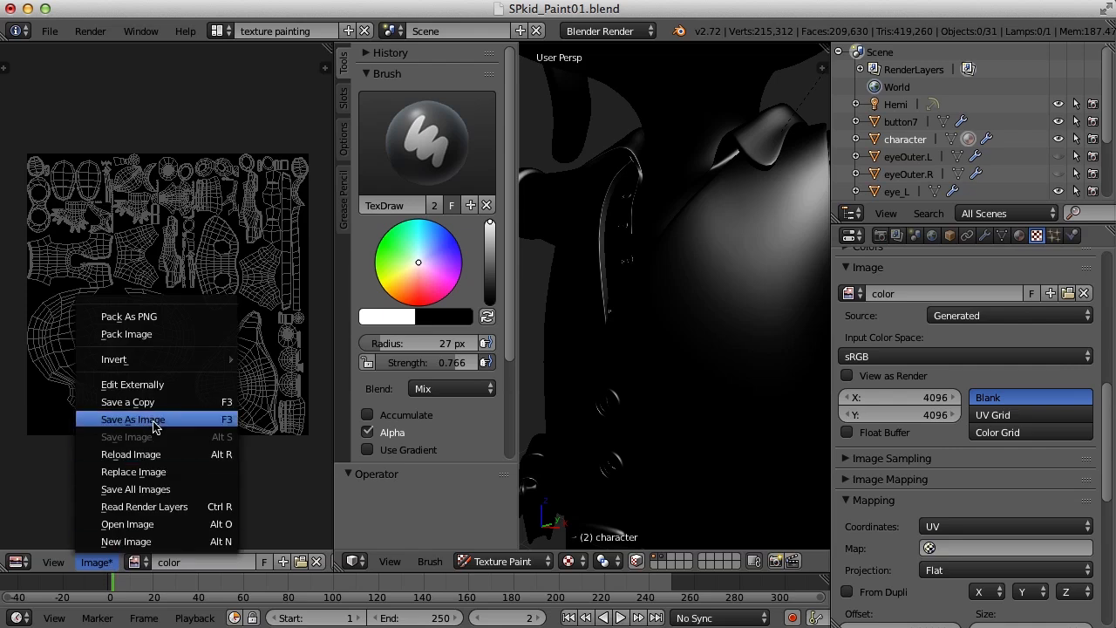
{"action": "left_click", "coordinate": [133, 419]}
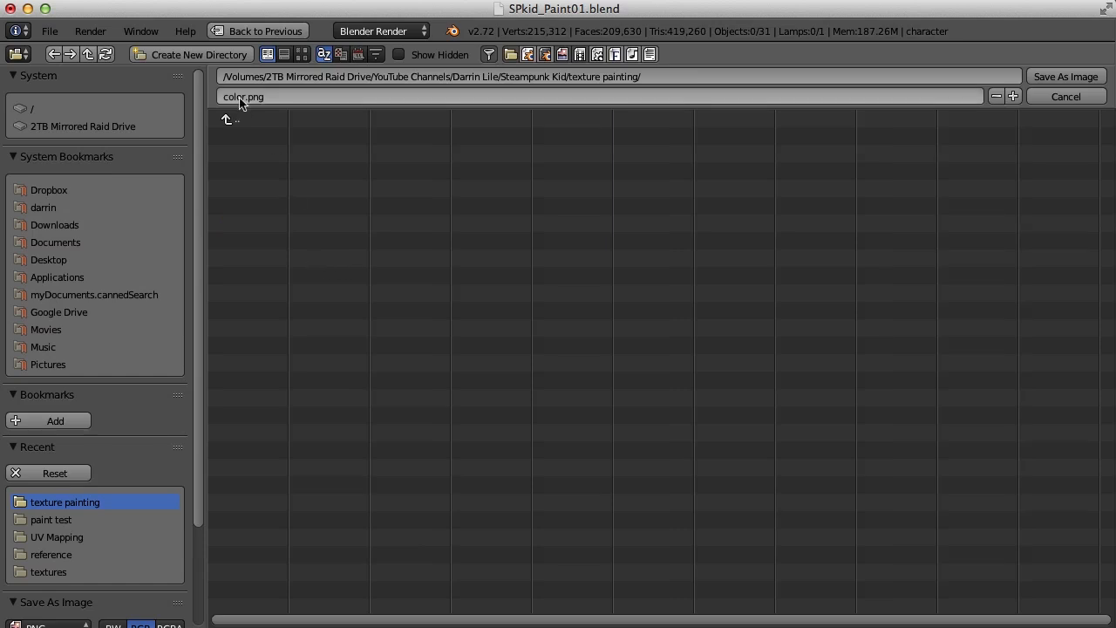
{"action": "mouse_move", "coordinate": [258, 98]}
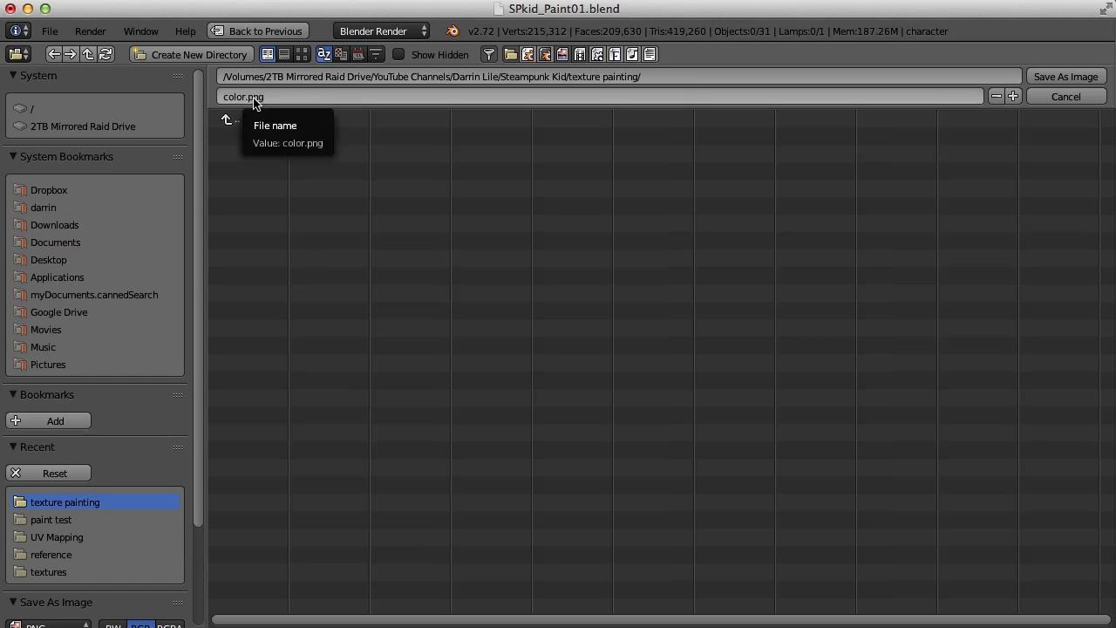
{"action": "mouse_move", "coordinate": [750, 108]}
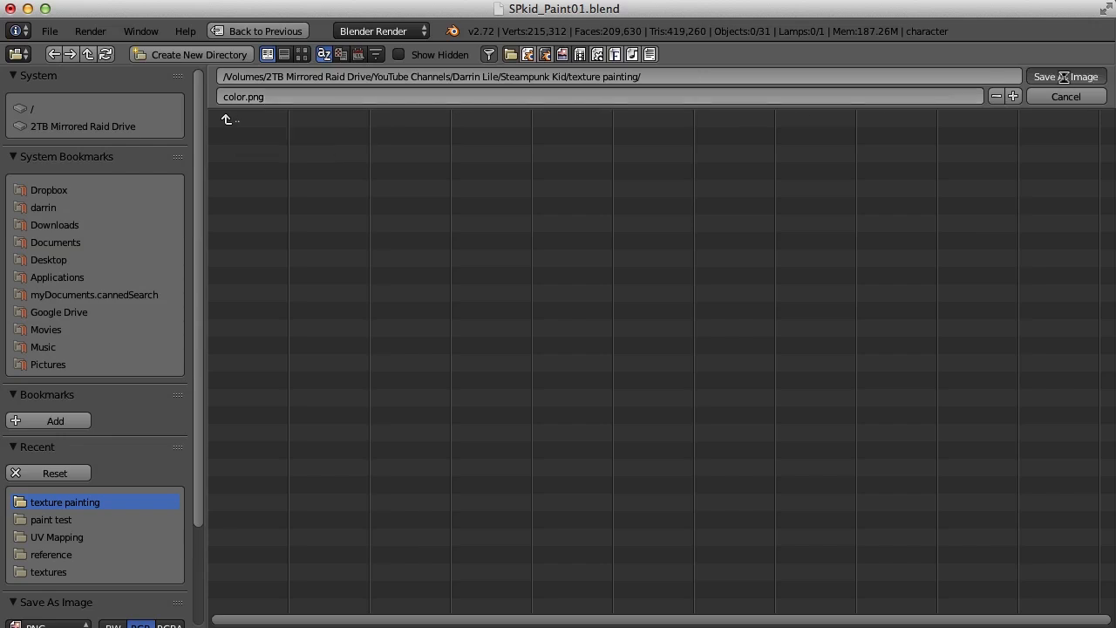
{"action": "left_click", "coordinate": [1063, 76]}
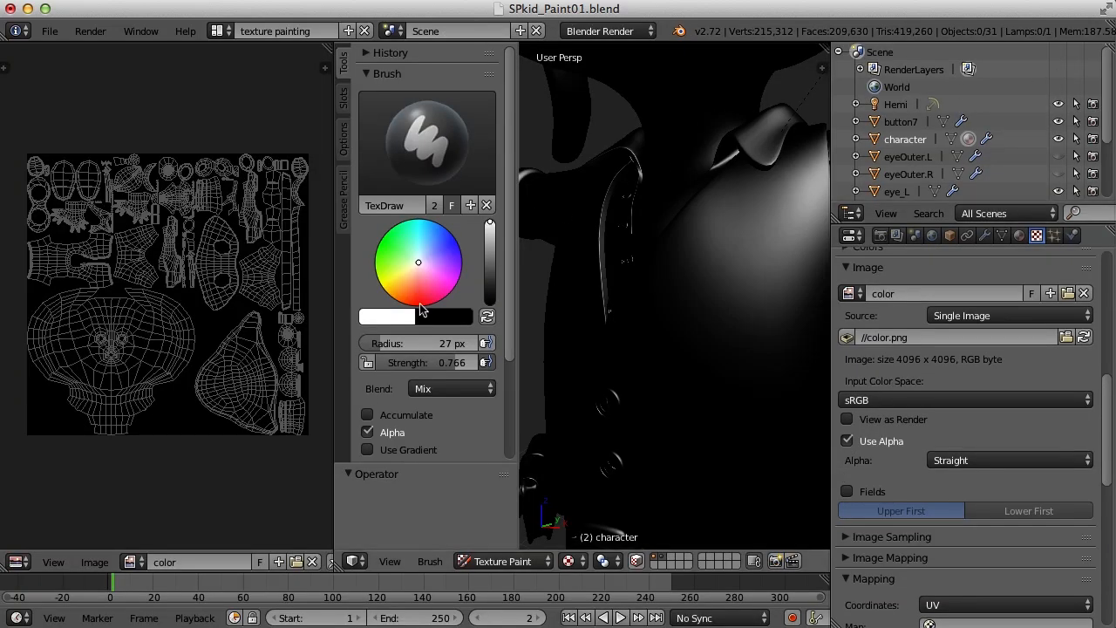
{"action": "mouse_move", "coordinate": [94, 562]}
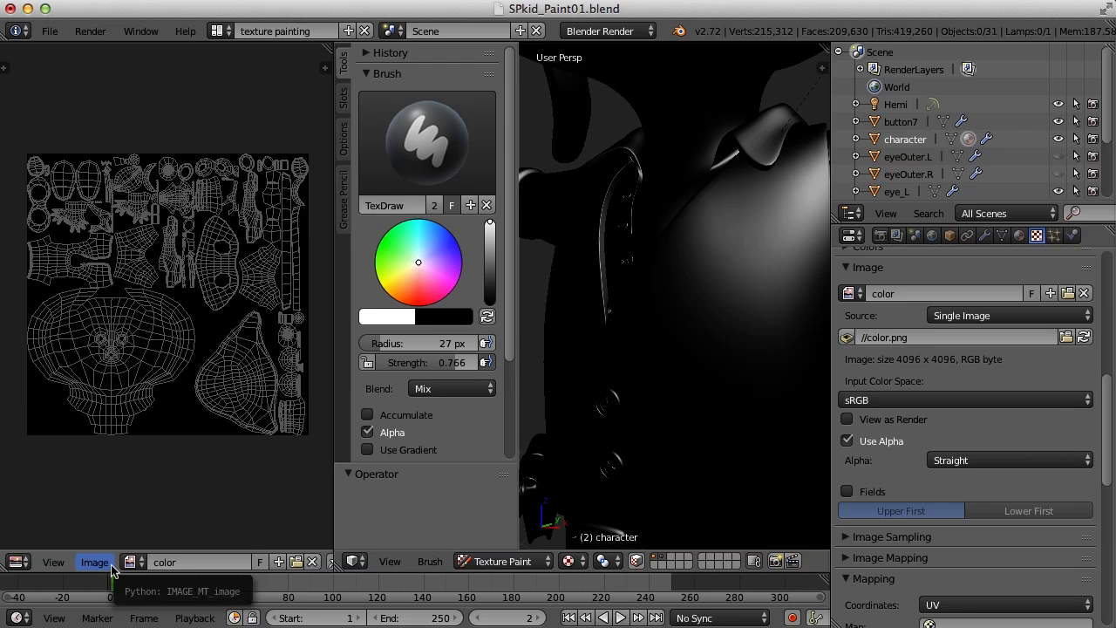
{"action": "mouse_move", "coordinate": [177, 413]}
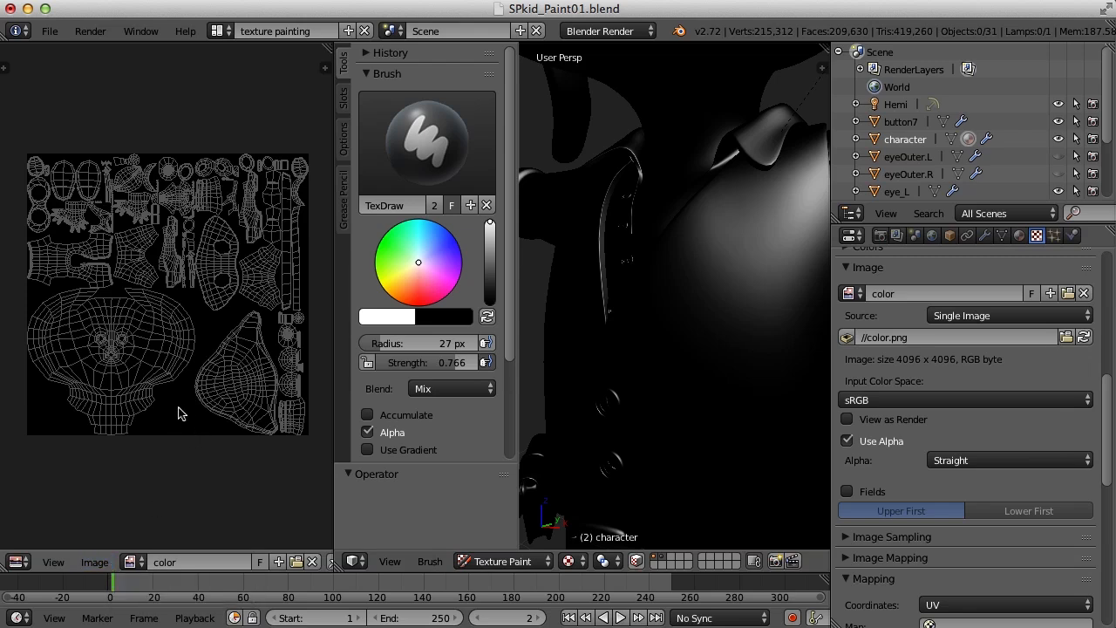
{"action": "mouse_move", "coordinate": [185, 423]}
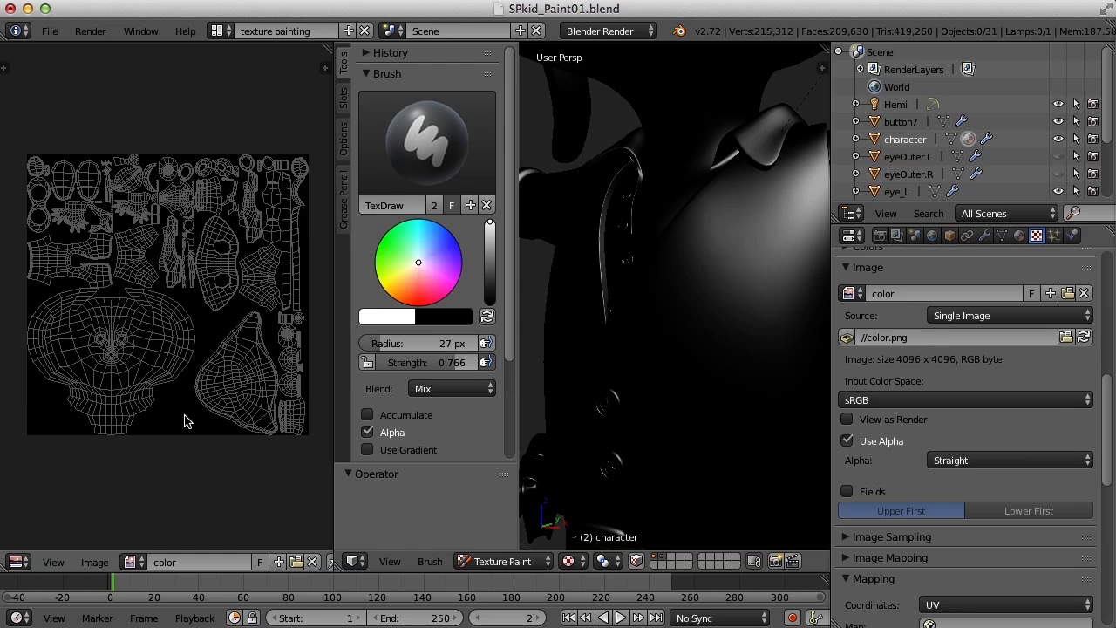
{"action": "mouse_move", "coordinate": [209, 477]}
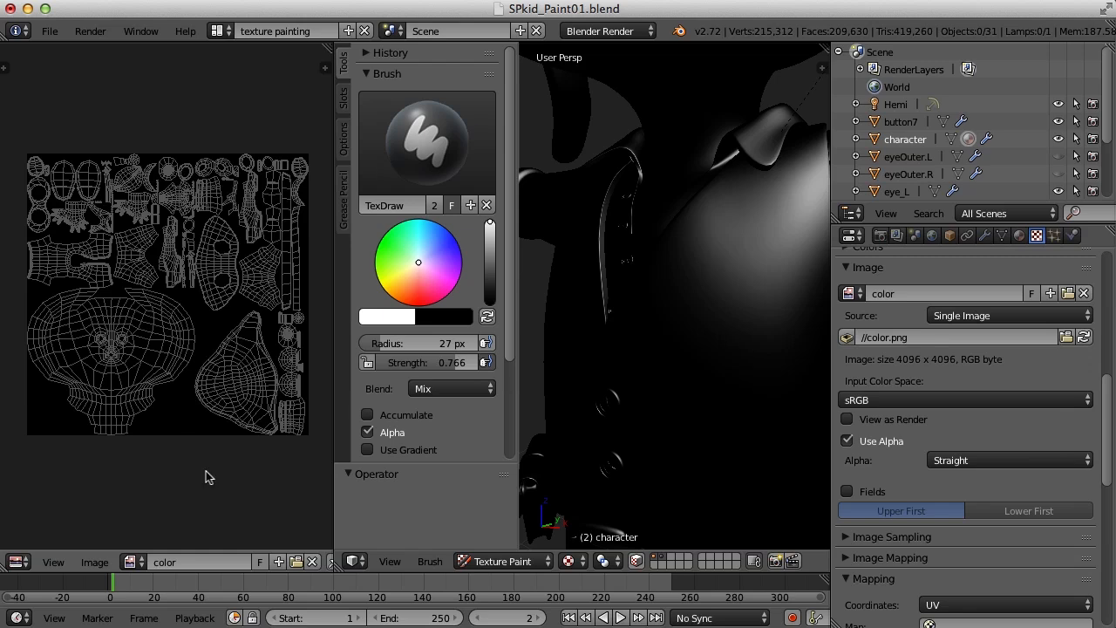
{"action": "mouse_move", "coordinate": [568, 361]}
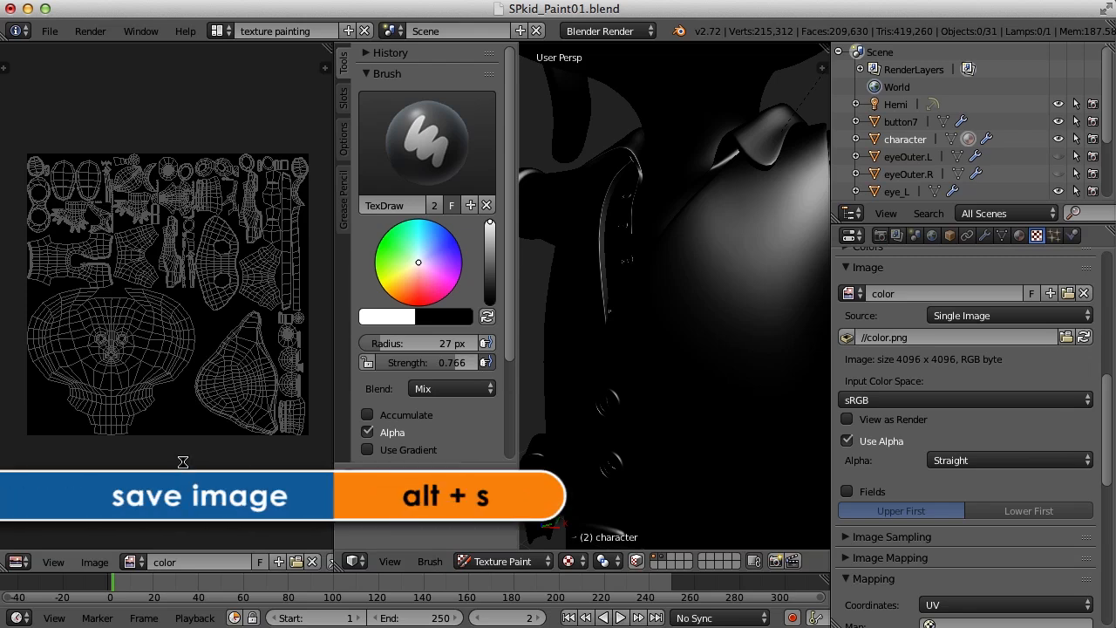
Step: Save the color.png texture and overwrite the SPkid_Paint01 blend file
{"action": "key", "text": "alt+s"}
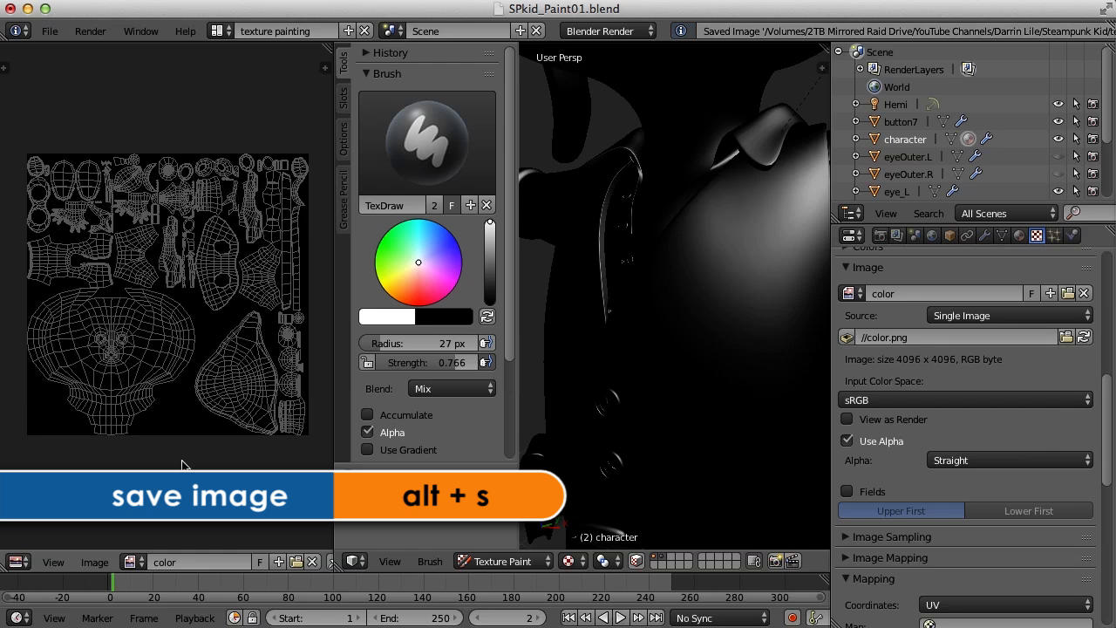
{"action": "key", "text": "alt+s"}
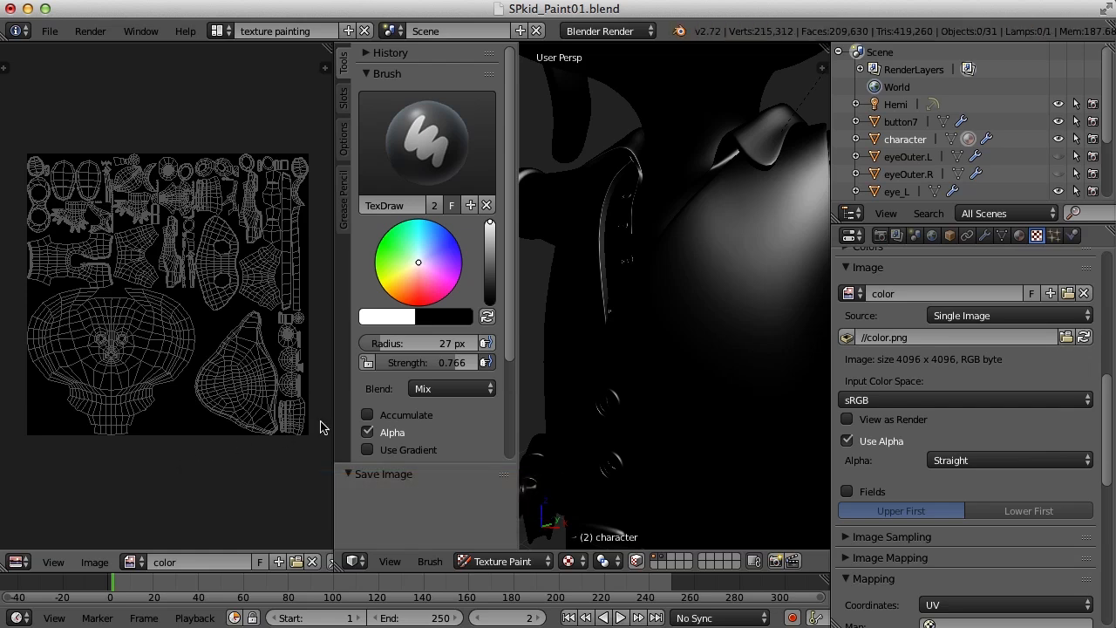
{"action": "mouse_move", "coordinate": [283, 417]}
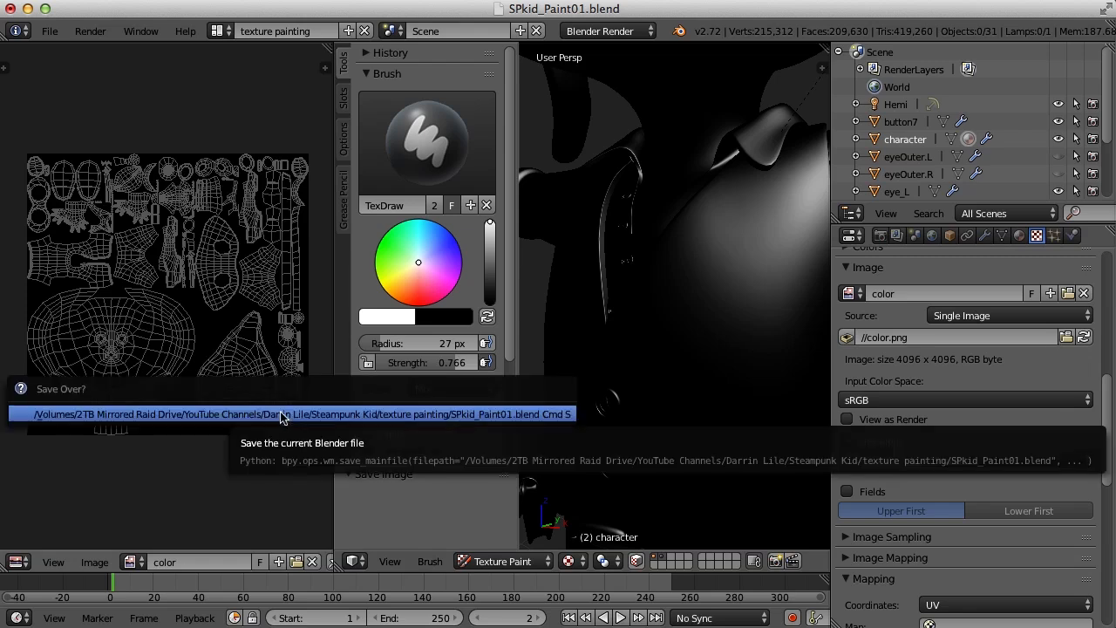
{"action": "left_click", "coordinate": [288, 414]}
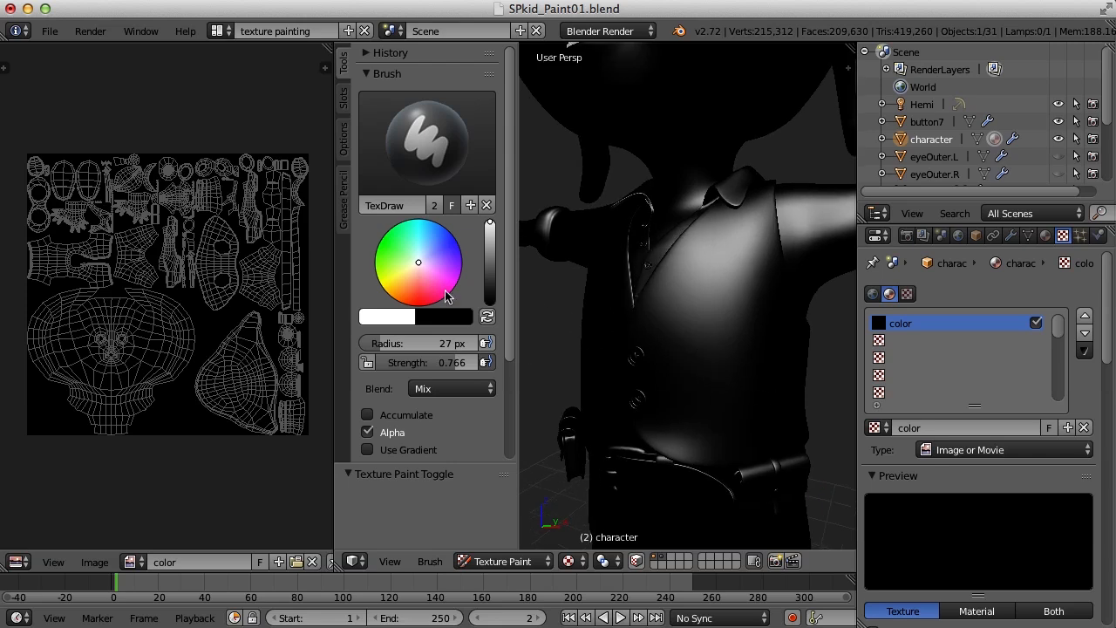
{"action": "mouse_move", "coordinate": [418, 268]}
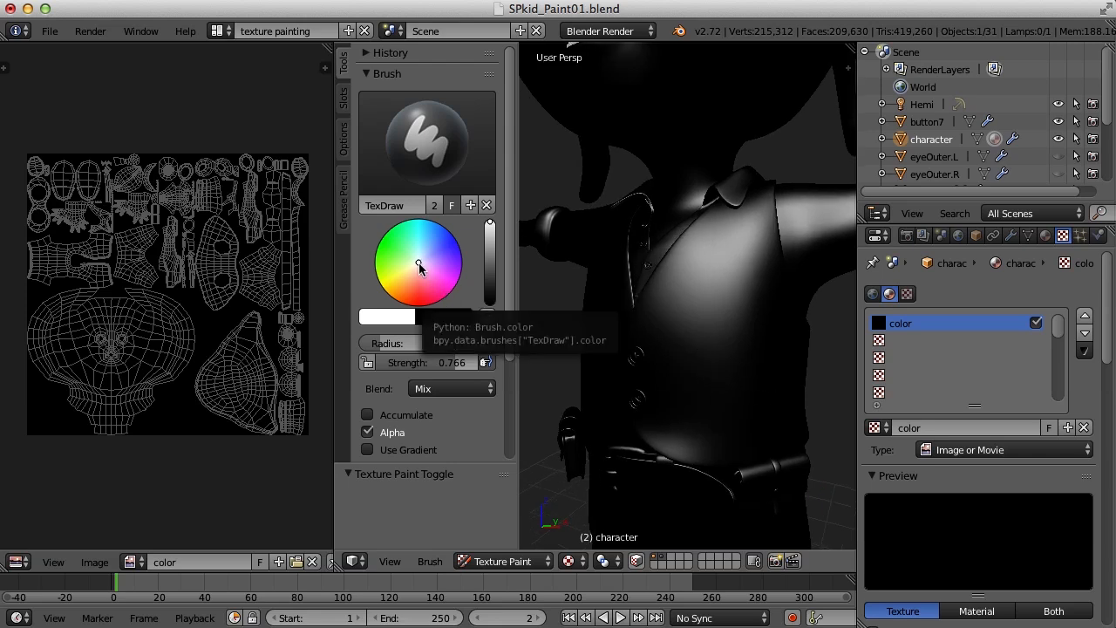
Step: Paint an orange-brown test stroke on the vest and undo it
{"action": "left_click", "coordinate": [432, 288]}
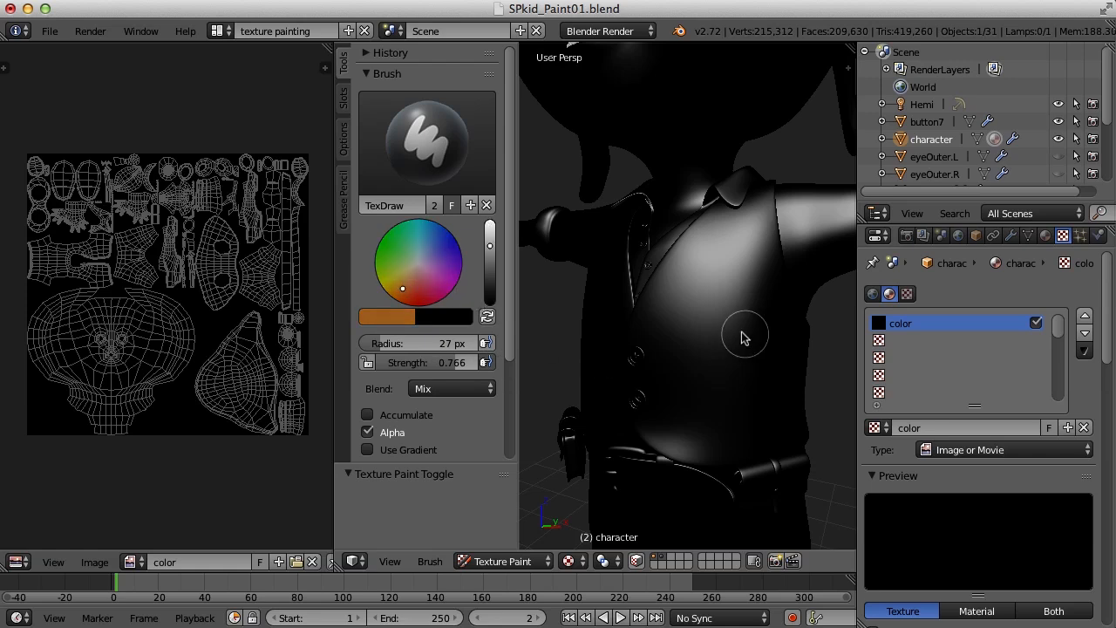
{"action": "left_click_drag", "start_coordinate": [741, 335], "coordinate": [751, 377]}
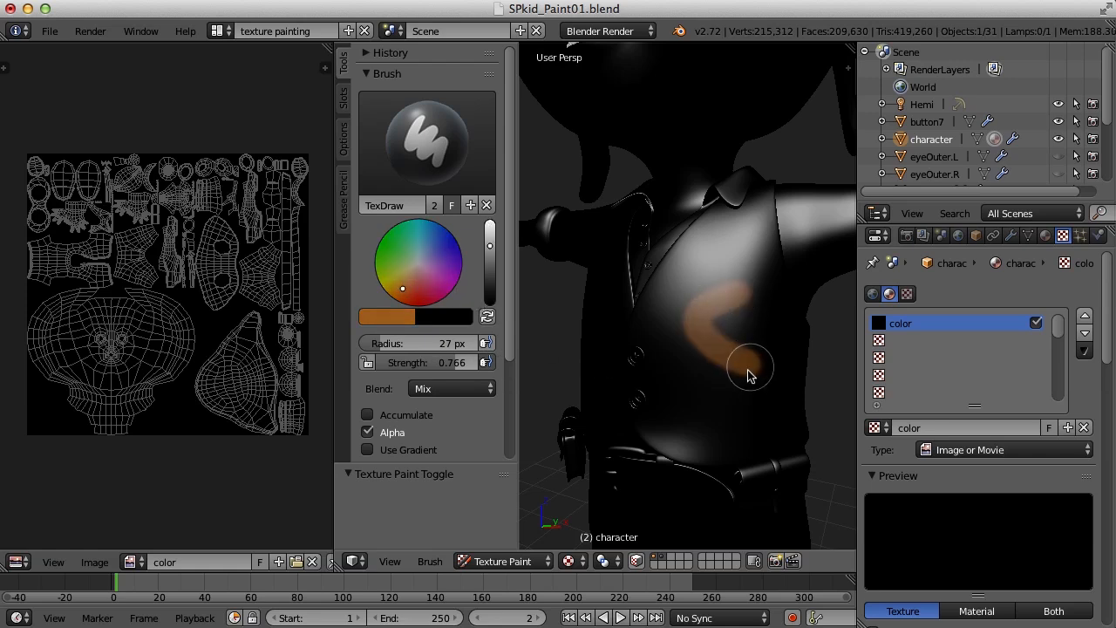
{"action": "left_click_drag", "start_coordinate": [750, 369], "coordinate": [733, 366]}
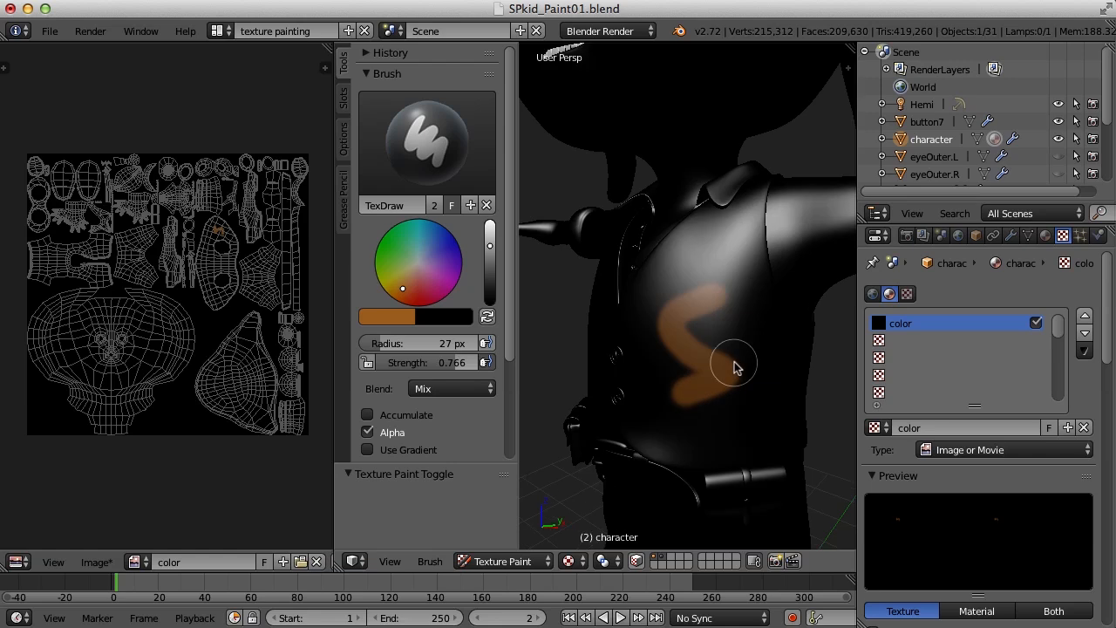
{"action": "mouse_move", "coordinate": [764, 342]}
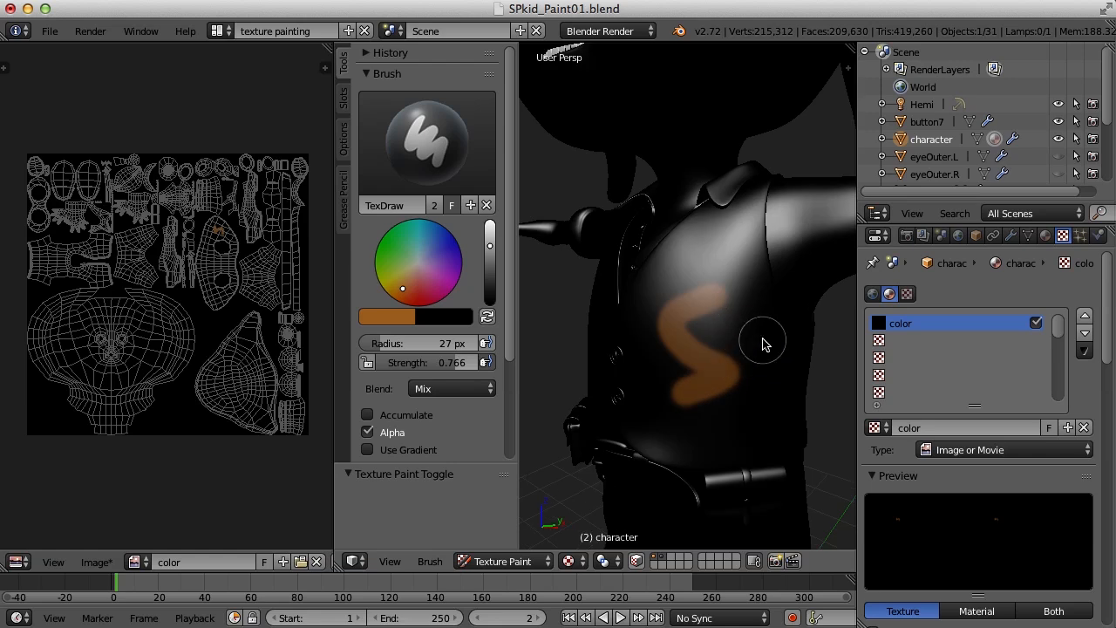
{"action": "key", "text": "ctrl+z"}
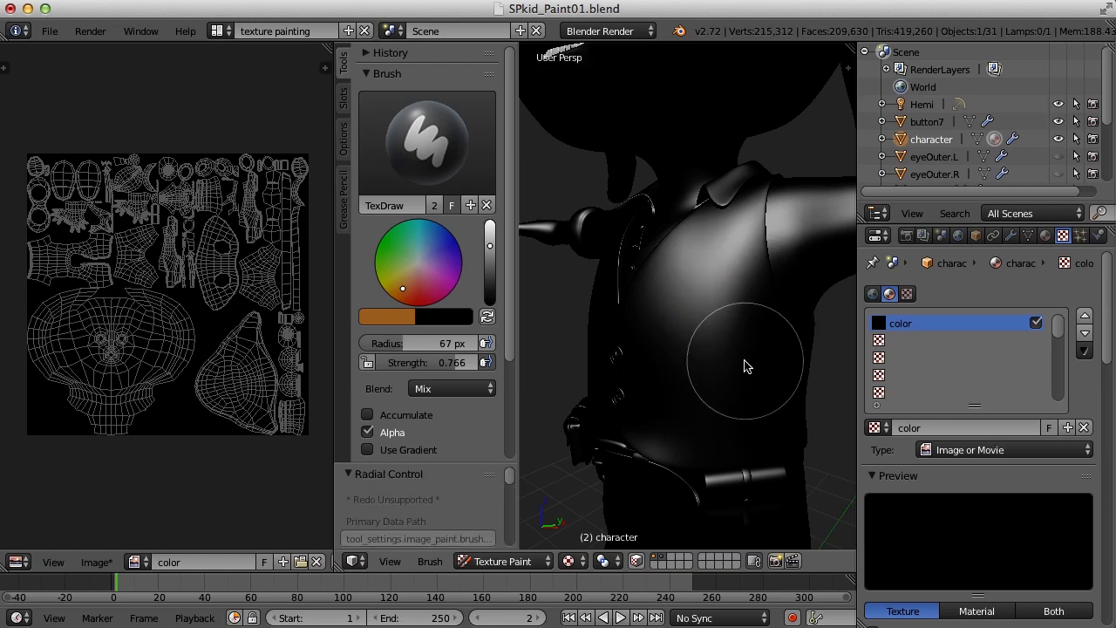
Step: Paint brown test strokes across the vest chest, undo them, and face the vest front
{"action": "left_click", "coordinate": [758, 270]}
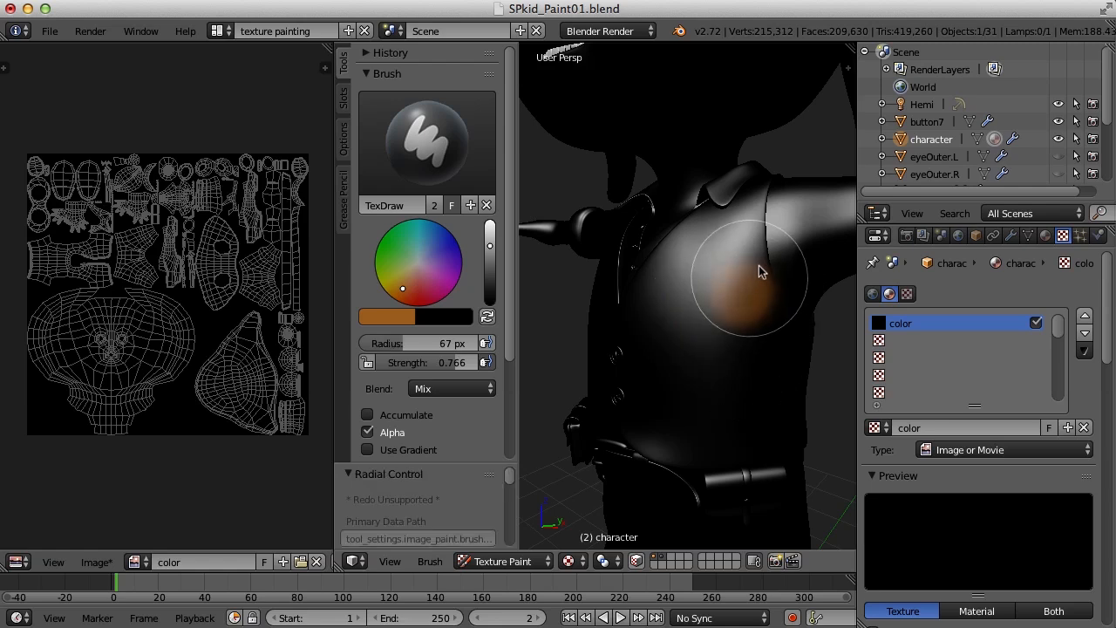
{"action": "left_click_drag", "start_coordinate": [760, 272], "coordinate": [757, 384]}
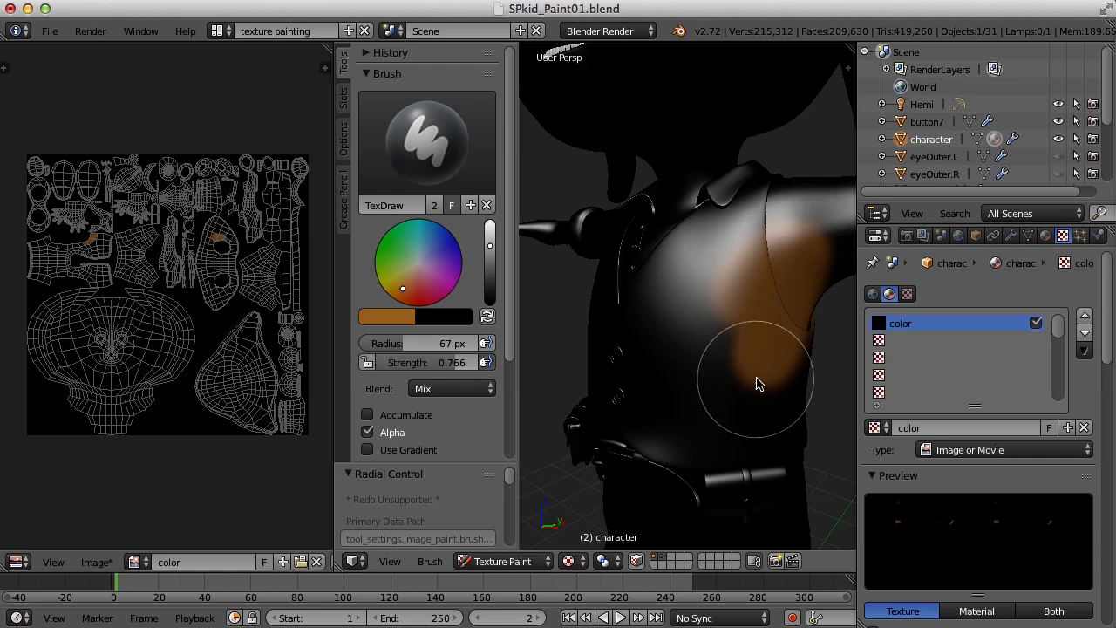
{"action": "left_click_drag", "start_coordinate": [759, 383], "coordinate": [624, 381]}
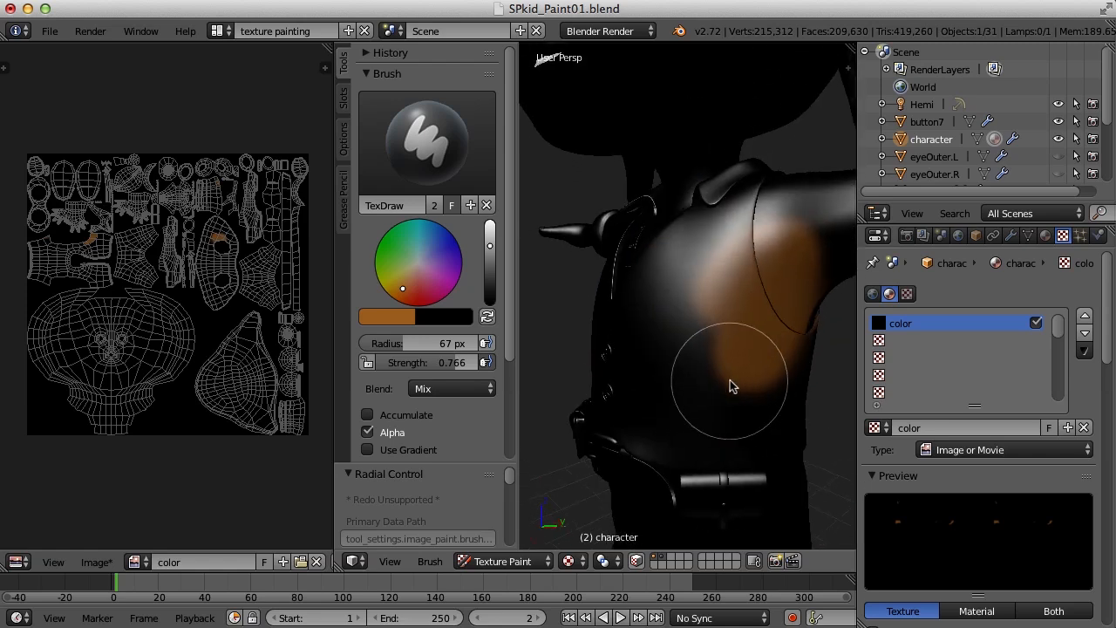
{"action": "left_click", "coordinate": [732, 384]}
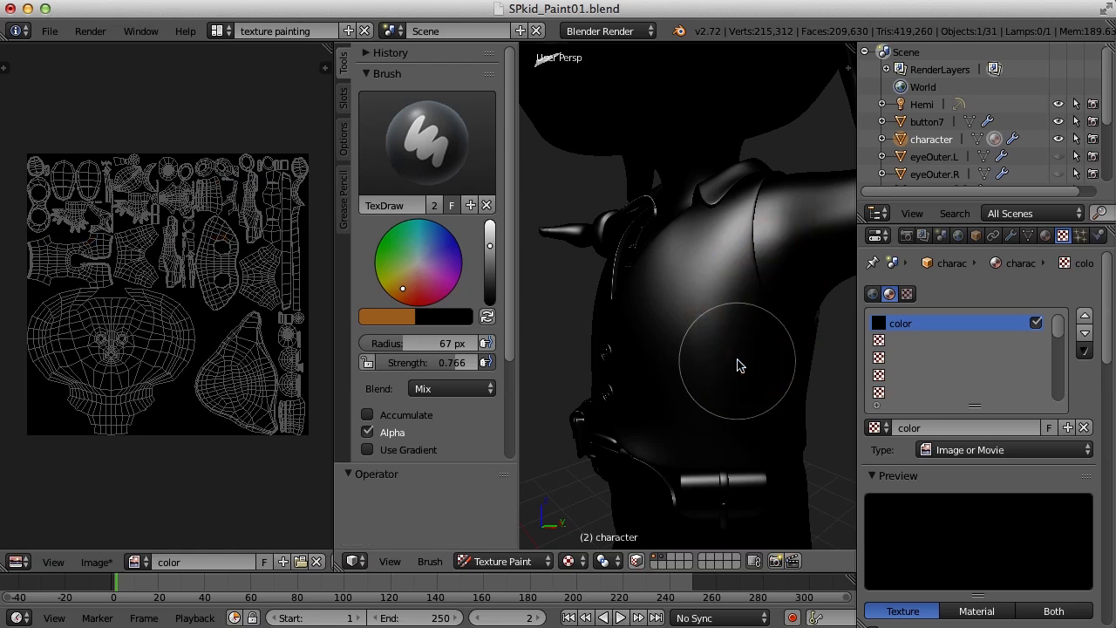
{"action": "left_click_drag", "start_coordinate": [739, 364], "coordinate": [724, 348]}
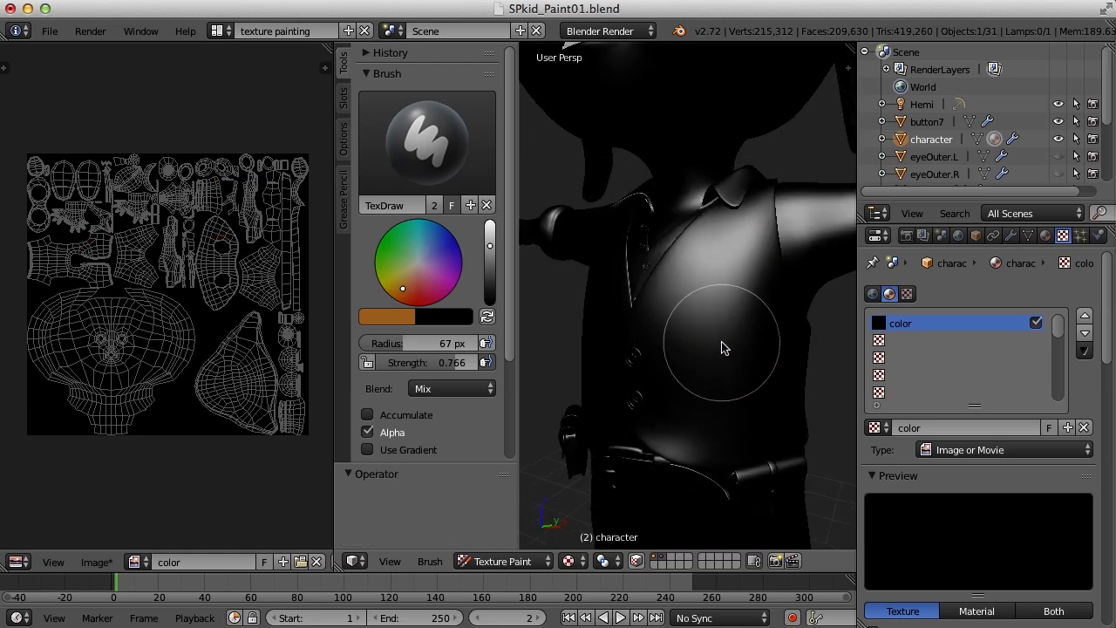
{"action": "mouse_move", "coordinate": [711, 370]}
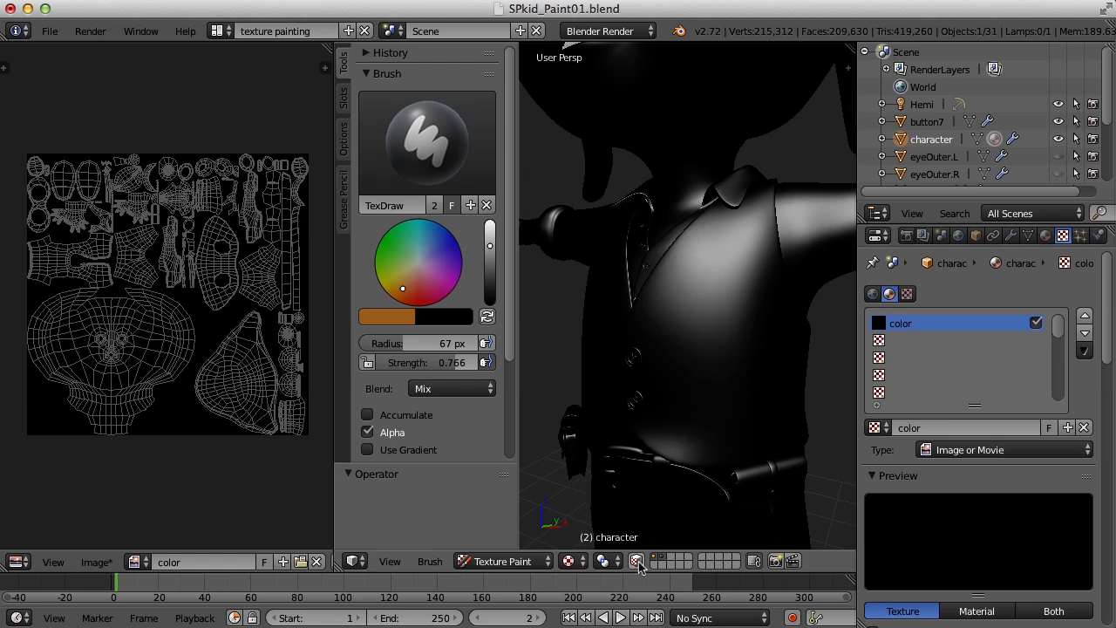
{"action": "mouse_move", "coordinate": [638, 561]}
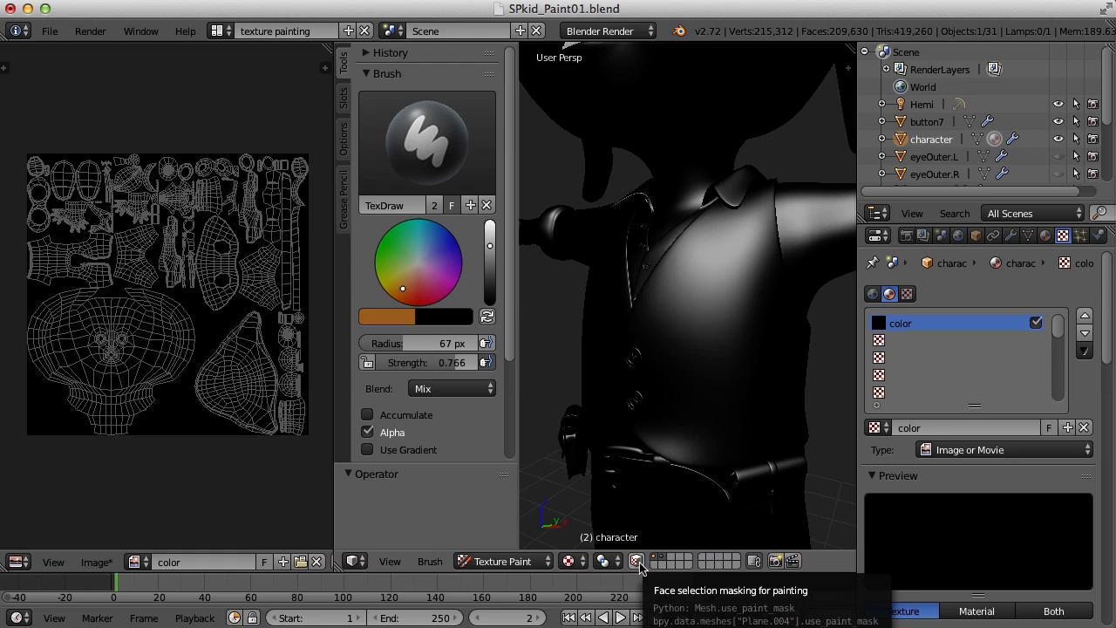
Step: Enable face selection masking for painting in the 3D View header
{"action": "left_click", "coordinate": [636, 562]}
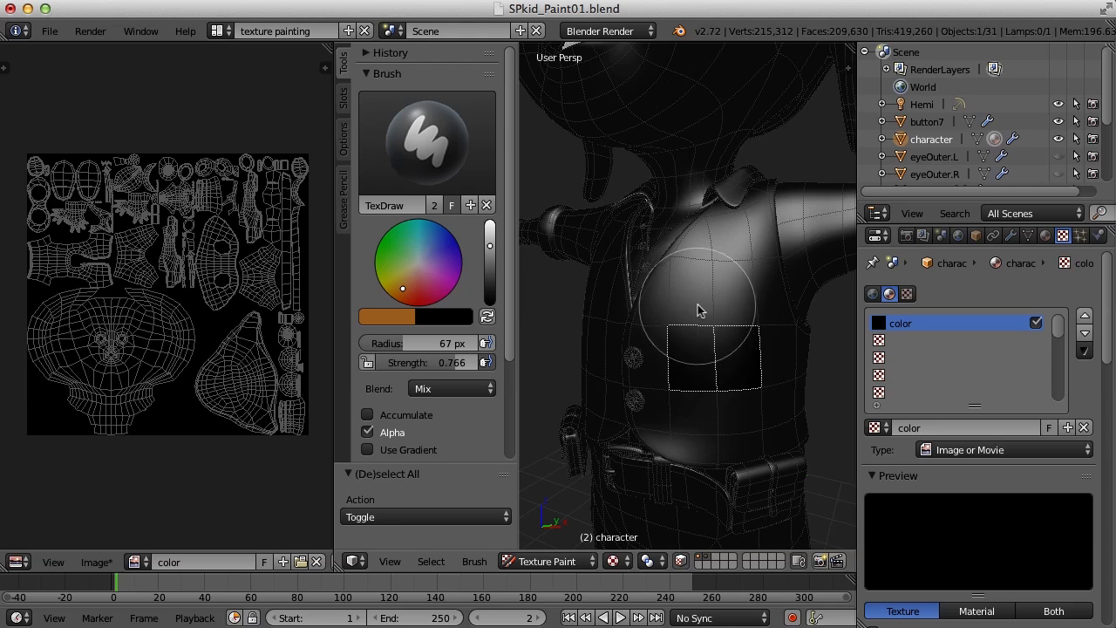
Step: Select vest faces, paint a brown test stroke inside them, then select the whole vest as the mask
{"action": "left_click", "coordinate": [712, 370]}
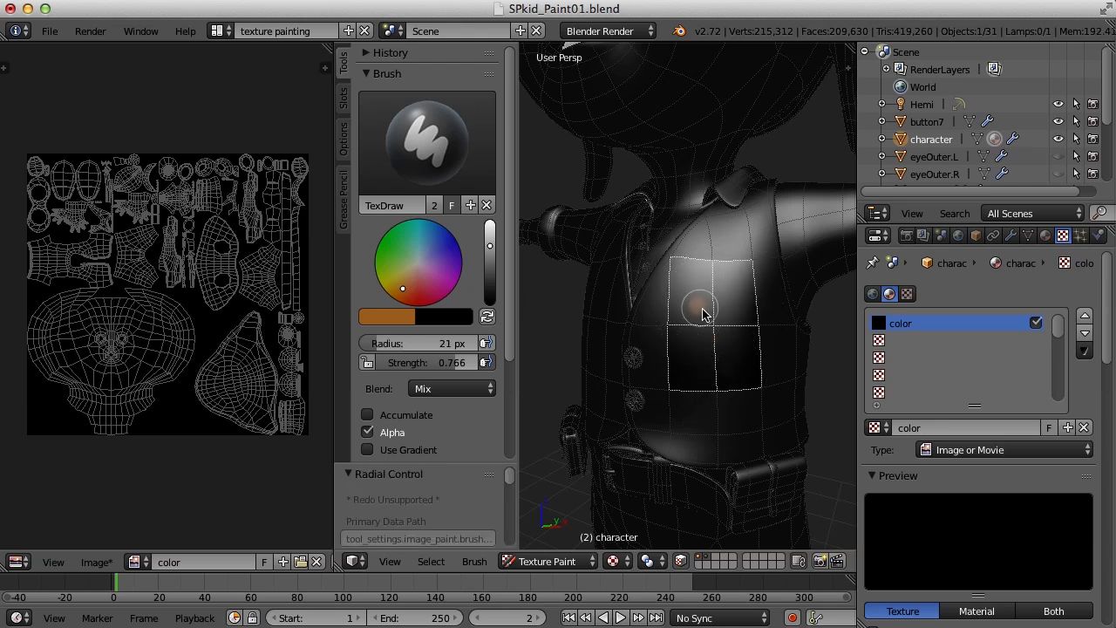
{"action": "left_click_drag", "start_coordinate": [698, 314], "coordinate": [746, 351]}
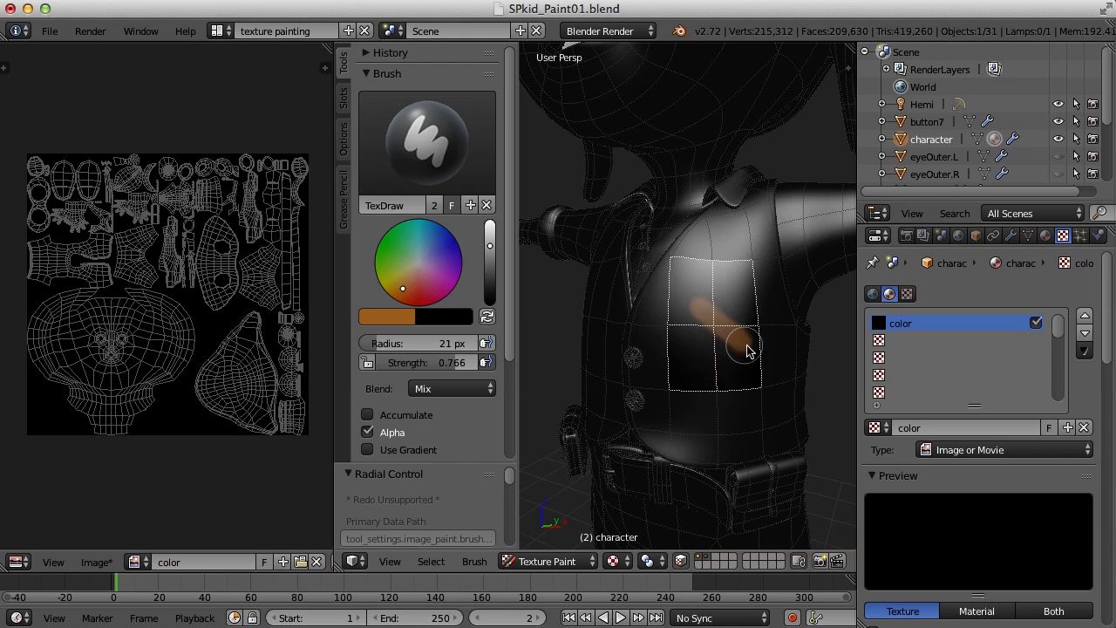
{"action": "left_click_drag", "start_coordinate": [748, 348], "coordinate": [751, 420]}
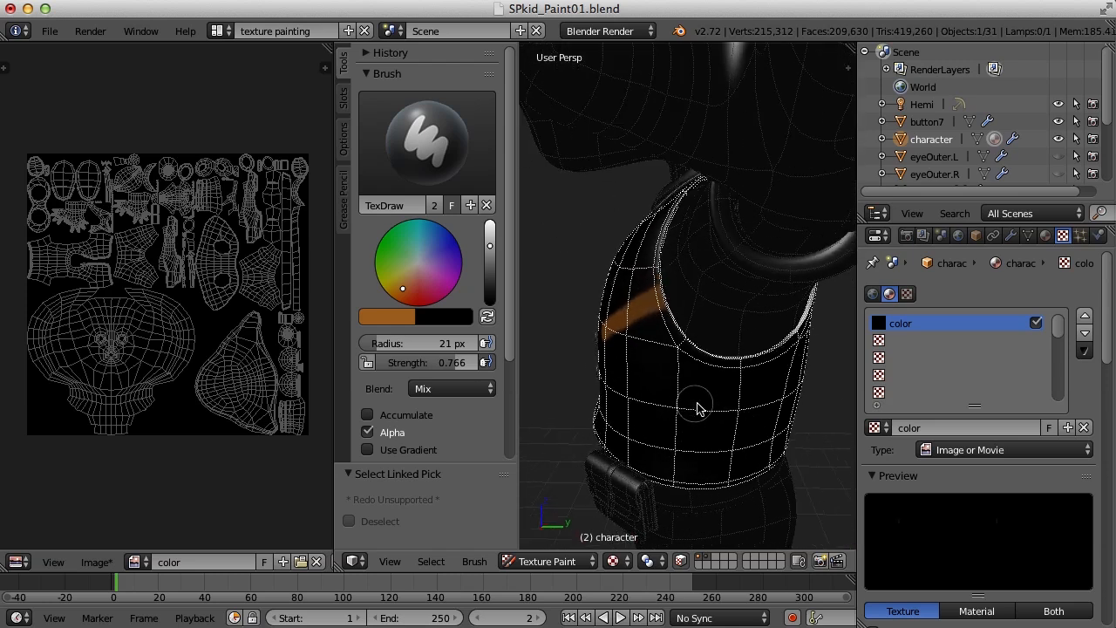
{"action": "left_click_drag", "start_coordinate": [698, 410], "coordinate": [788, 415]}
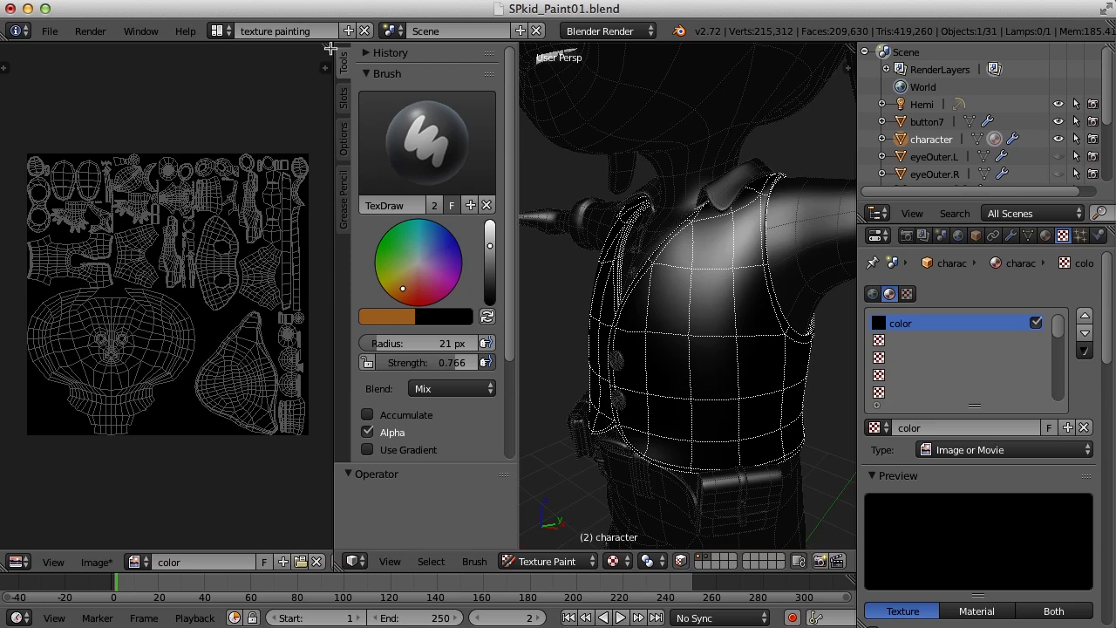
{"action": "mouse_move", "coordinate": [313, 95]}
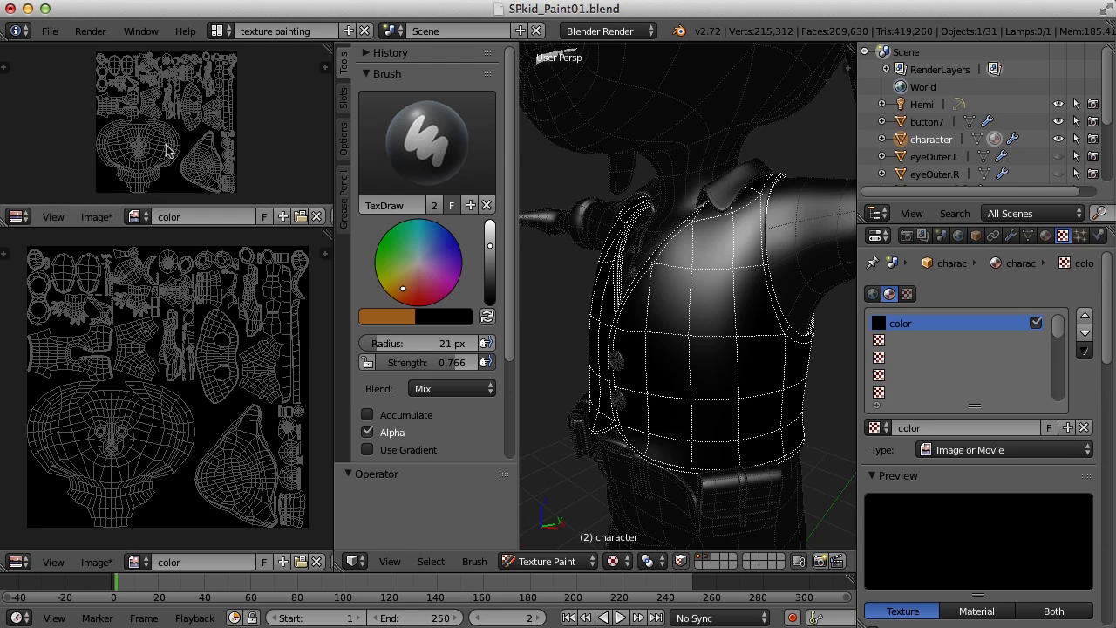
{"action": "mouse_move", "coordinate": [155, 155]}
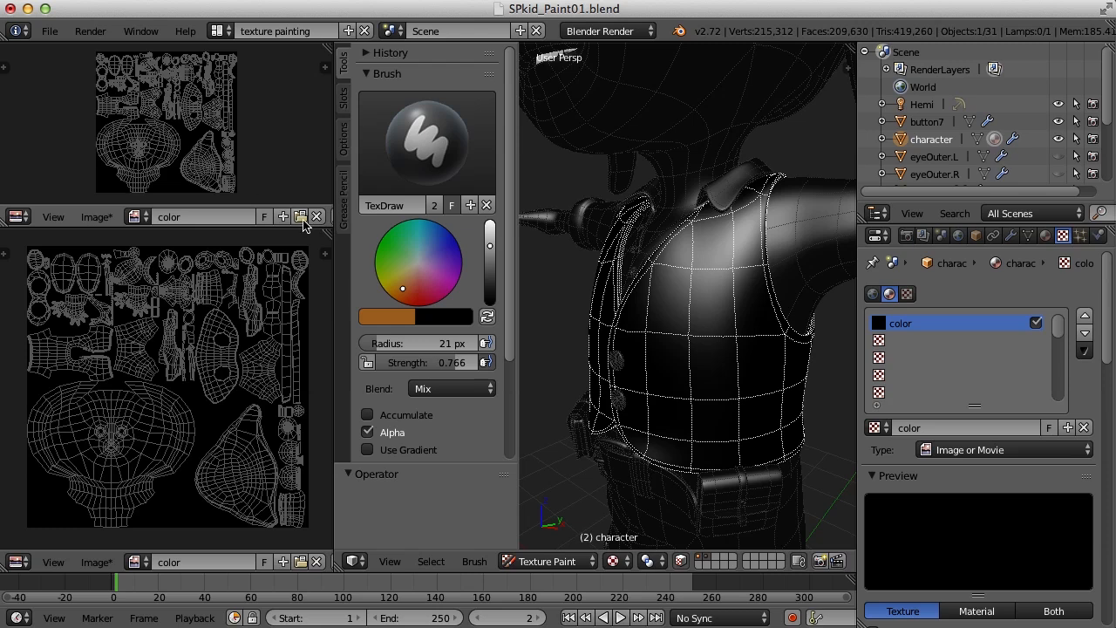
{"action": "mouse_move", "coordinate": [300, 216]}
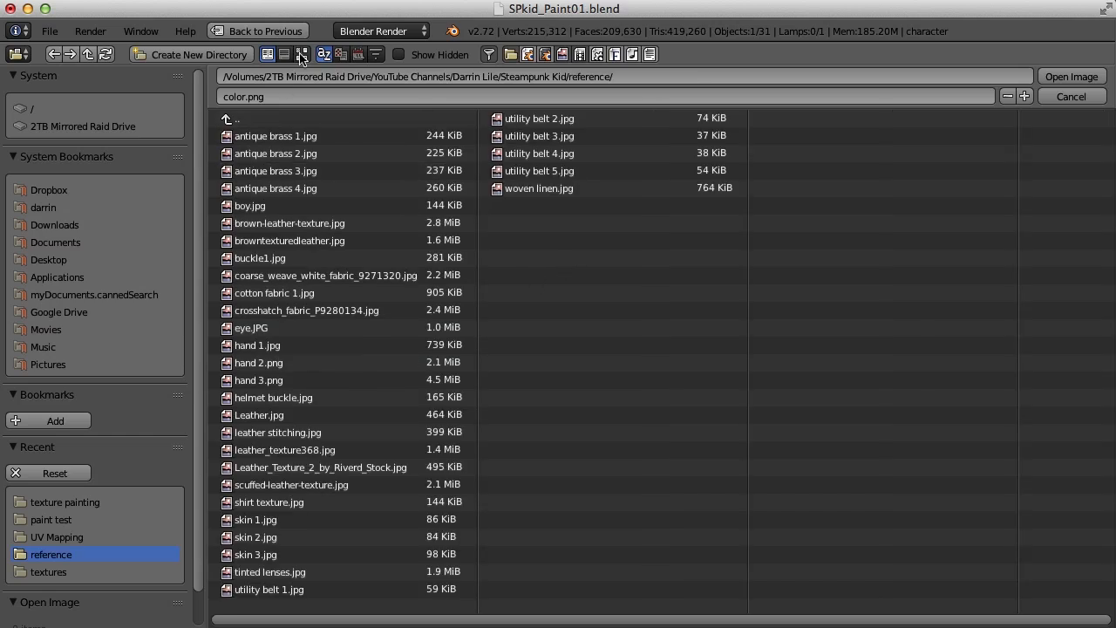
Step: Open scuffed-leather-texture.jpg from thumbnails into the new image editor
{"action": "left_click", "coordinate": [302, 54]}
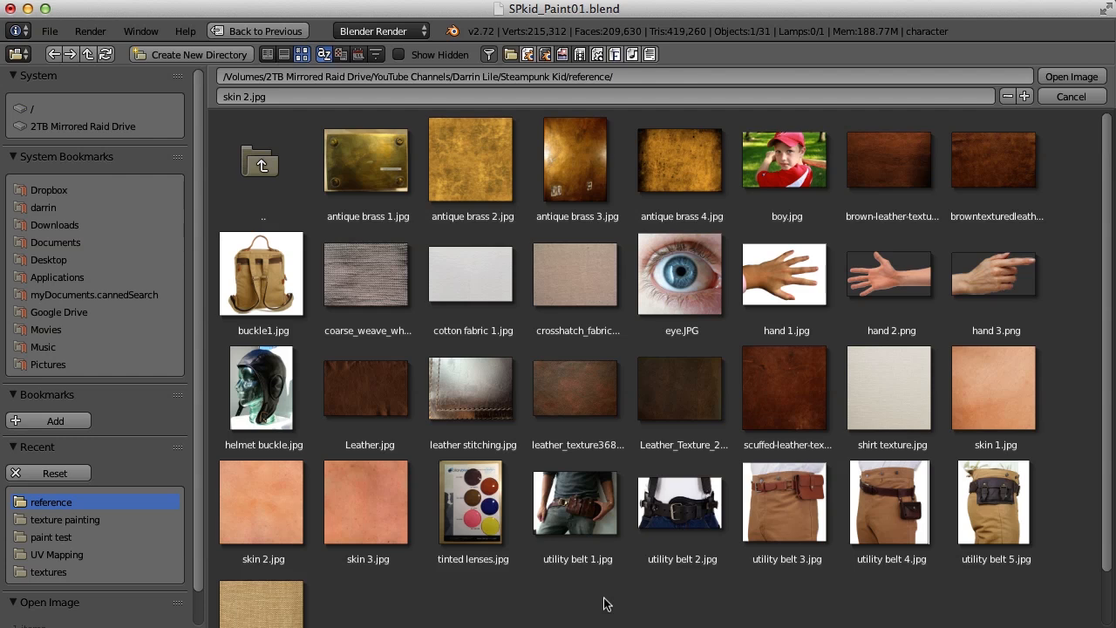
{"action": "mouse_move", "coordinate": [783, 391]}
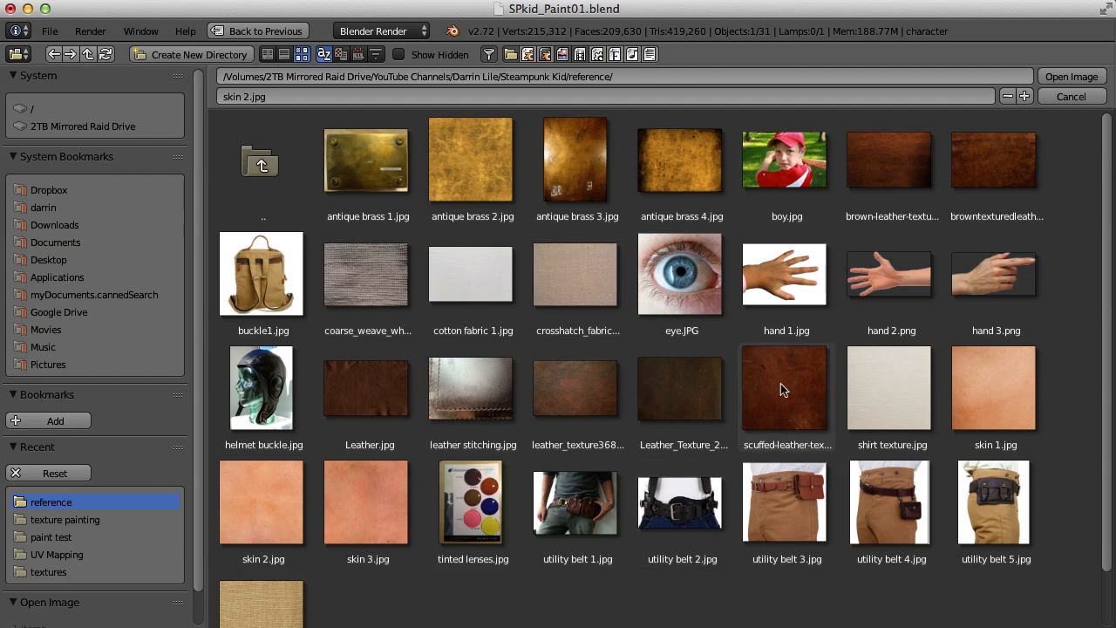
{"action": "left_click", "coordinate": [784, 387]}
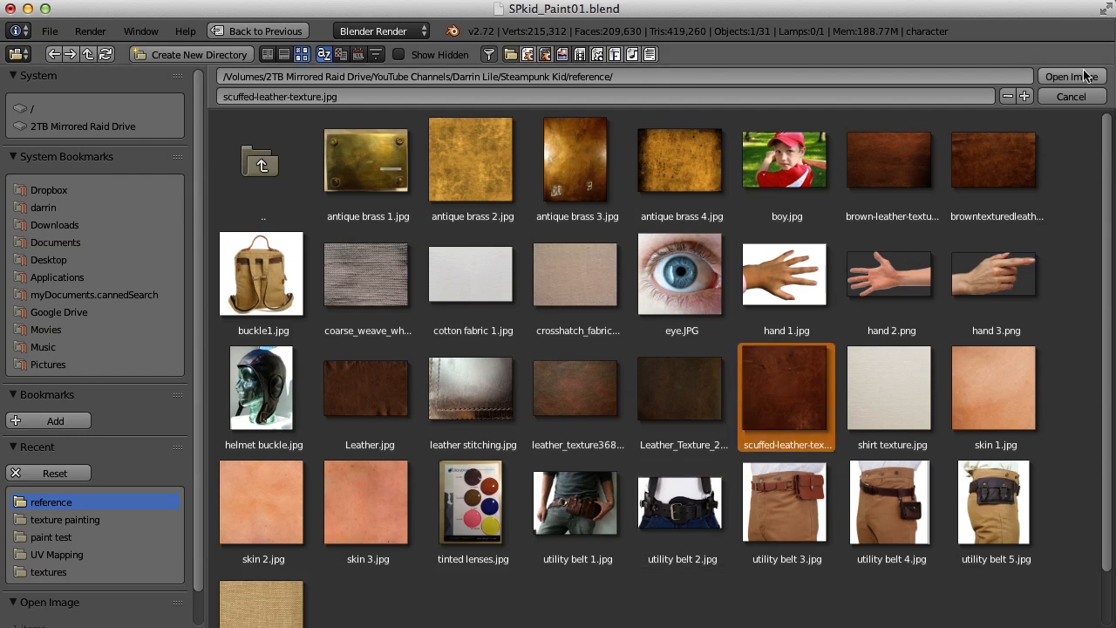
{"action": "left_click", "coordinate": [1070, 77]}
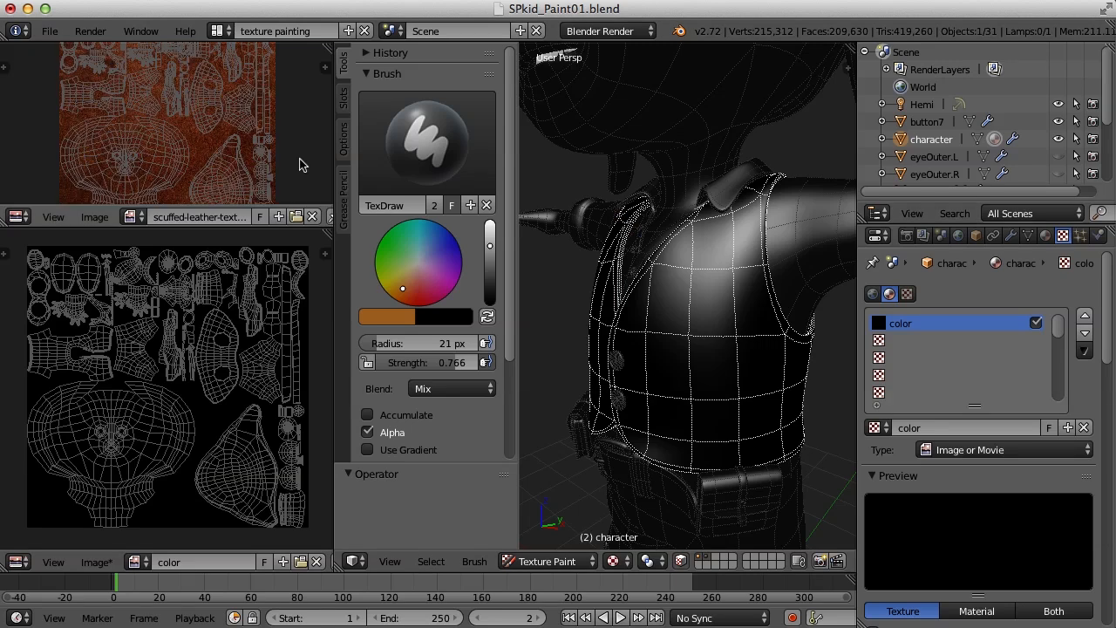
{"action": "mouse_move", "coordinate": [234, 153]}
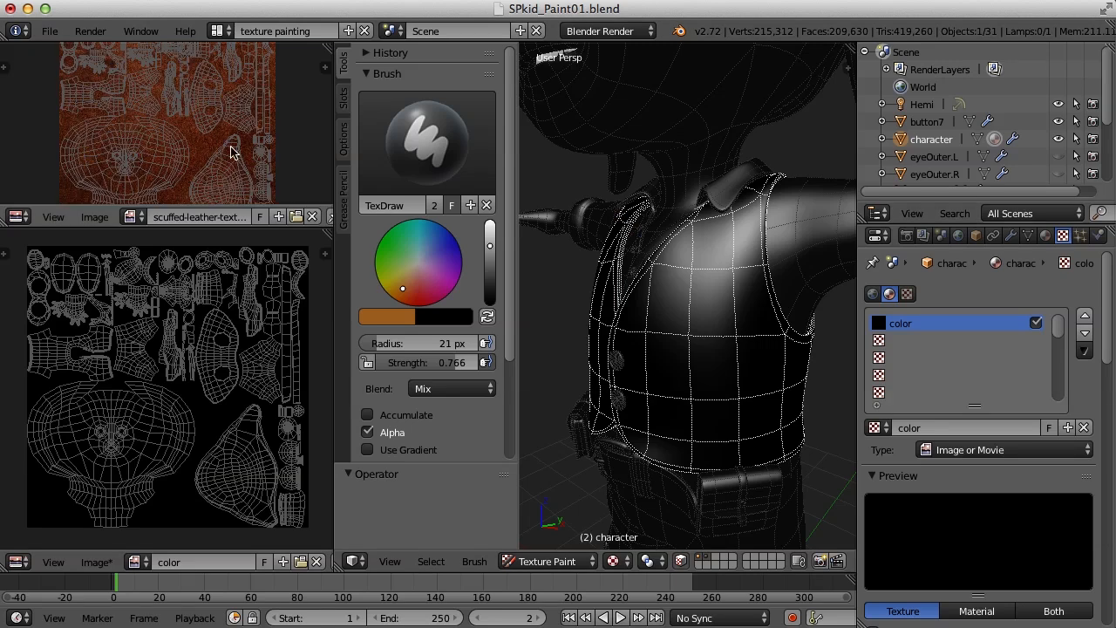
{"action": "mouse_move", "coordinate": [136, 140]}
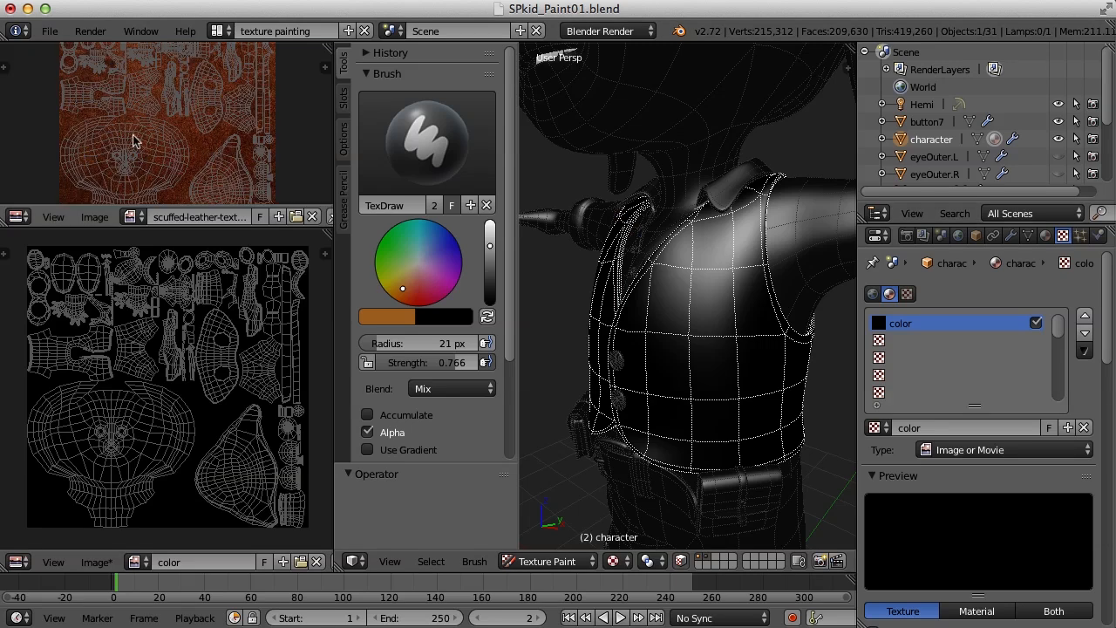
{"action": "mouse_move", "coordinate": [175, 157]}
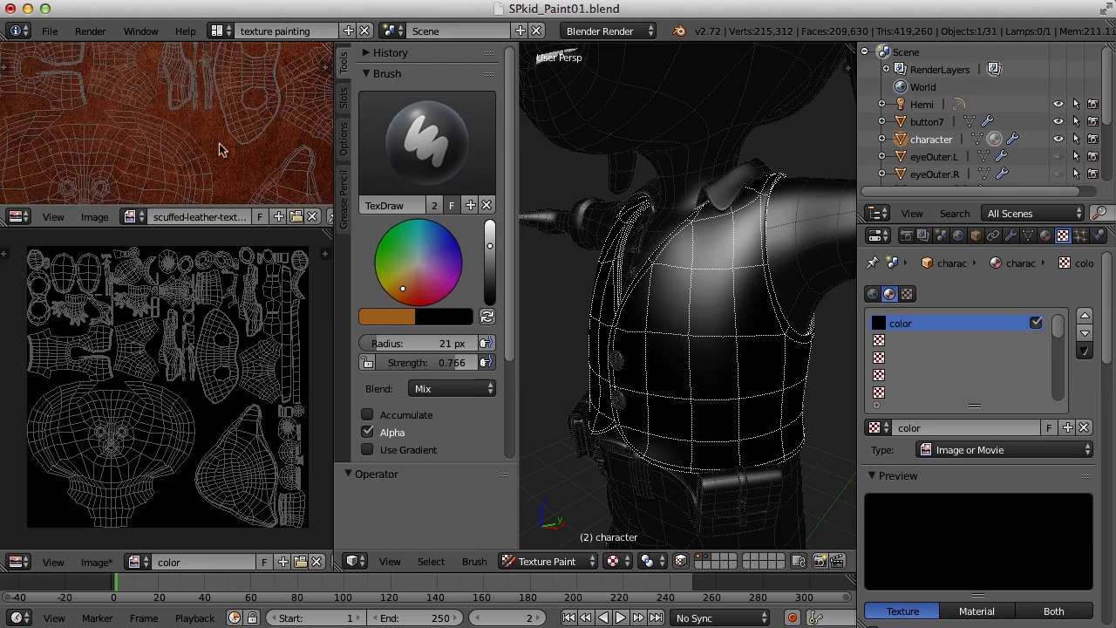
{"action": "mouse_move", "coordinate": [225, 143]}
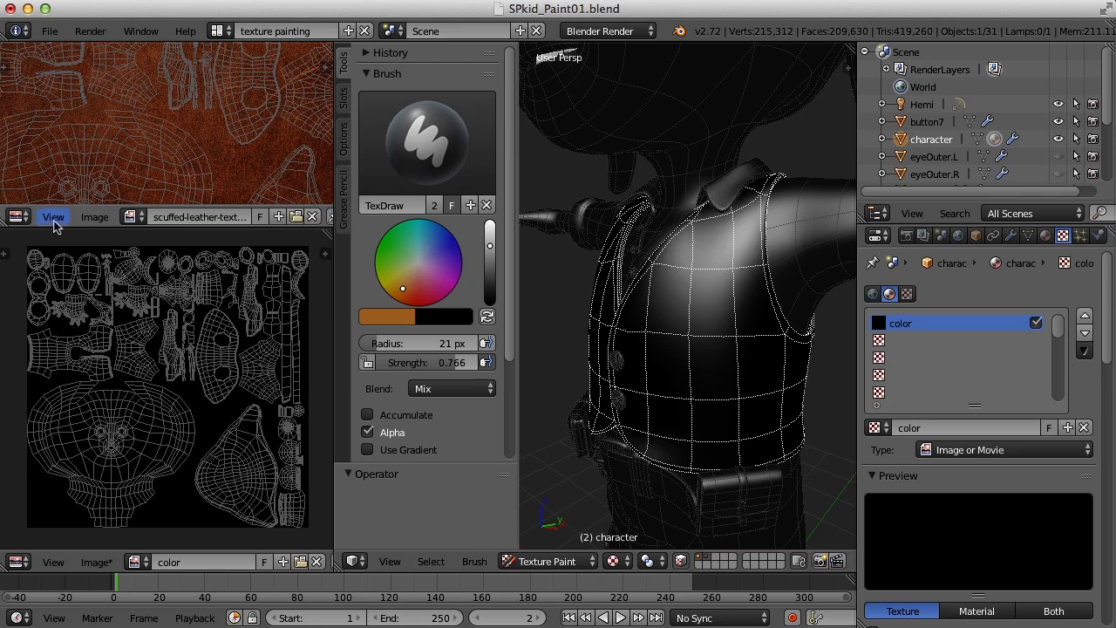
Step: Turn off Draw Texture Paint UVs over the leather reference image
{"action": "left_click", "coordinate": [52, 216]}
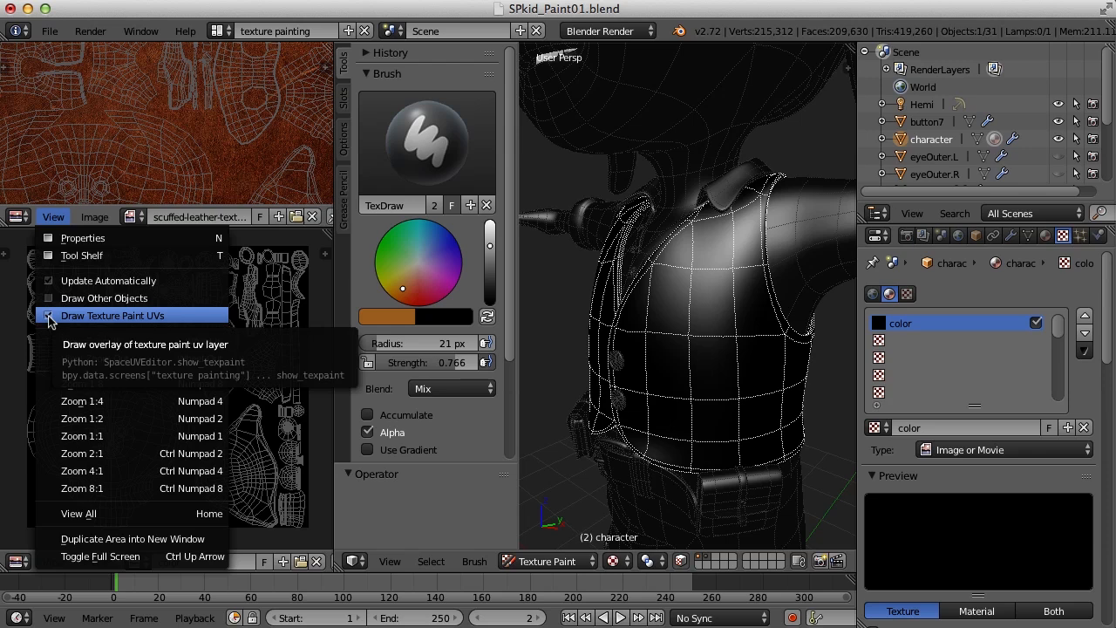
{"action": "left_click", "coordinate": [114, 315]}
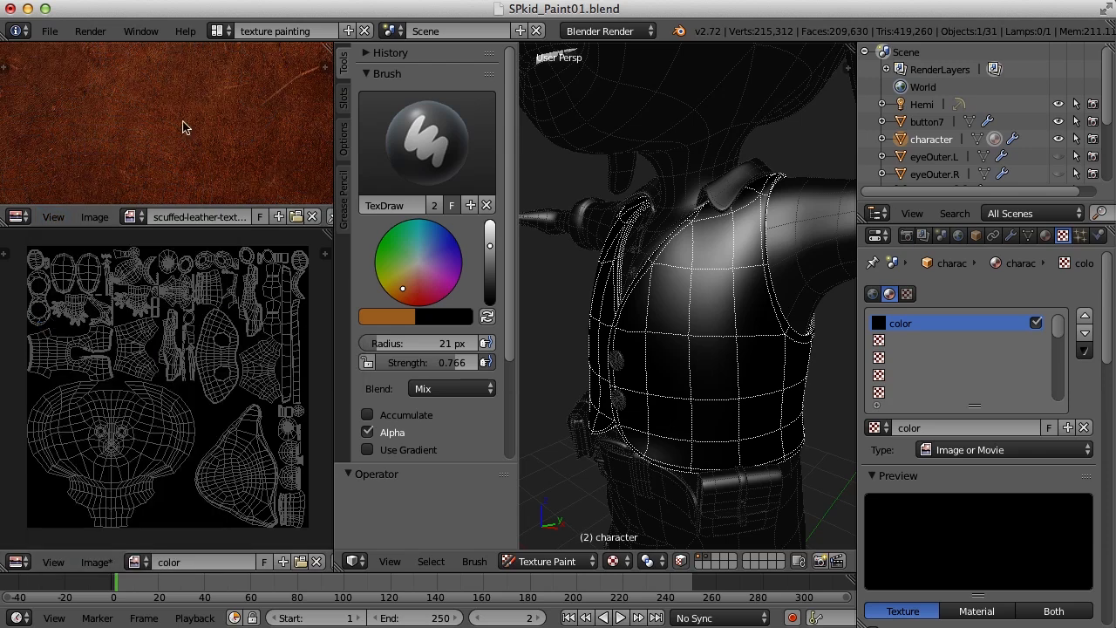
{"action": "mouse_move", "coordinate": [225, 133]}
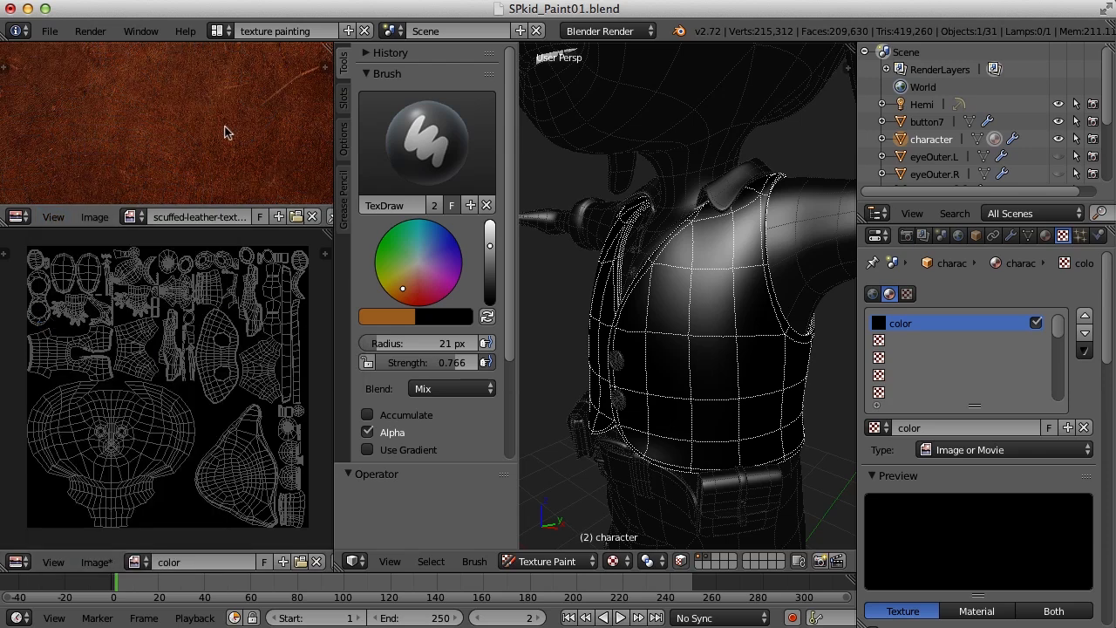
{"action": "mouse_move", "coordinate": [157, 139]}
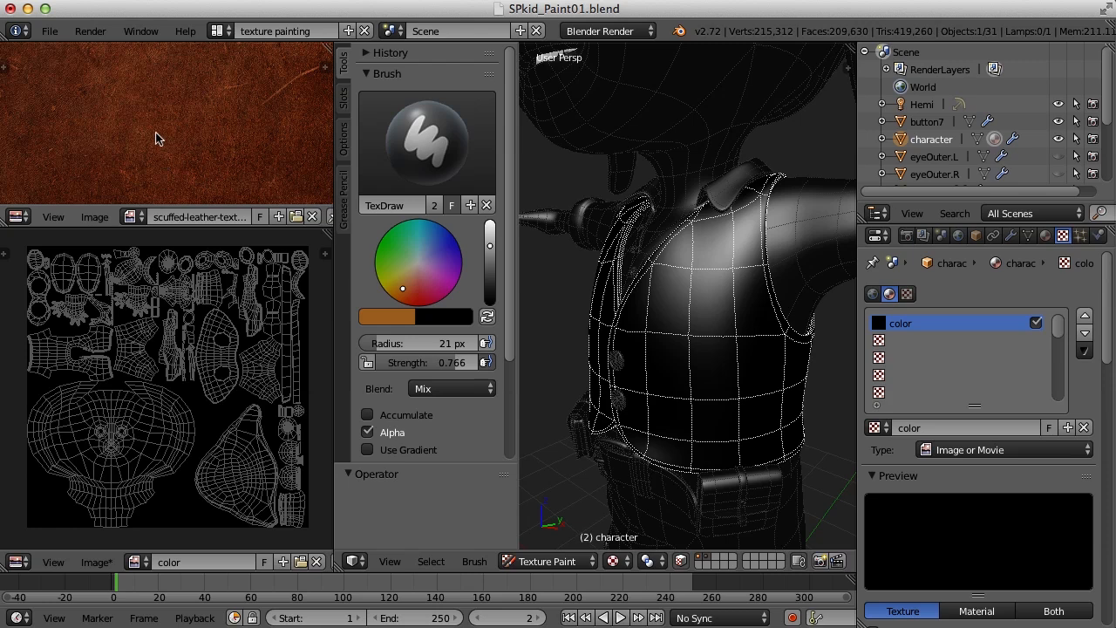
{"action": "mouse_move", "coordinate": [174, 143]}
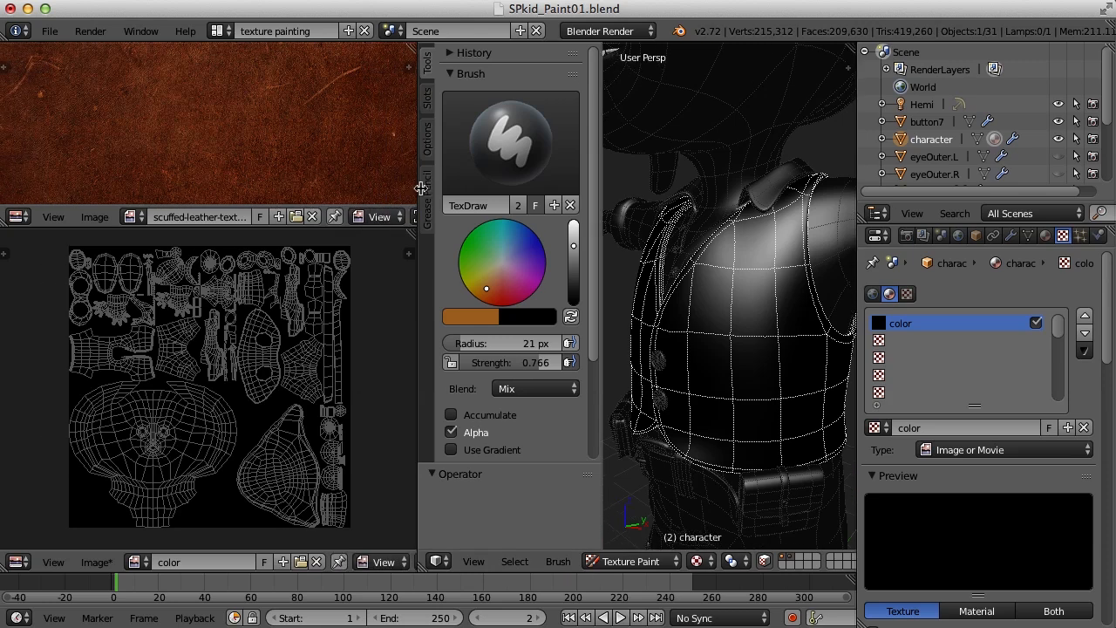
{"action": "mouse_move", "coordinate": [380, 216]}
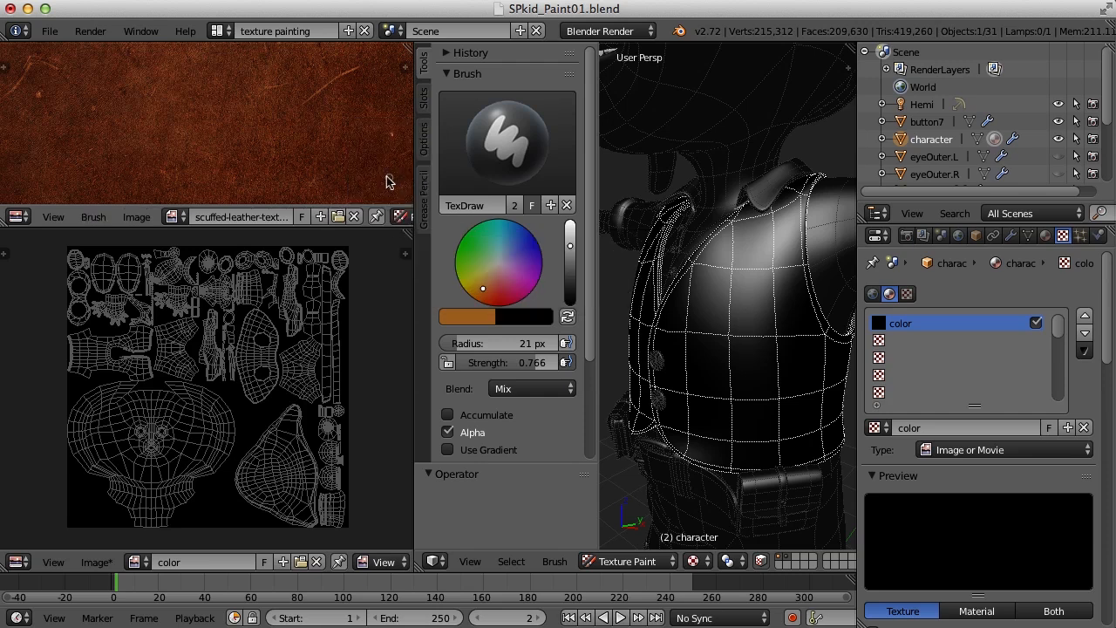
{"action": "mouse_move", "coordinate": [183, 124]}
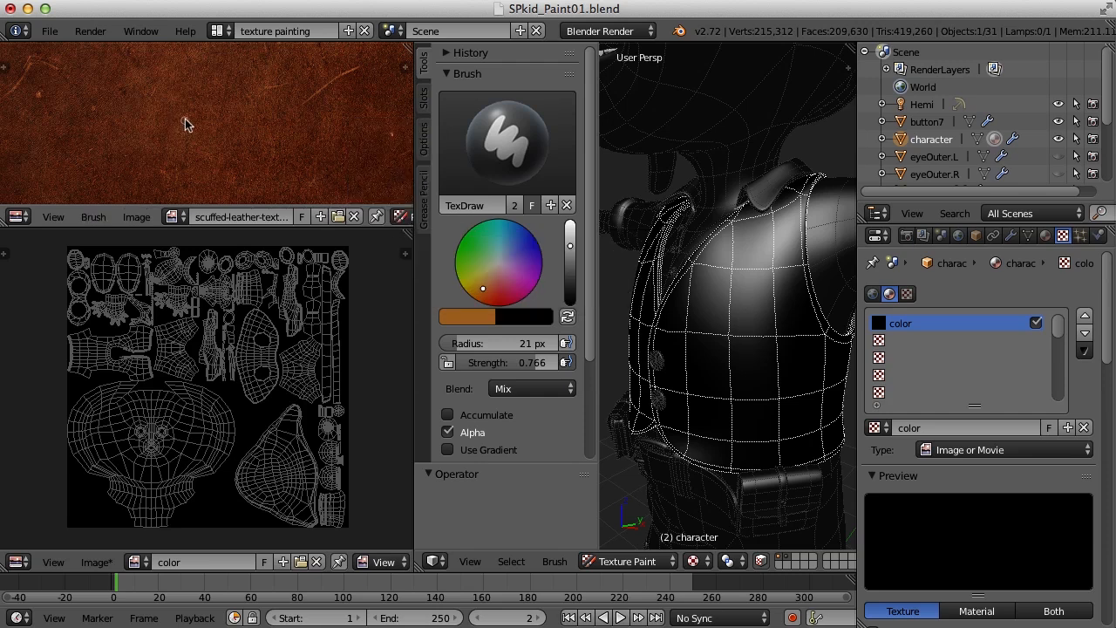
{"action": "mouse_move", "coordinate": [247, 136]}
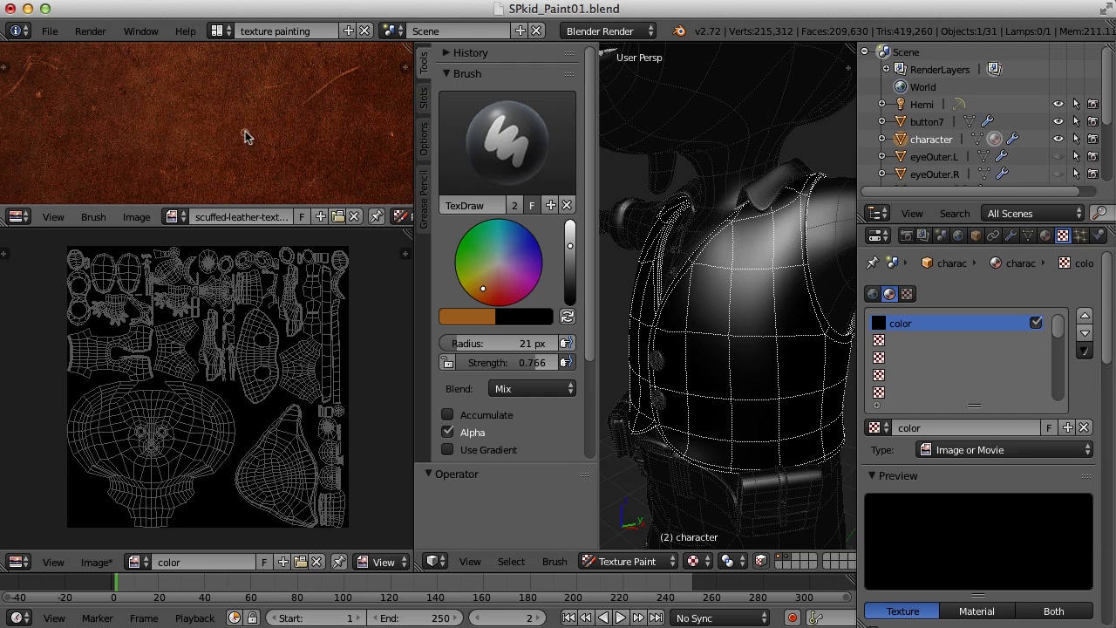
Step: Sample a darker brown from the scuffed leather reference as the brush colour
{"action": "key", "text": "s"}
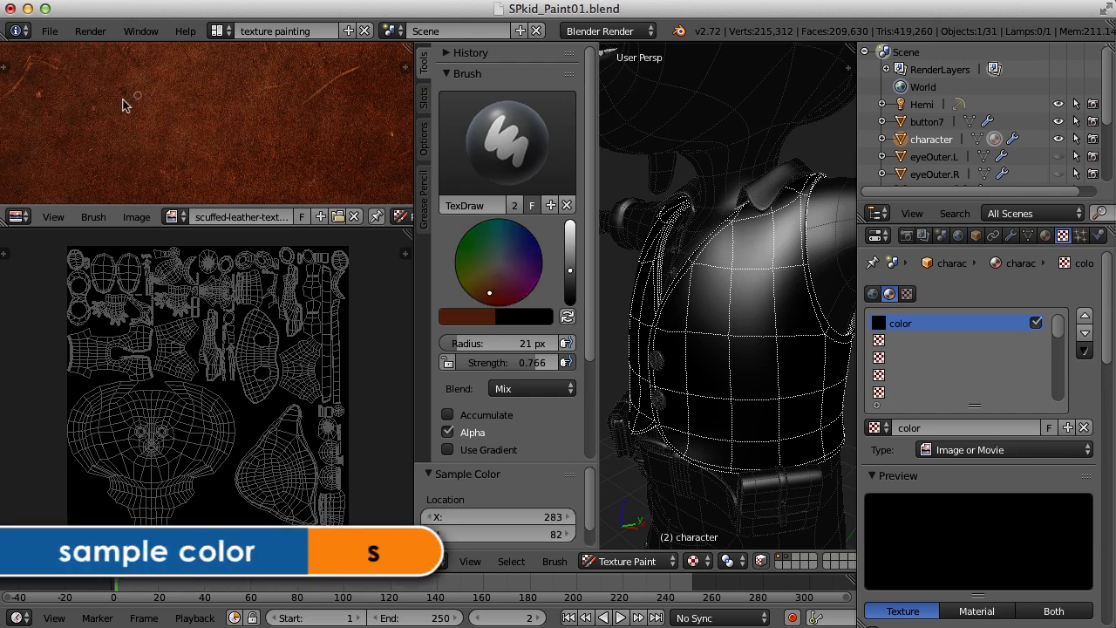
{"action": "mouse_move", "coordinate": [171, 167]}
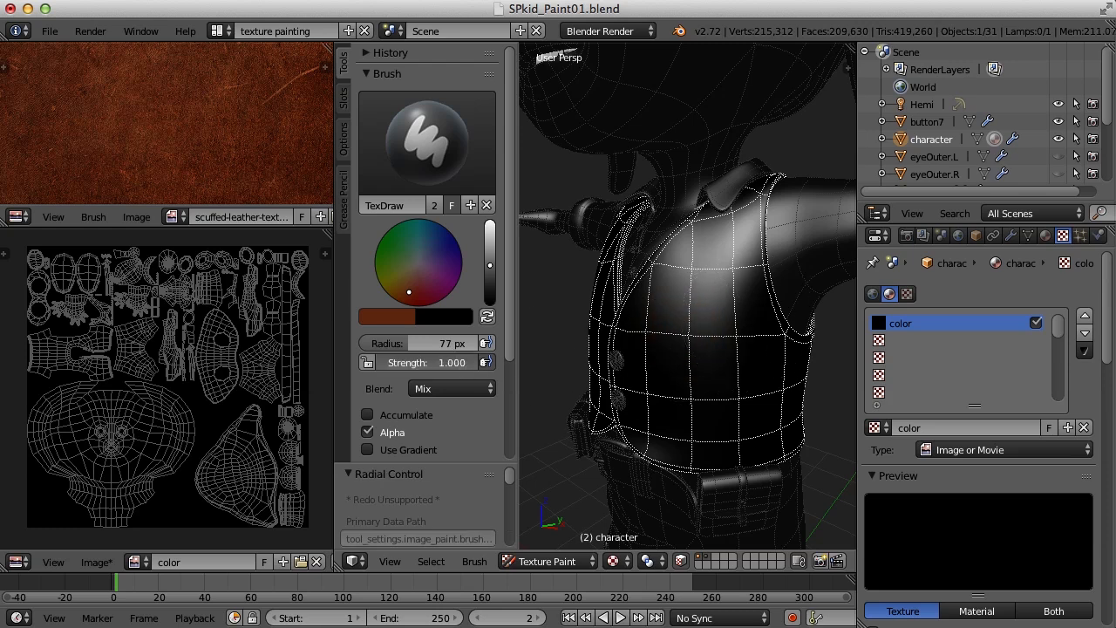
{"action": "mouse_move", "coordinate": [729, 261]}
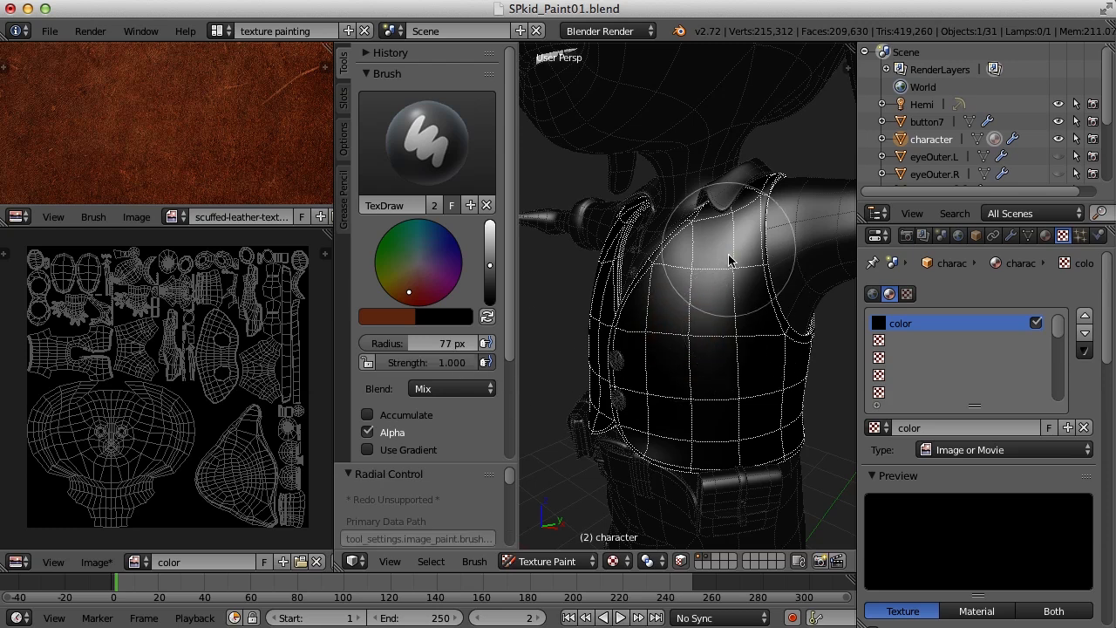
Step: Paint the sampled brown across the vest's chest and lower front
{"action": "left_click_drag", "start_coordinate": [731, 261], "coordinate": [723, 445]}
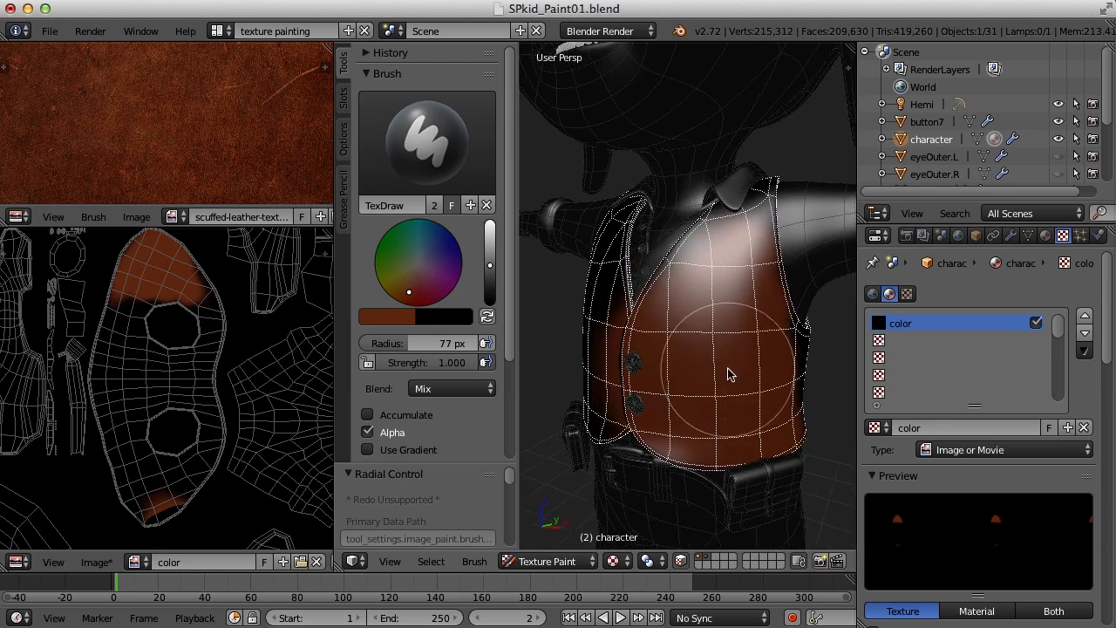
{"action": "left_click_drag", "start_coordinate": [730, 375], "coordinate": [602, 361]}
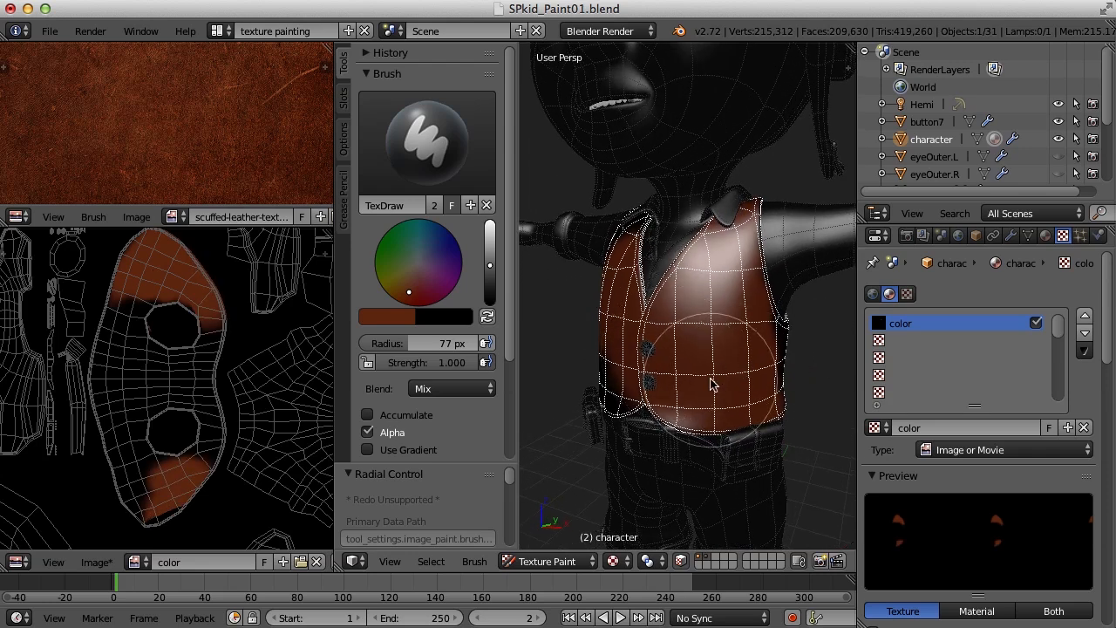
{"action": "mouse_move", "coordinate": [422, 150]}
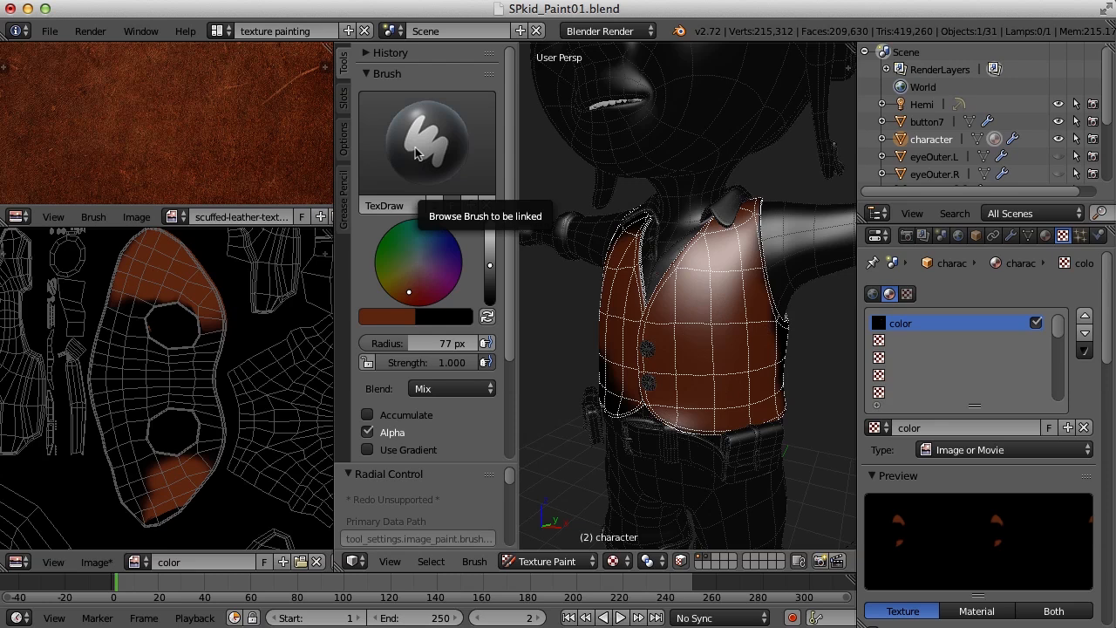
Step: Switch the active painting brush to the basic Brush preset
{"action": "left_click", "coordinate": [426, 143]}
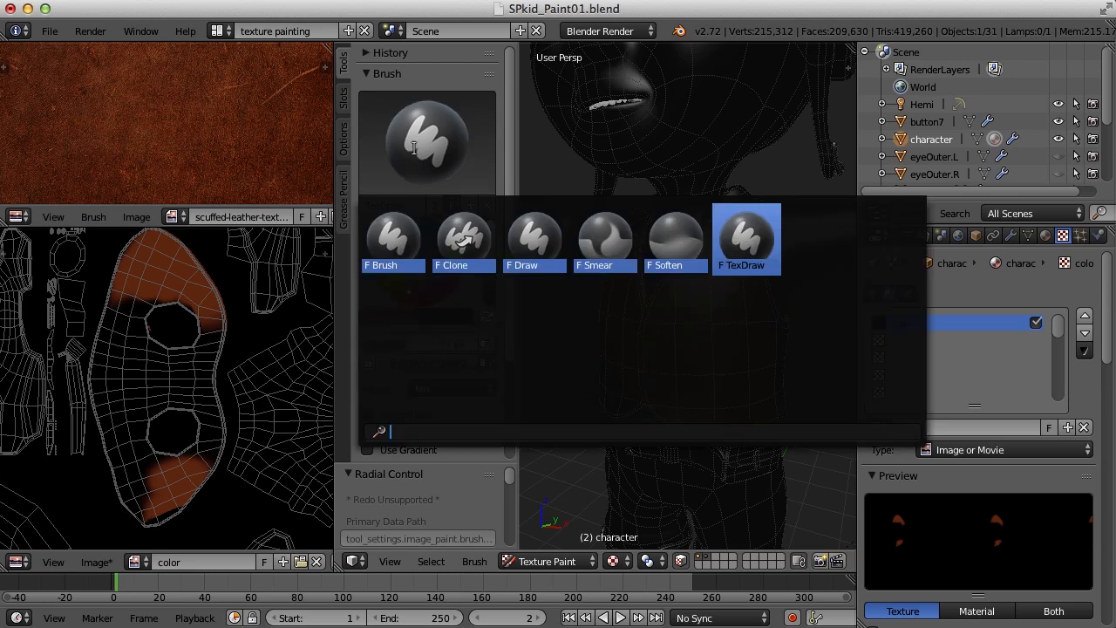
{"action": "left_click", "coordinate": [392, 236]}
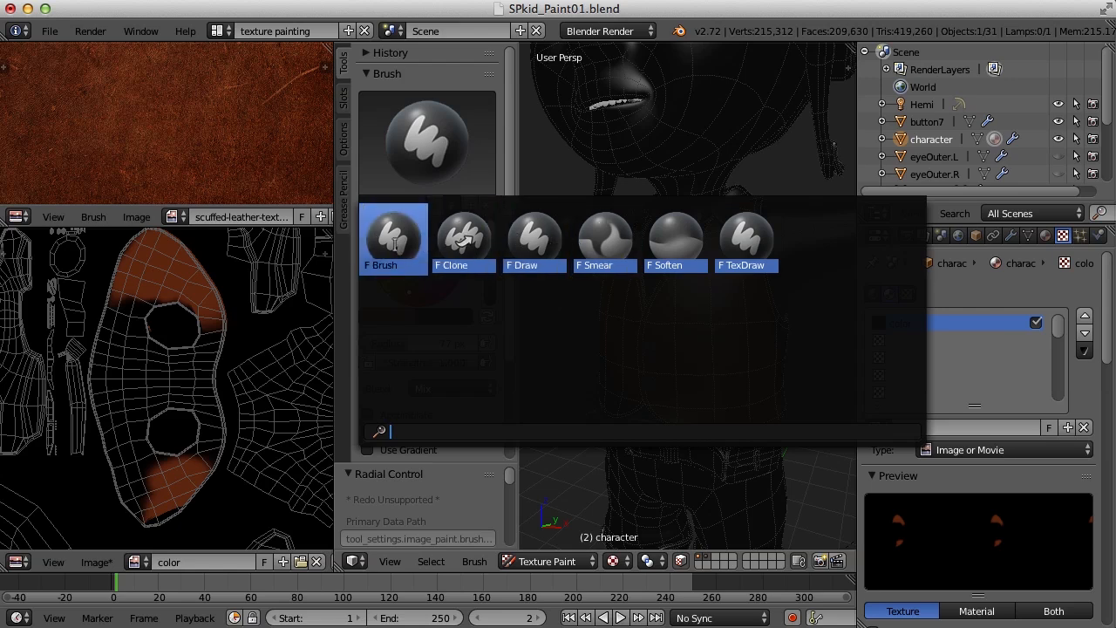
{"action": "left_click", "coordinate": [392, 236]}
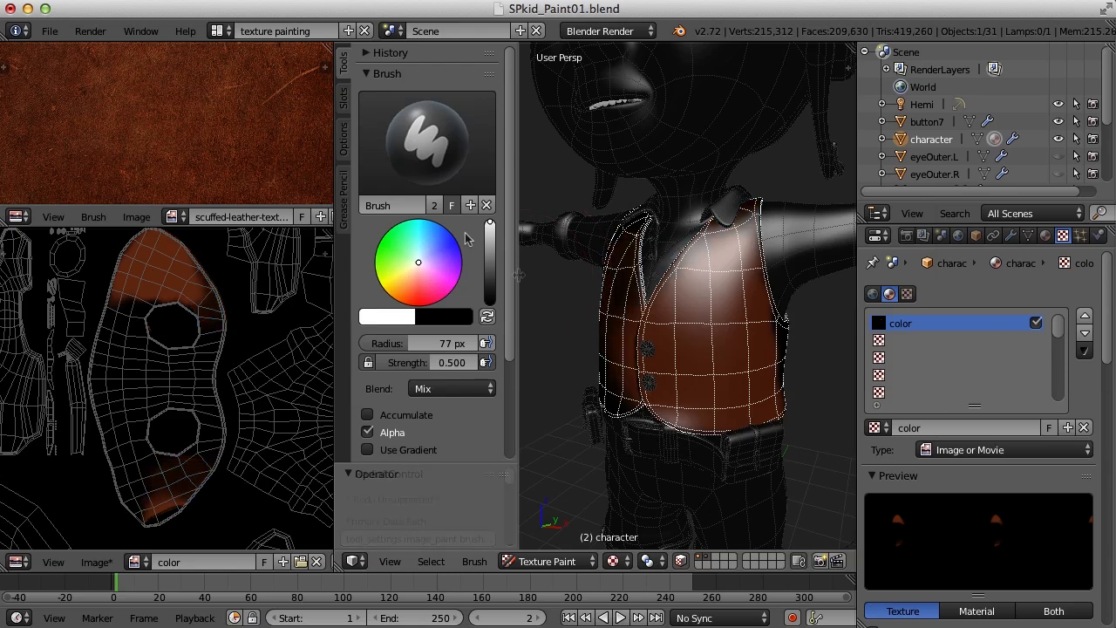
{"action": "mouse_move", "coordinate": [415, 317]}
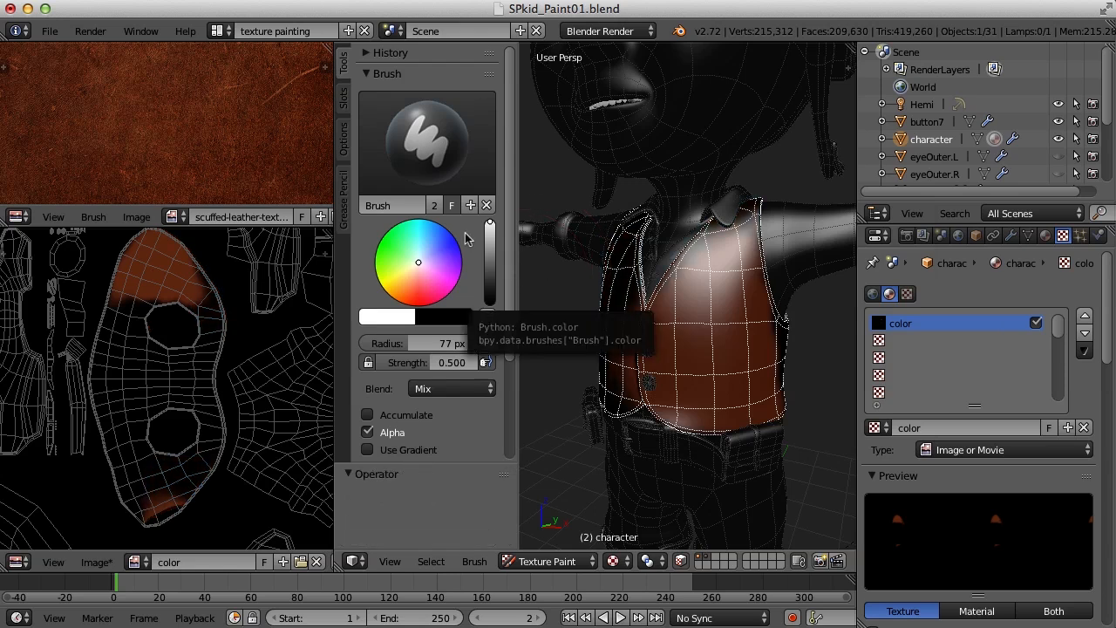
{"action": "mouse_move", "coordinate": [457, 164]}
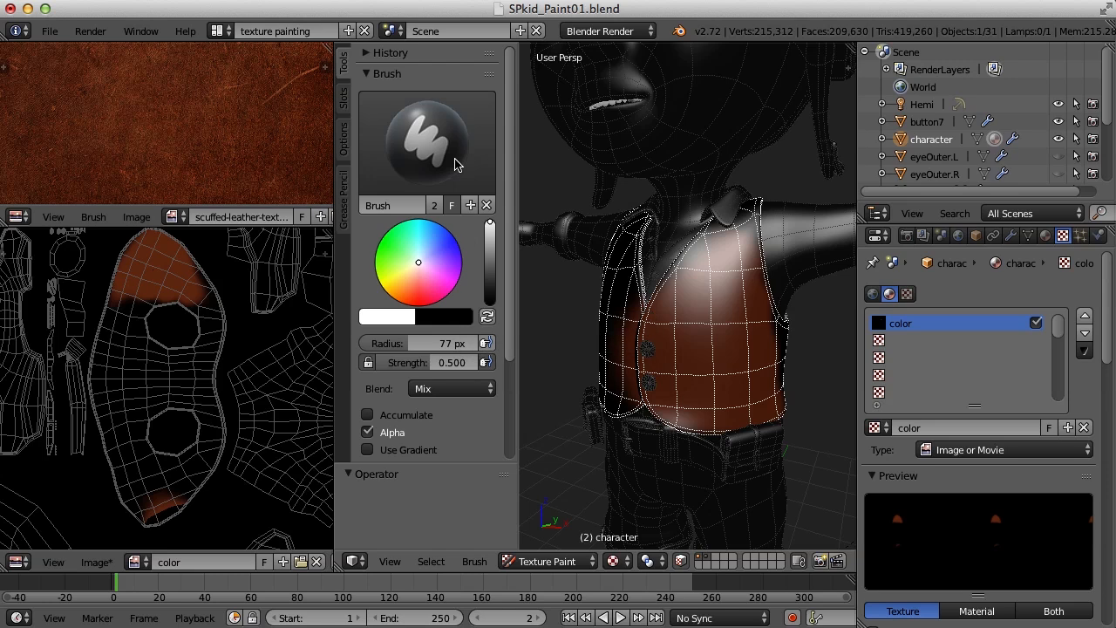
{"action": "left_click", "coordinate": [425, 139]}
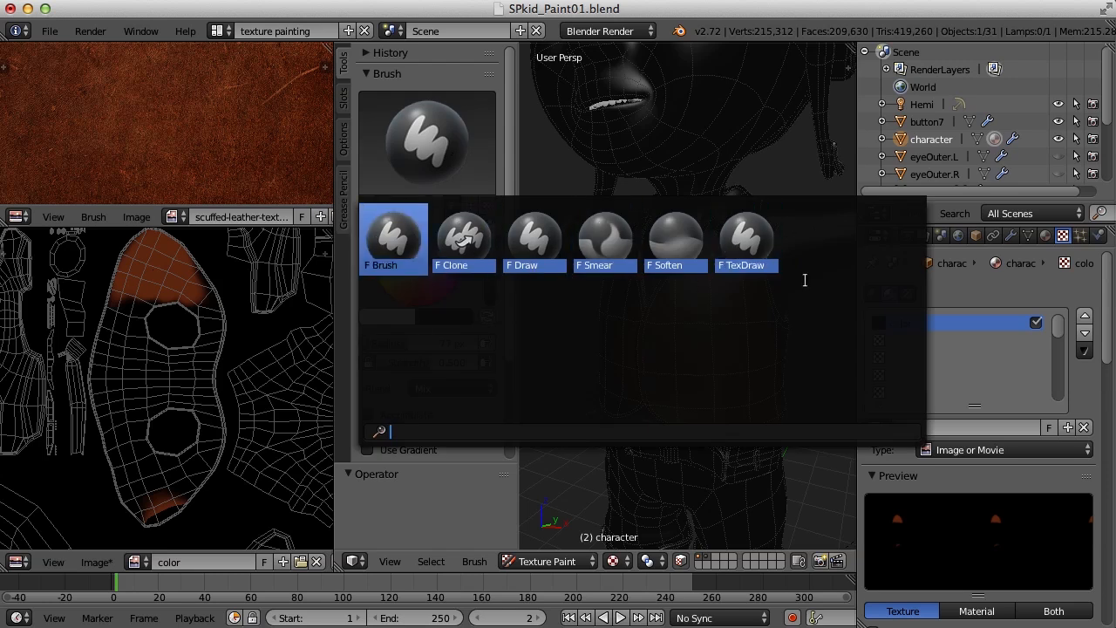
{"action": "left_click", "coordinate": [746, 235]}
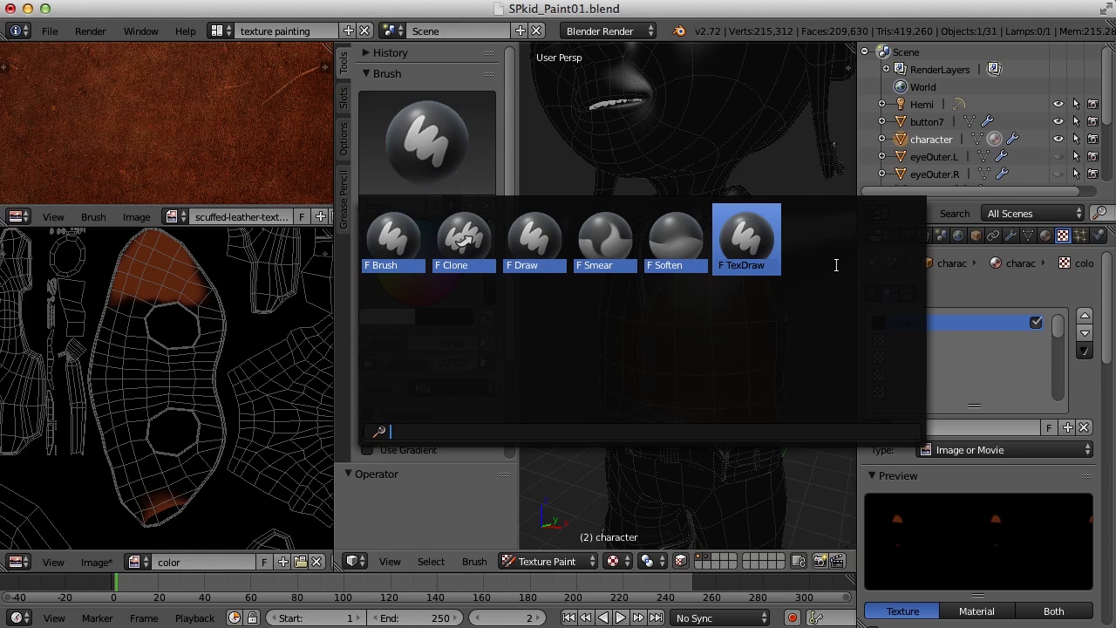
{"action": "mouse_move", "coordinate": [867, 310]}
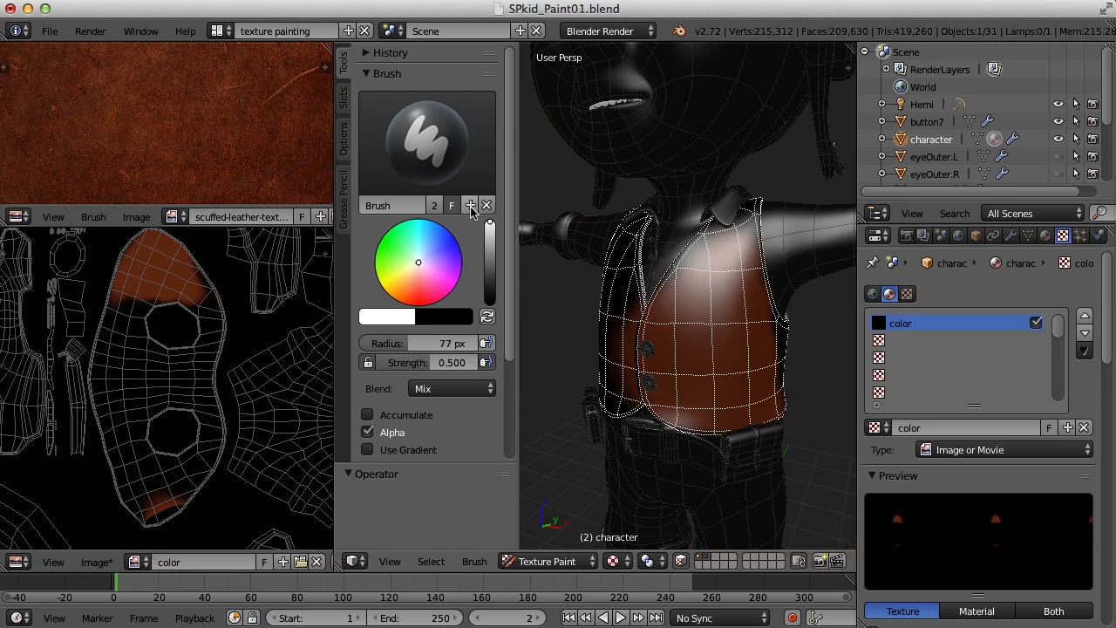
{"action": "mouse_move", "coordinate": [471, 205]}
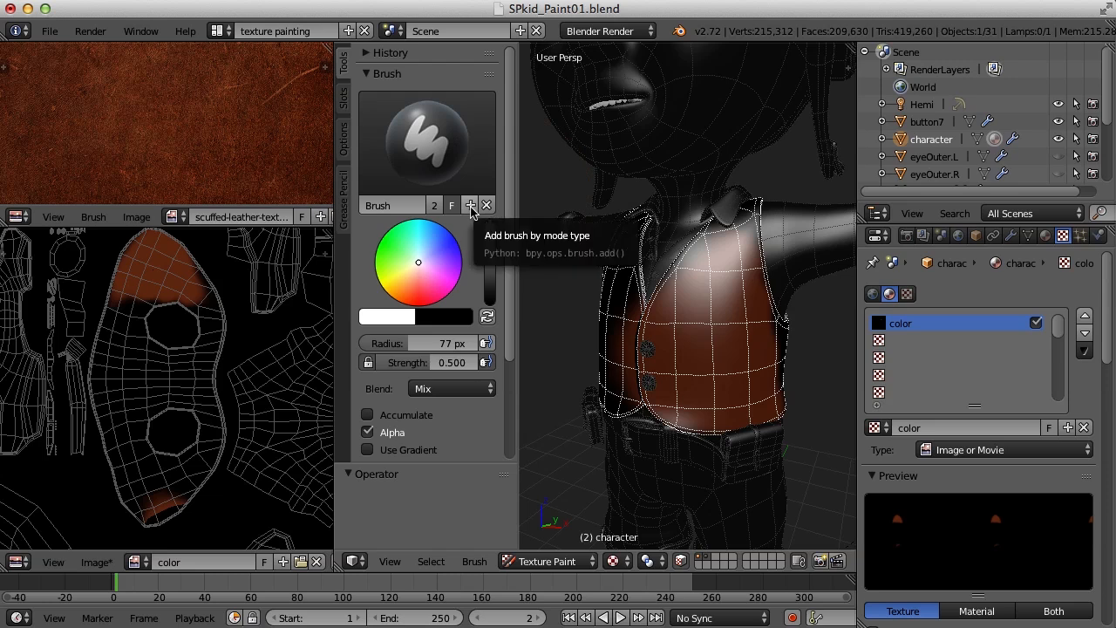
Step: Add a new brush named Fill and make it the active brush
{"action": "left_click", "coordinate": [471, 205]}
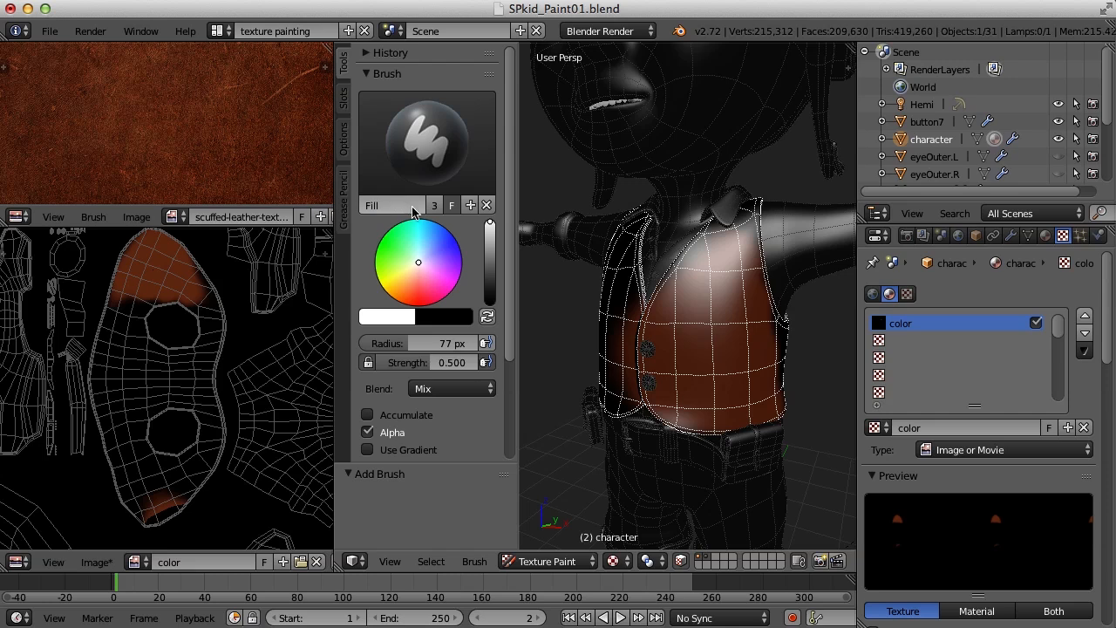
{"action": "left_click", "coordinate": [425, 139]}
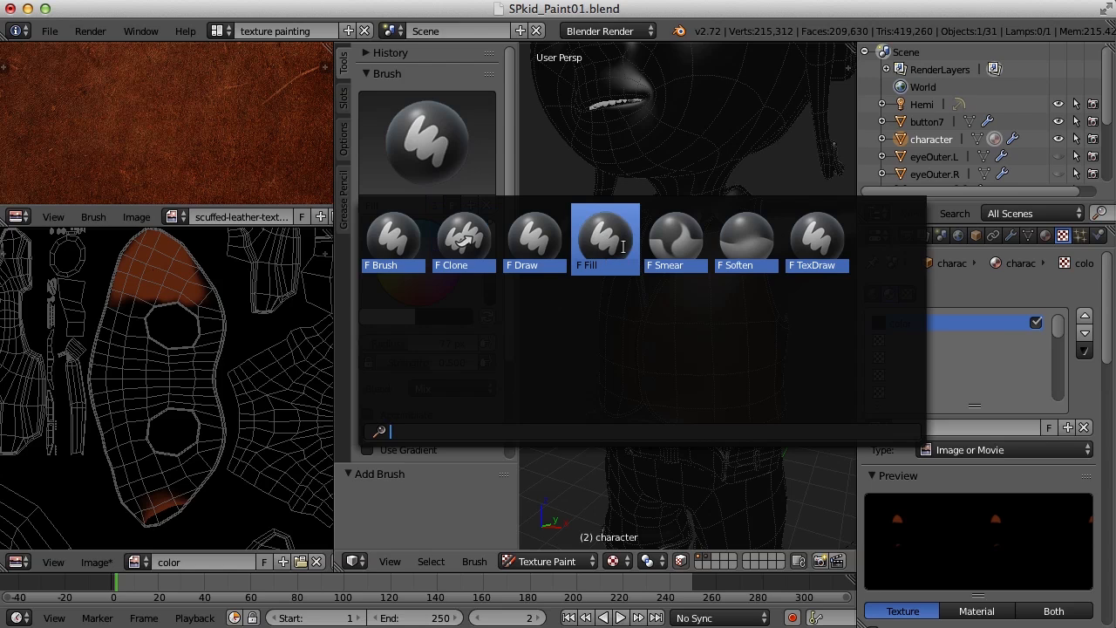
{"action": "left_click", "coordinate": [603, 235]}
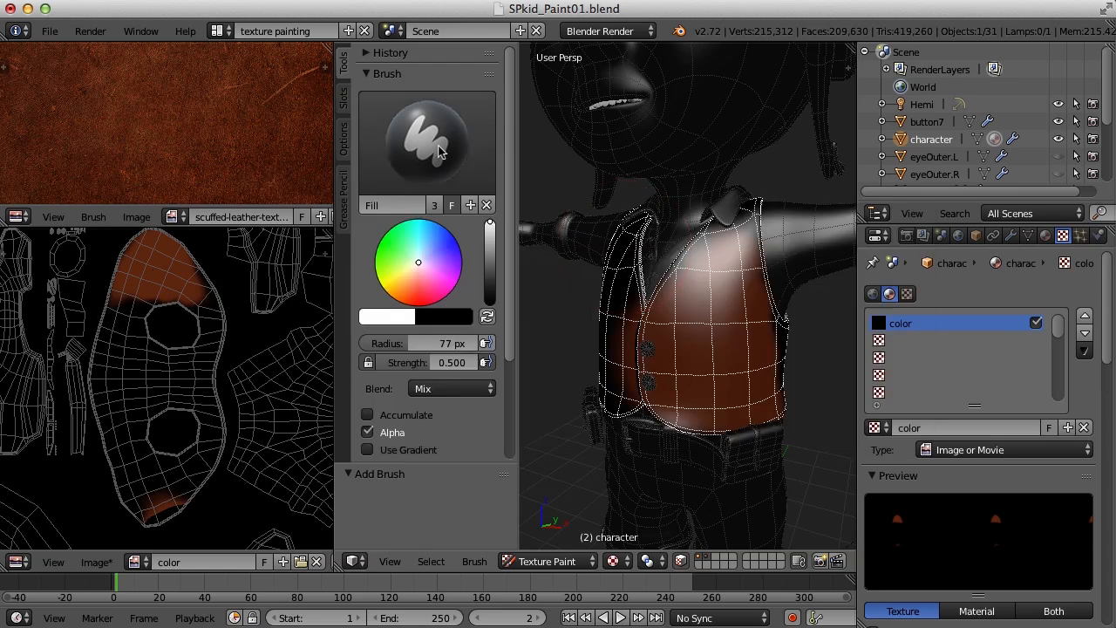
{"action": "mouse_move", "coordinate": [418, 164]}
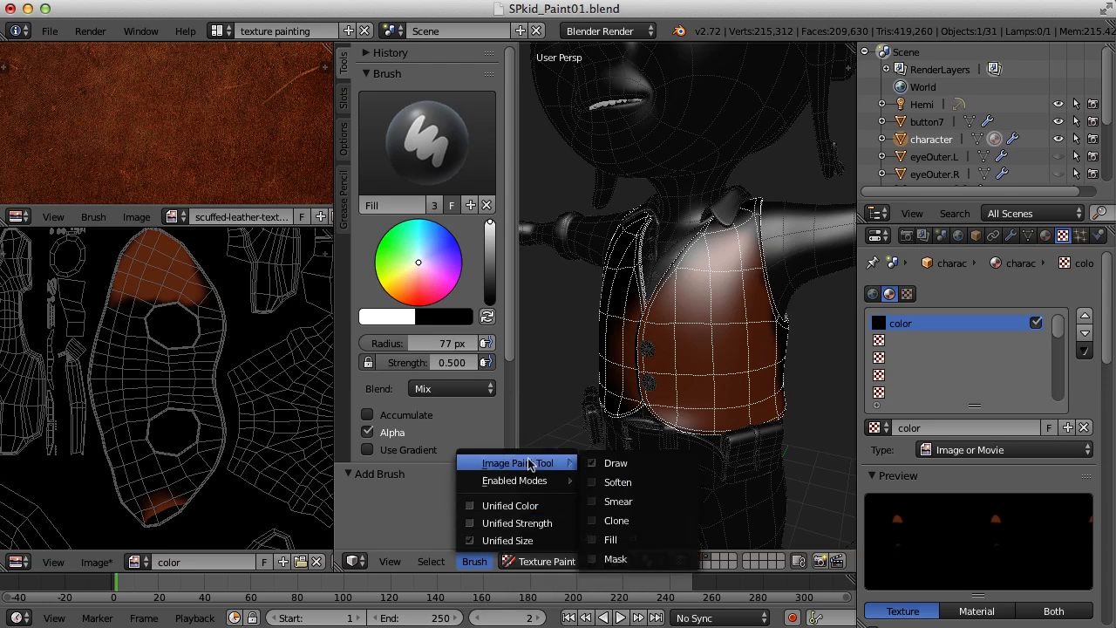
{"action": "mouse_move", "coordinate": [610, 538]}
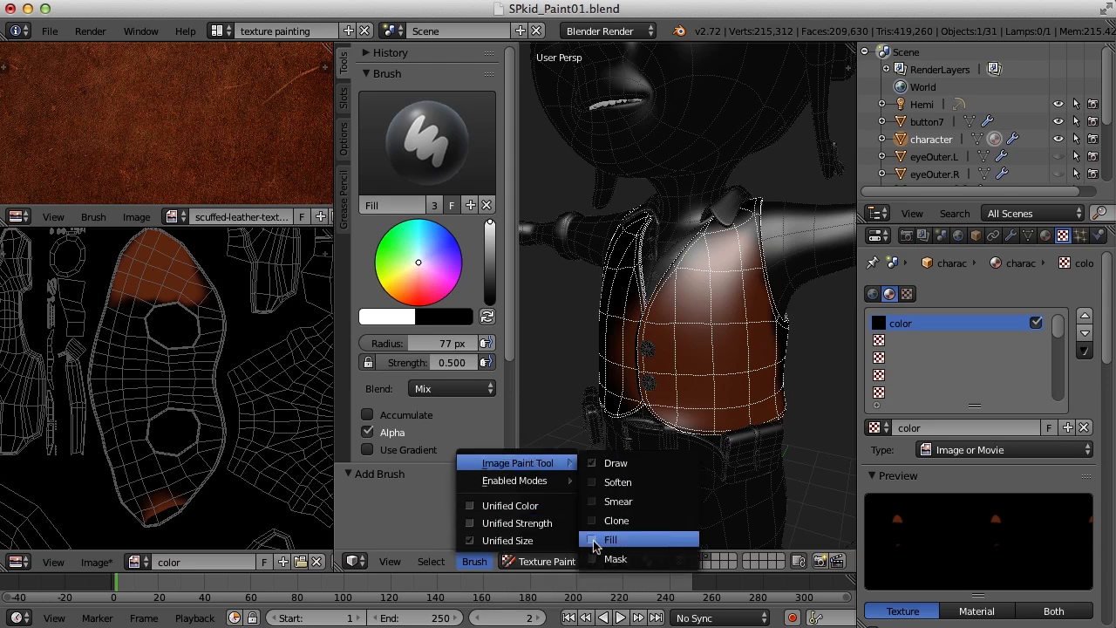
Step: Set the Fill brush to the Fill image paint tool and sample brown from the leather reference
{"action": "left_click", "coordinate": [610, 538]}
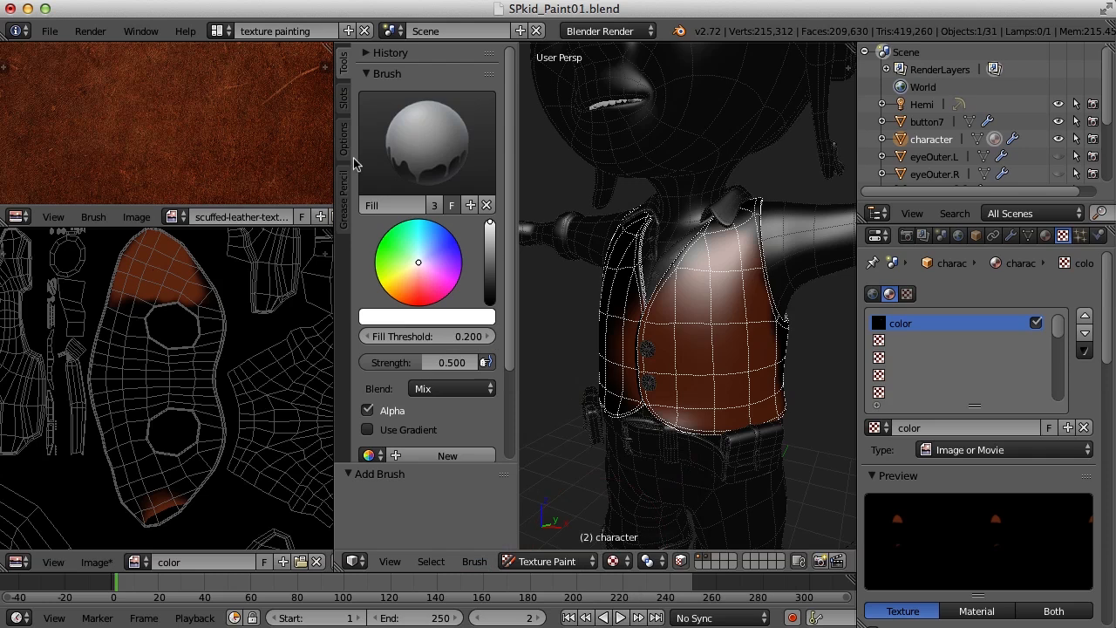
{"action": "mouse_move", "coordinate": [436, 143]}
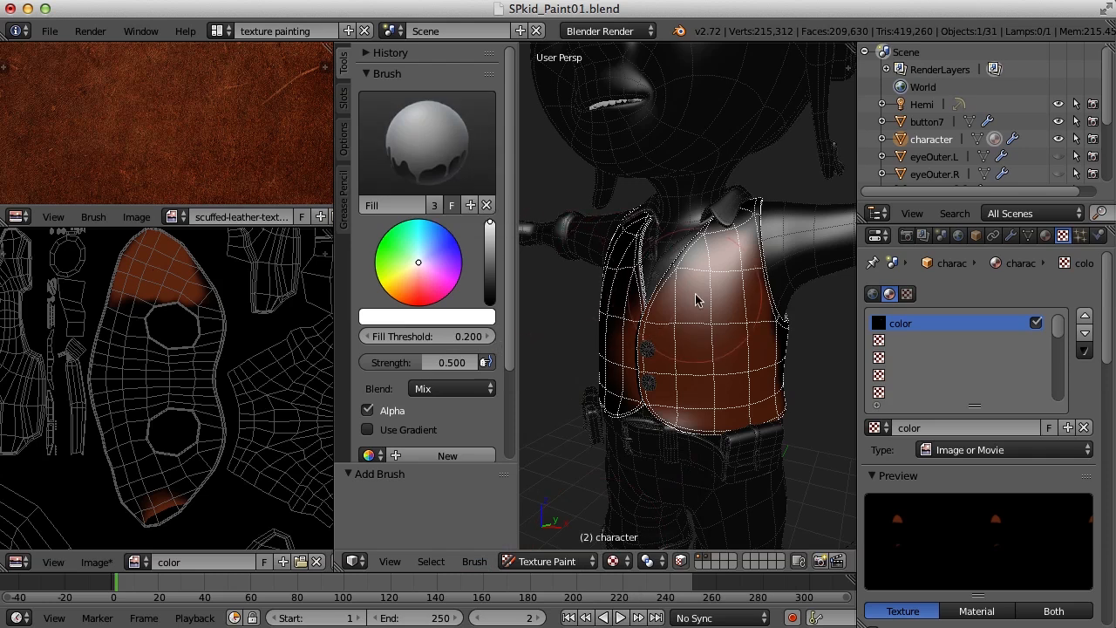
{"action": "mouse_move", "coordinate": [721, 360]}
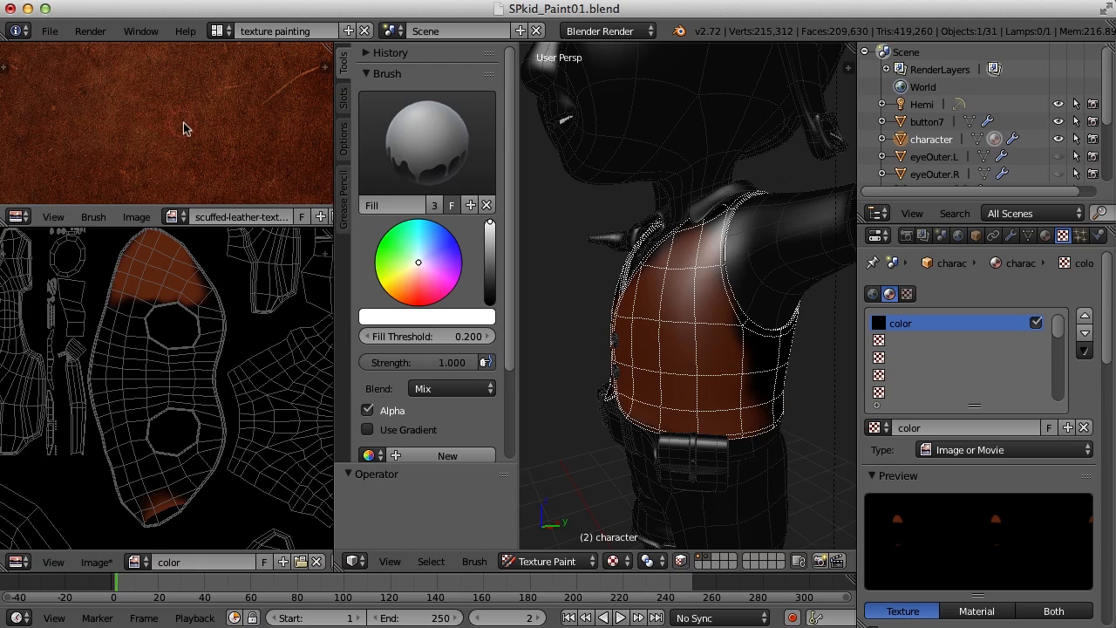
{"action": "left_click", "coordinate": [181, 129]}
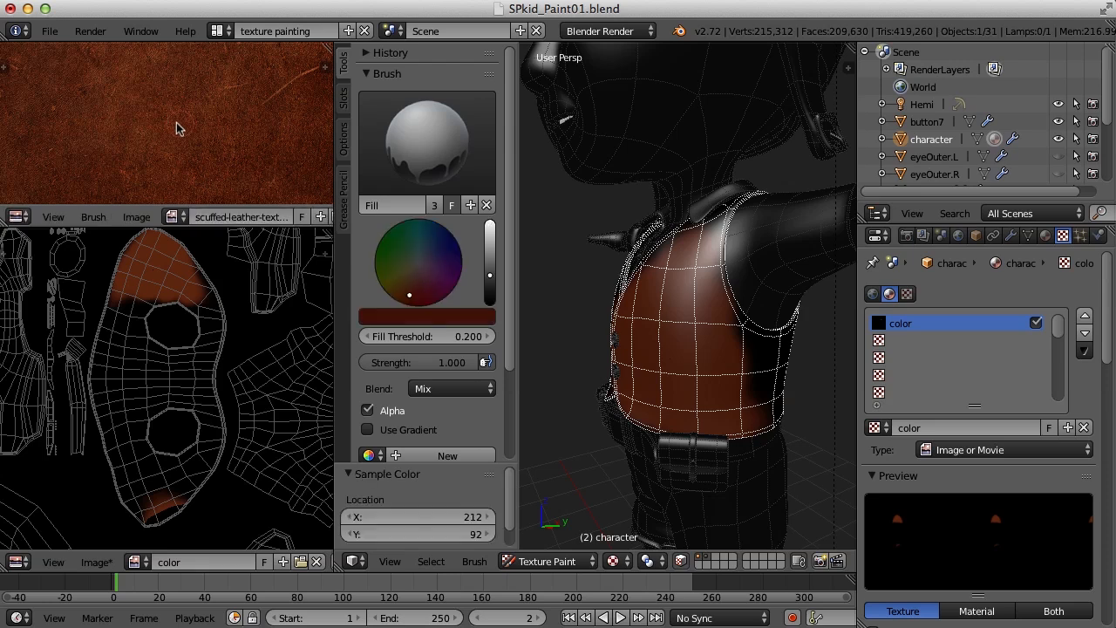